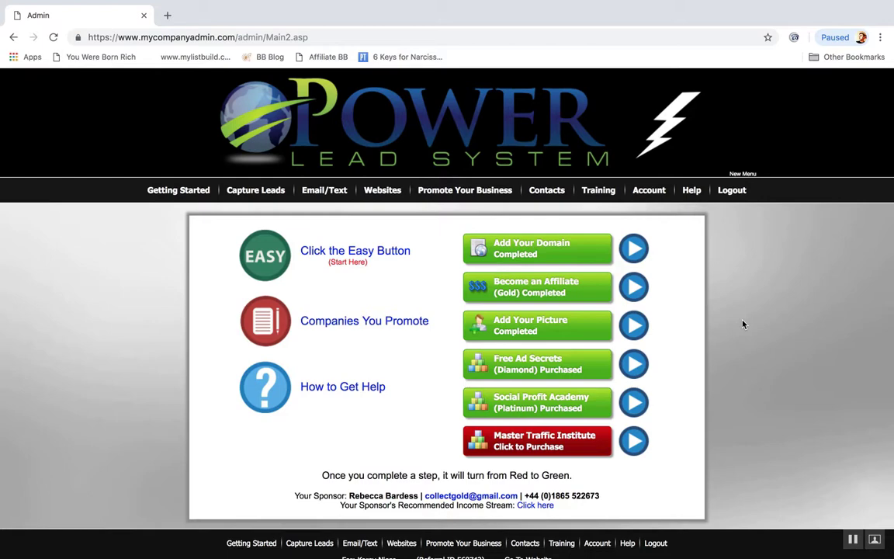
{"action": "mouse_move", "coordinate": [399, 216]}
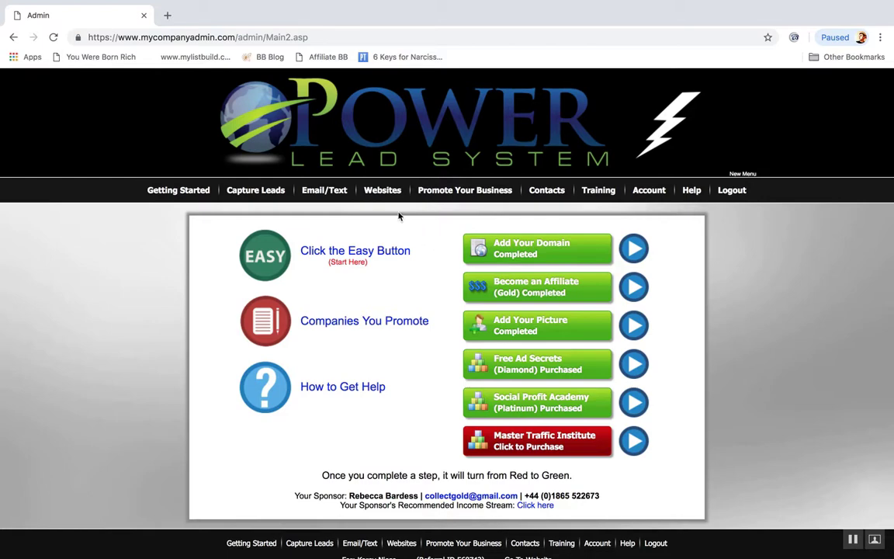
Open the Email/Text menu to reveal its Email and Automated Marketing Messages options
{"action": "left_click", "coordinate": [324, 189]}
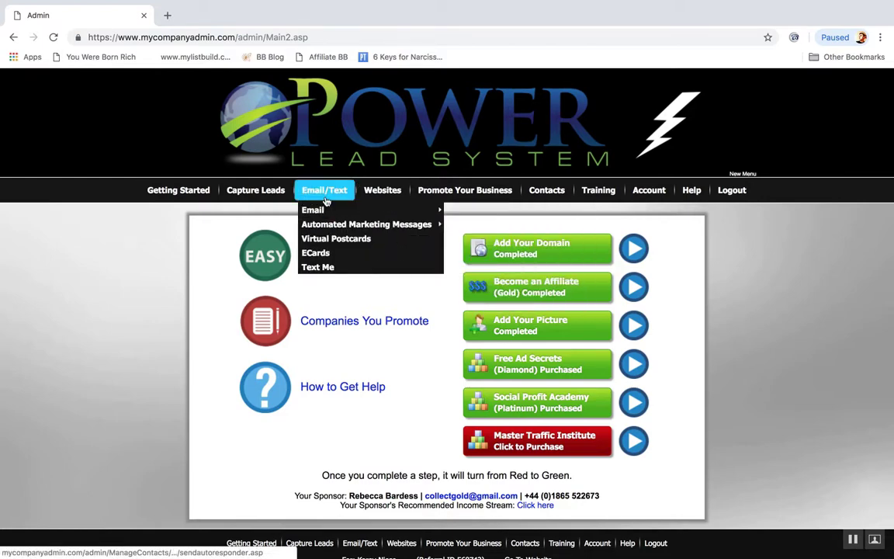
{"action": "mouse_move", "coordinate": [313, 210]}
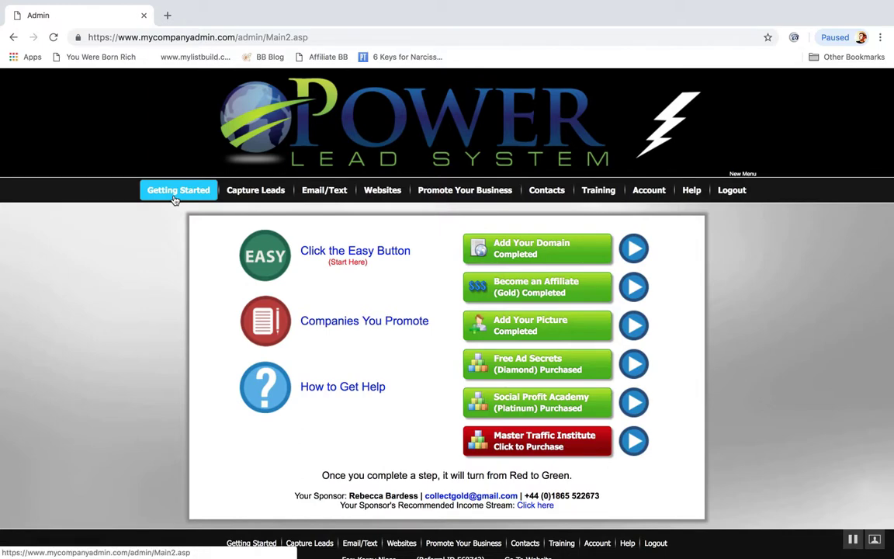
{"action": "mouse_move", "coordinate": [304, 234]}
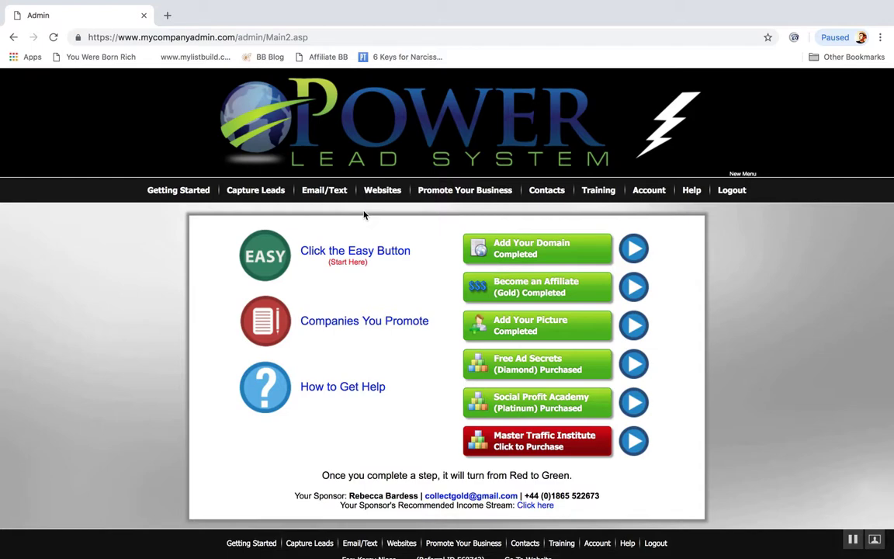
{"action": "mouse_move", "coordinate": [342, 206]}
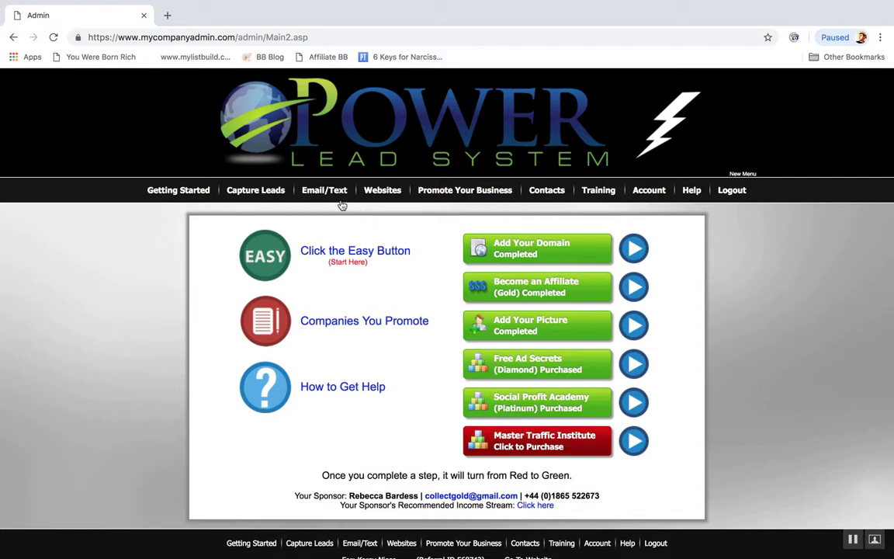
{"action": "left_click", "coordinate": [325, 190]}
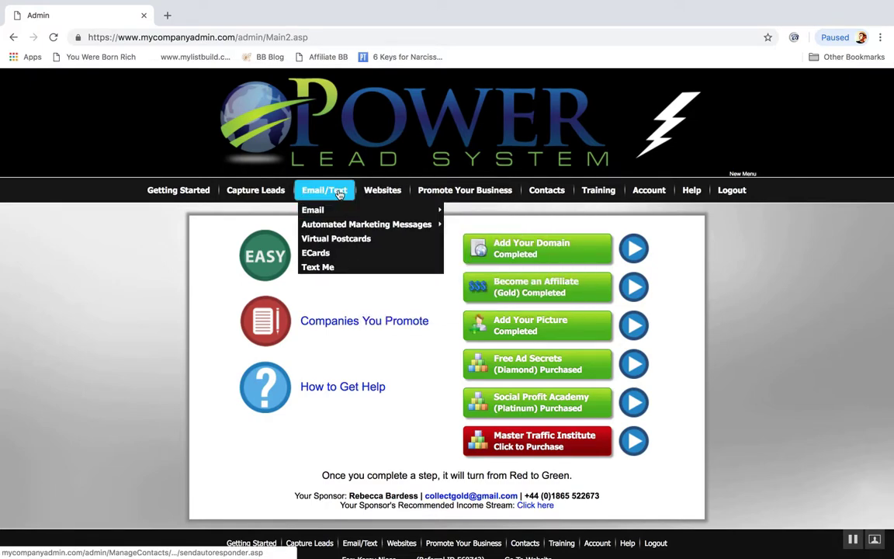
{"action": "mouse_move", "coordinate": [313, 209]}
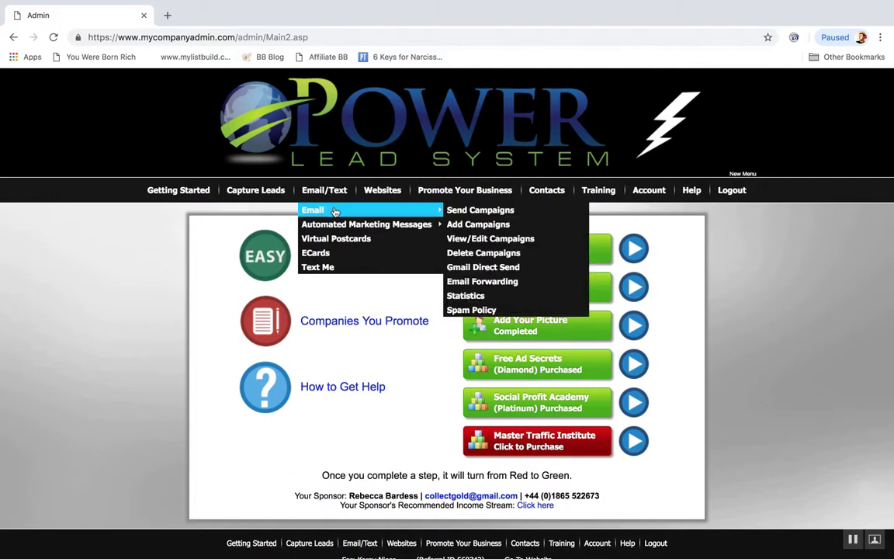
{"action": "mouse_move", "coordinate": [471, 310]}
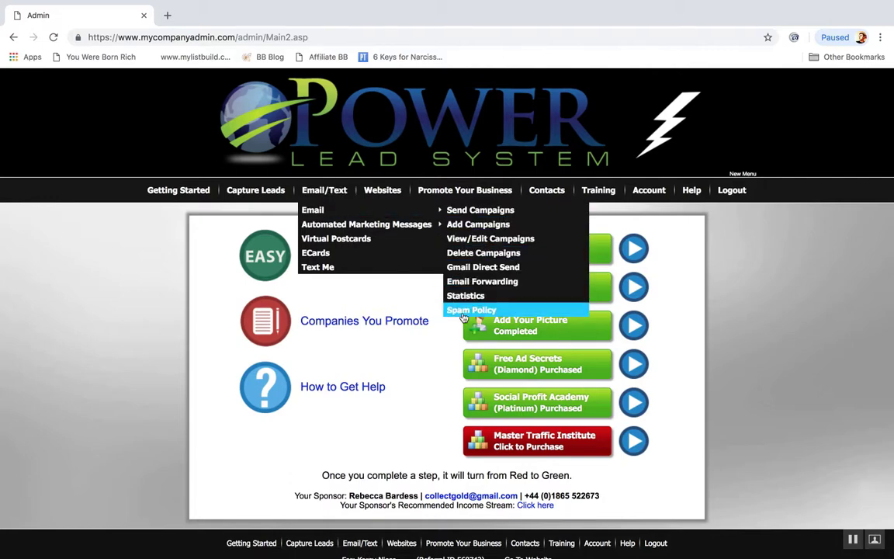
{"action": "mouse_move", "coordinate": [464, 295]}
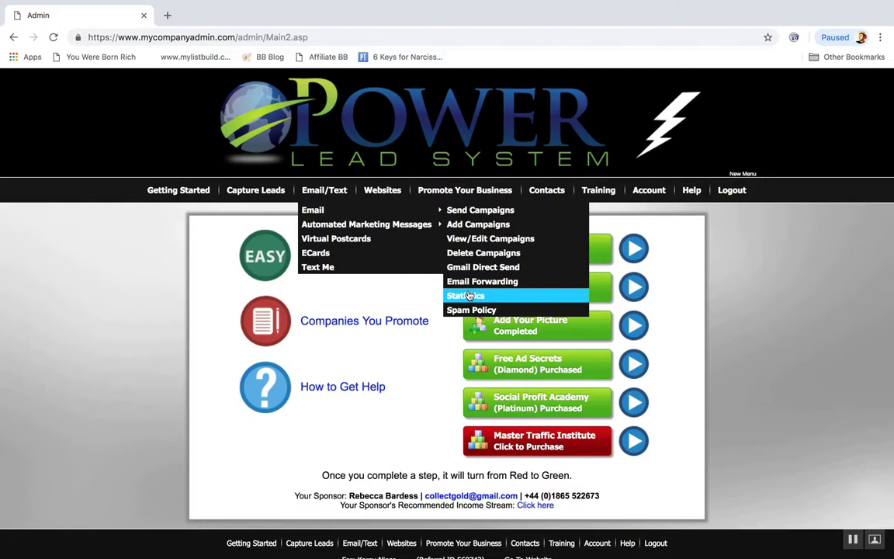
{"action": "mouse_move", "coordinate": [482, 252]}
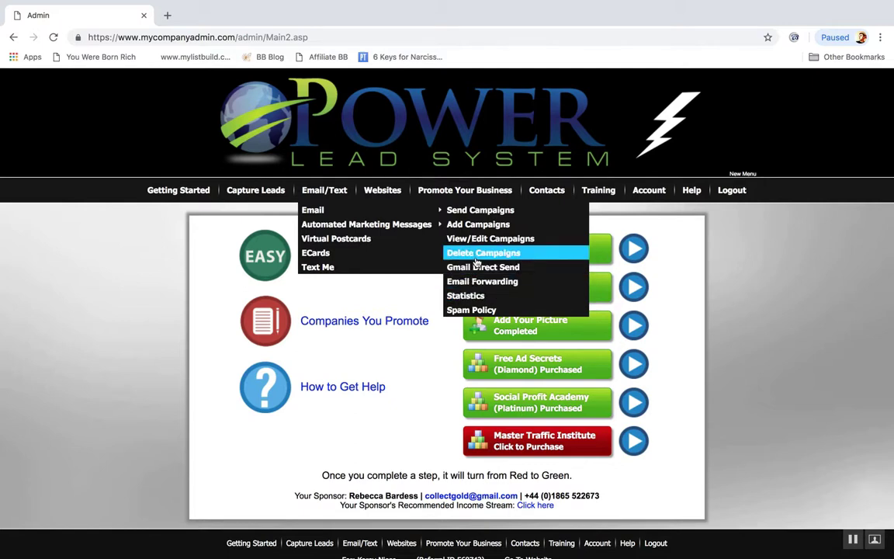
{"action": "mouse_move", "coordinate": [480, 209]}
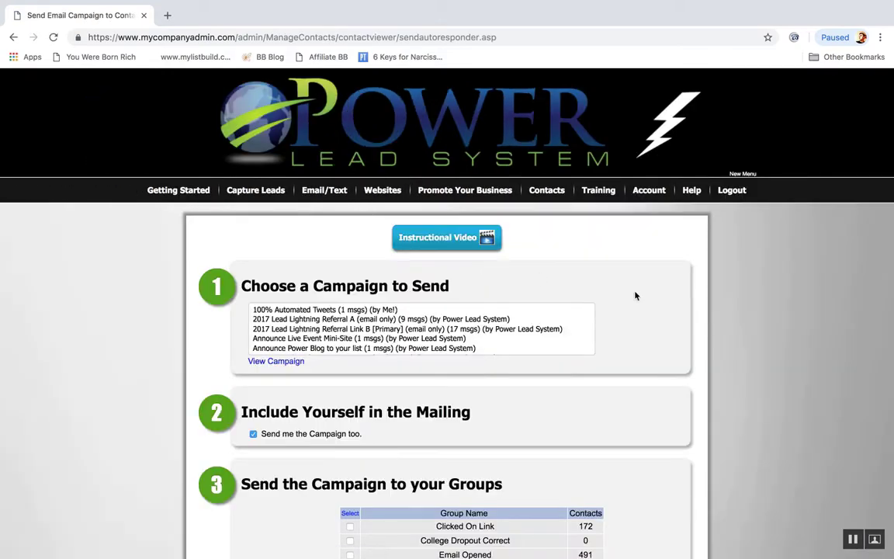
Try several campaigns in the list, then settle on 2017 Lead Lightning Referral Link B
{"action": "left_click", "coordinate": [324, 309]}
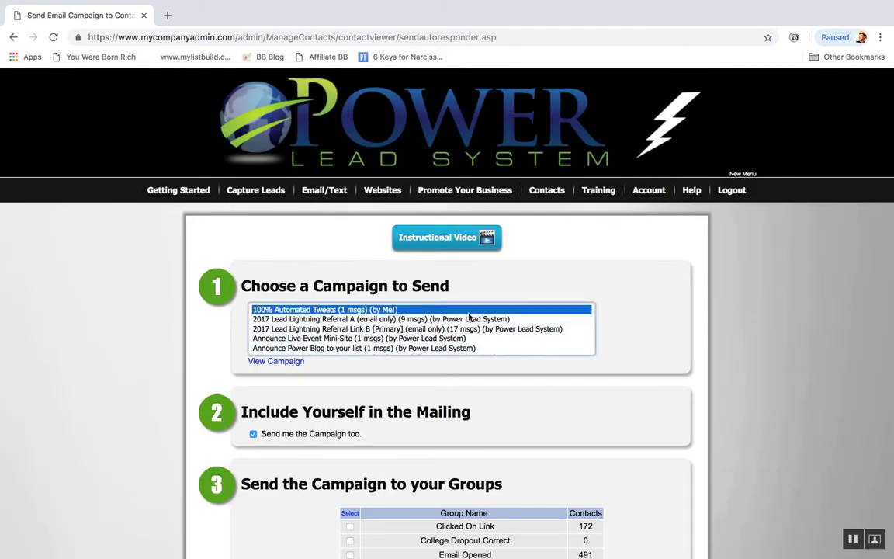
{"action": "left_click", "coordinate": [362, 348]}
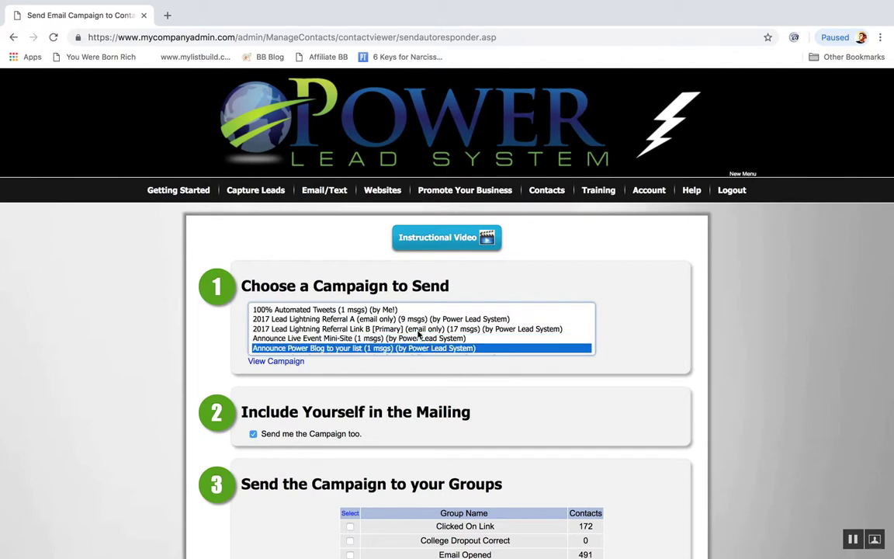
{"action": "left_click", "coordinate": [418, 328]}
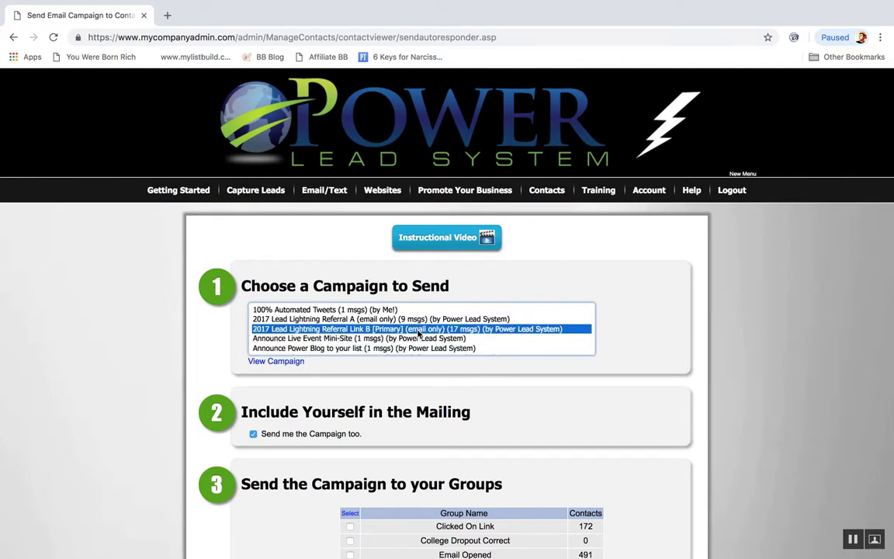
{"action": "mouse_move", "coordinate": [472, 336]}
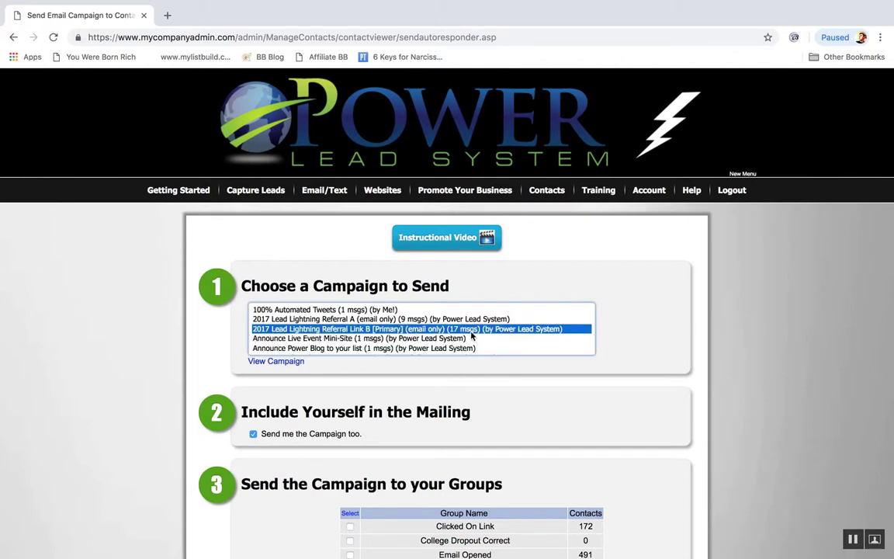
{"action": "left_click", "coordinate": [358, 337]}
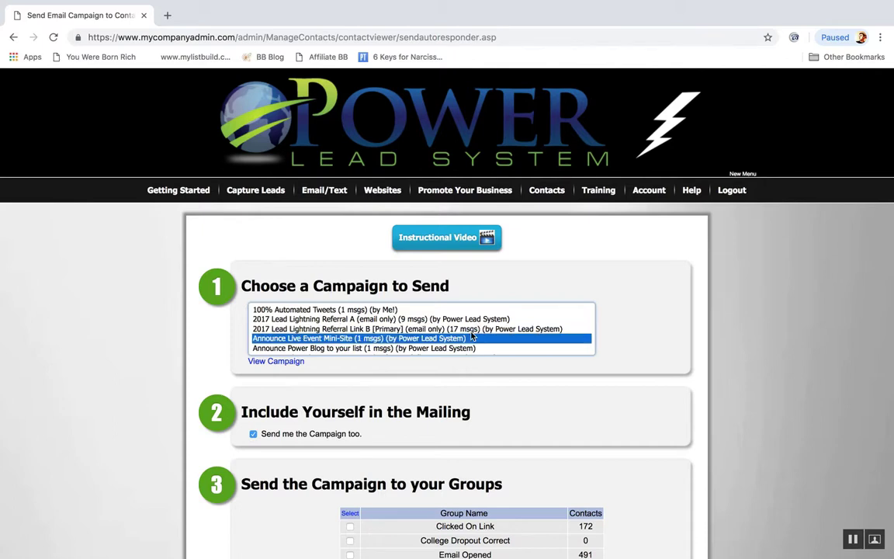
{"action": "left_click", "coordinate": [419, 328]}
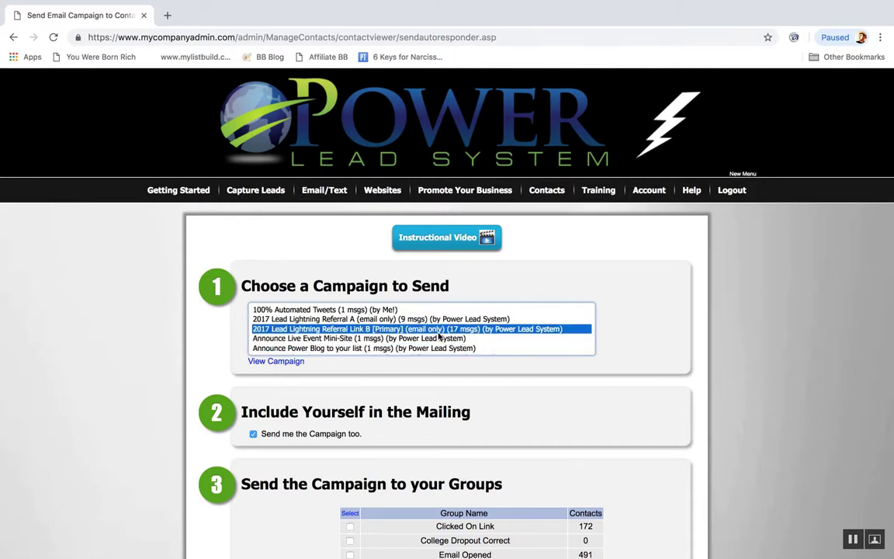
{"action": "mouse_move", "coordinate": [471, 295]}
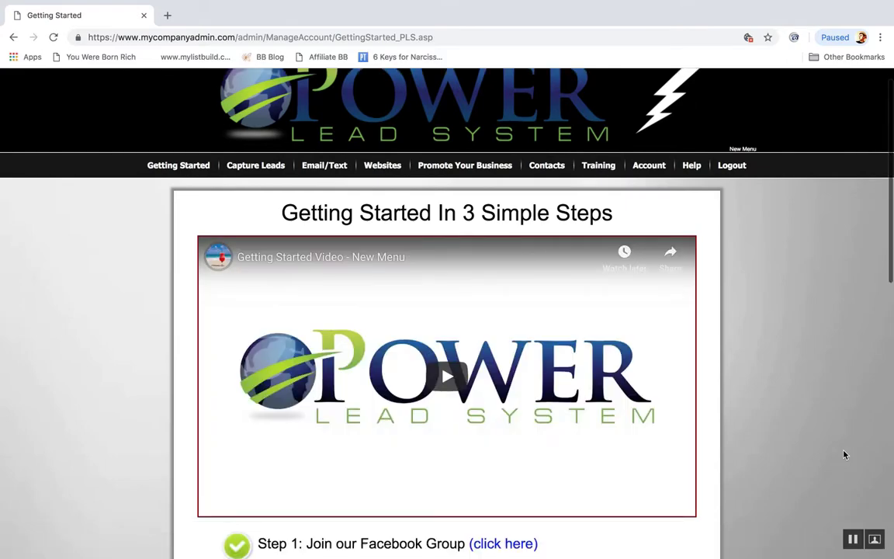
Scroll the Getting Started page and select the whole company personal link text
{"action": "scroll", "scroll_direction": "down", "scroll_amount": 3}
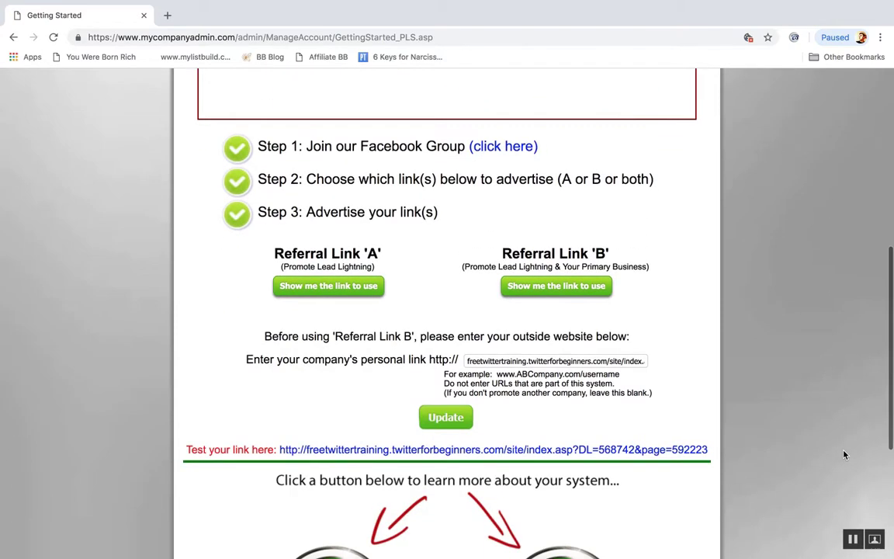
{"action": "left_click", "coordinate": [555, 360]}
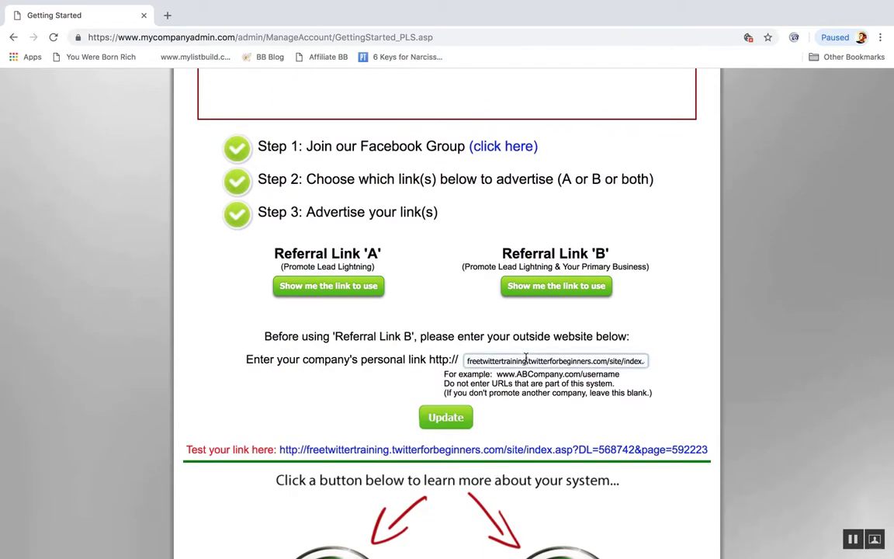
{"action": "triple_click", "coordinate": [554, 360]}
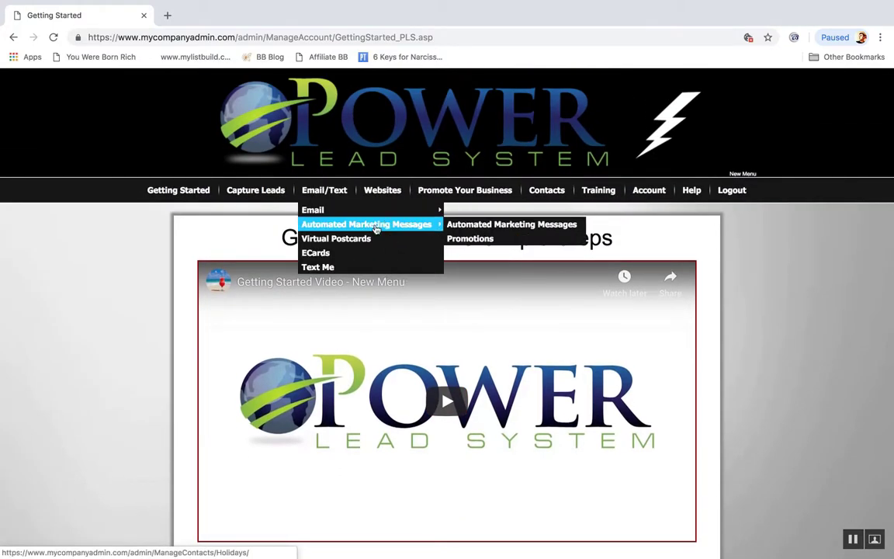
Go to the send email campaigns page and select the Announce Live Event Mini-Site campaign
{"action": "left_click", "coordinate": [512, 224]}
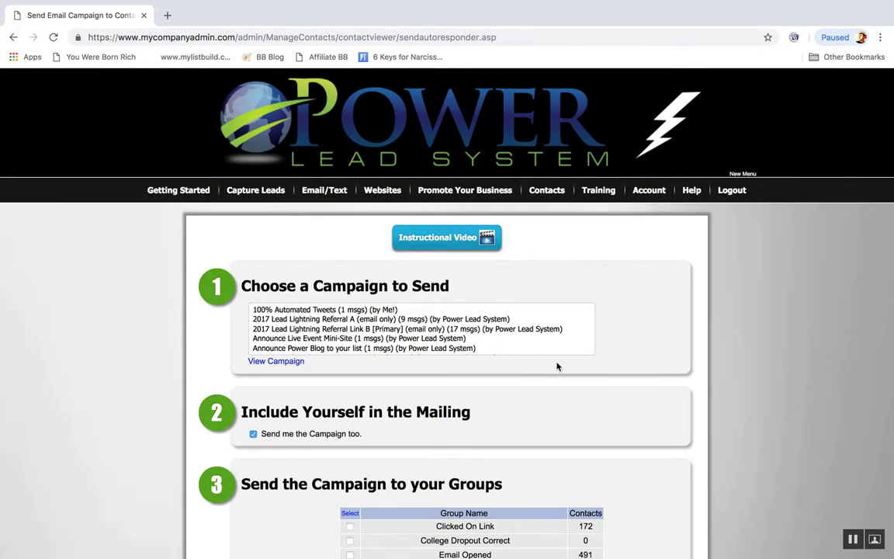
{"action": "left_click", "coordinate": [359, 338]}
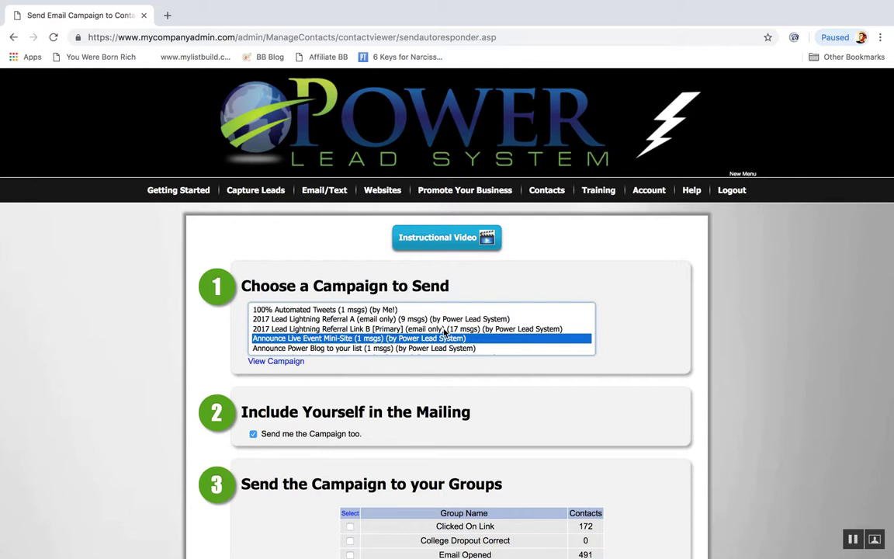
{"action": "mouse_move", "coordinate": [442, 334]}
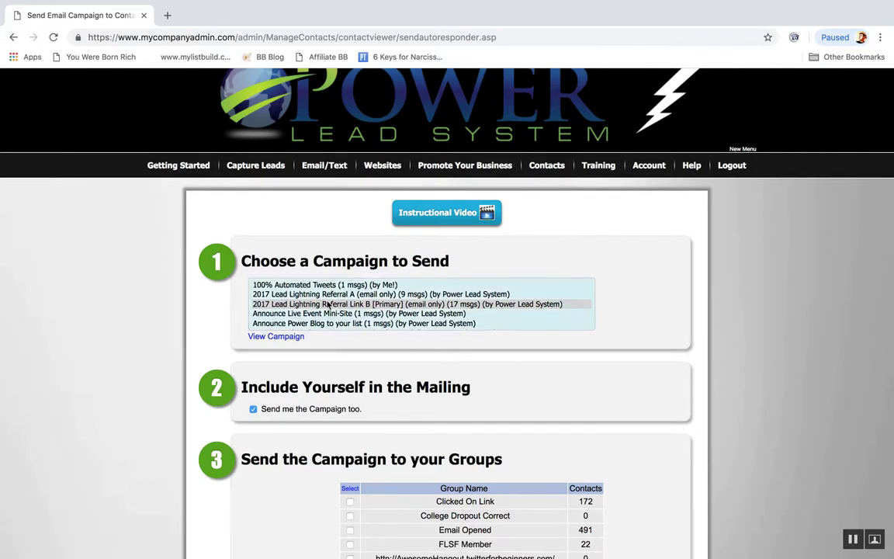
{"action": "left_click", "coordinate": [358, 312]}
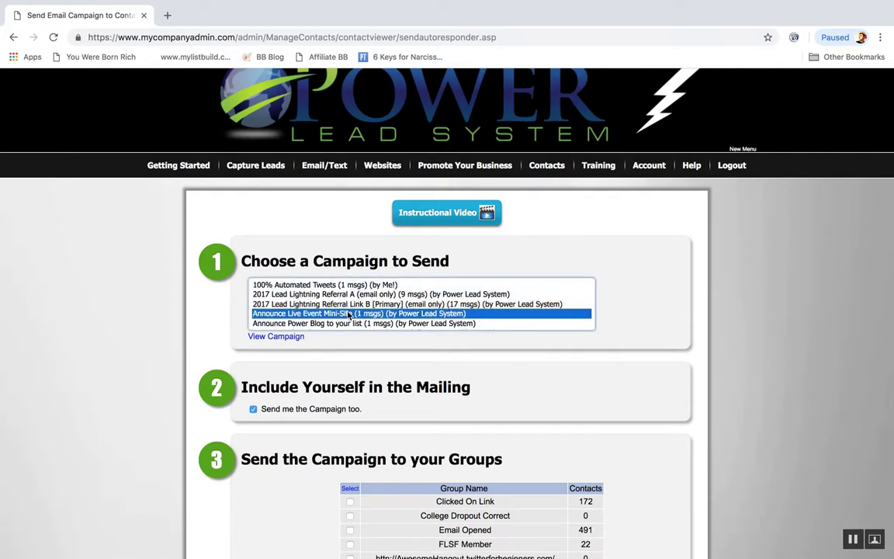
{"action": "left_click", "coordinate": [363, 323]}
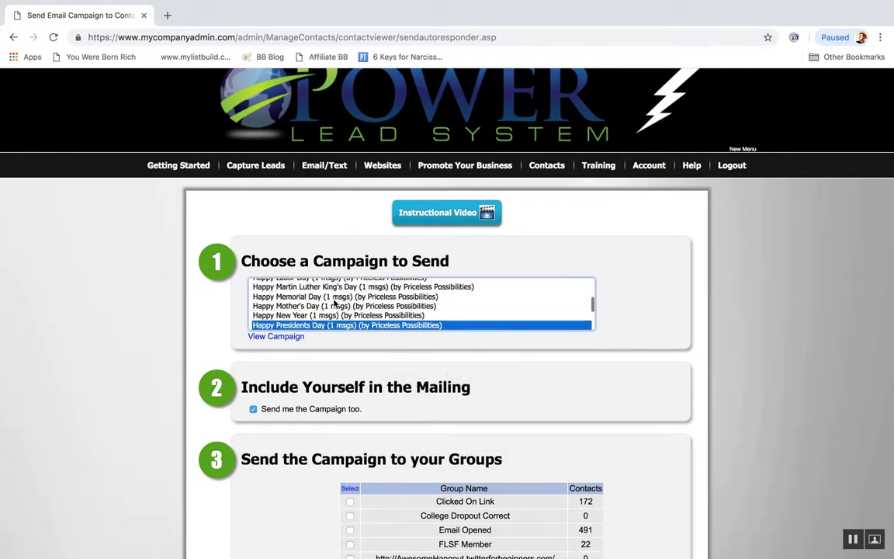
Scroll through the campaign list and group table to reach Create New Email Campaign
{"action": "scroll", "scroll_direction": "down", "scroll_amount": 3}
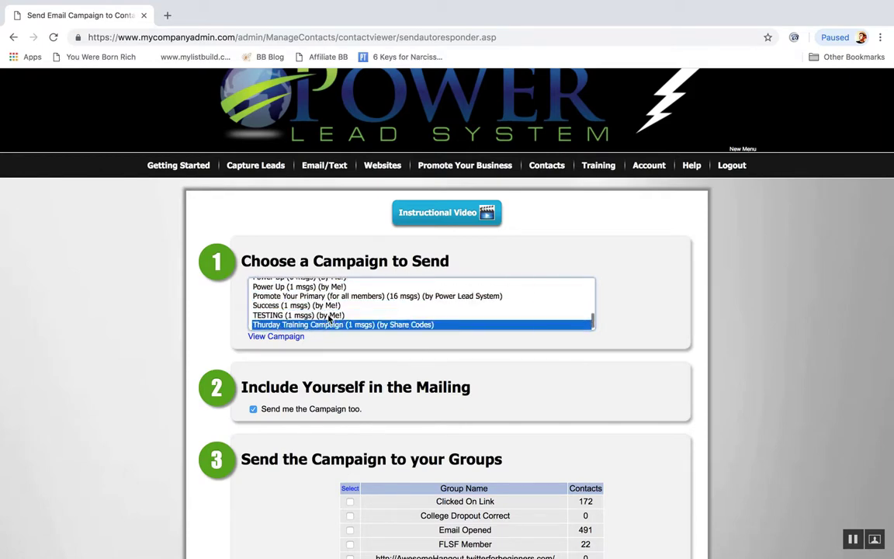
{"action": "scroll", "scroll_direction": "down", "scroll_amount": 3}
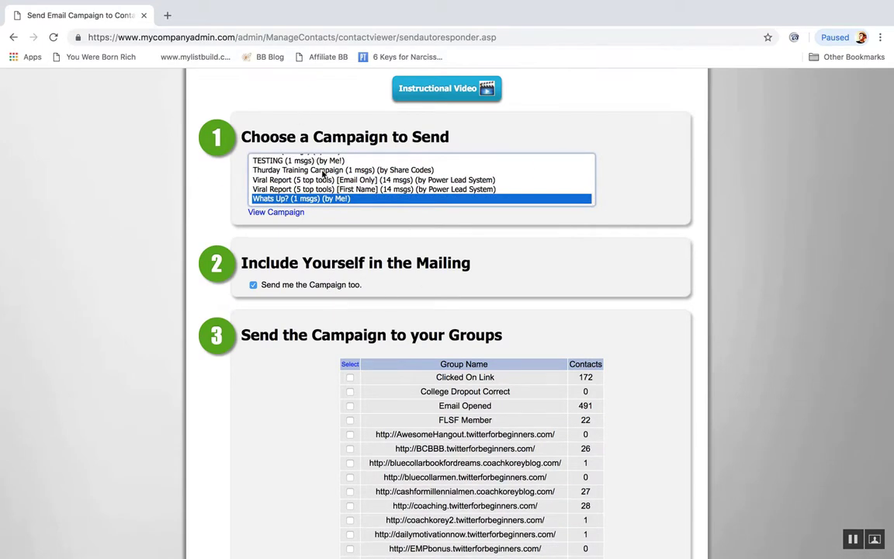
{"action": "left_click", "coordinate": [343, 170]}
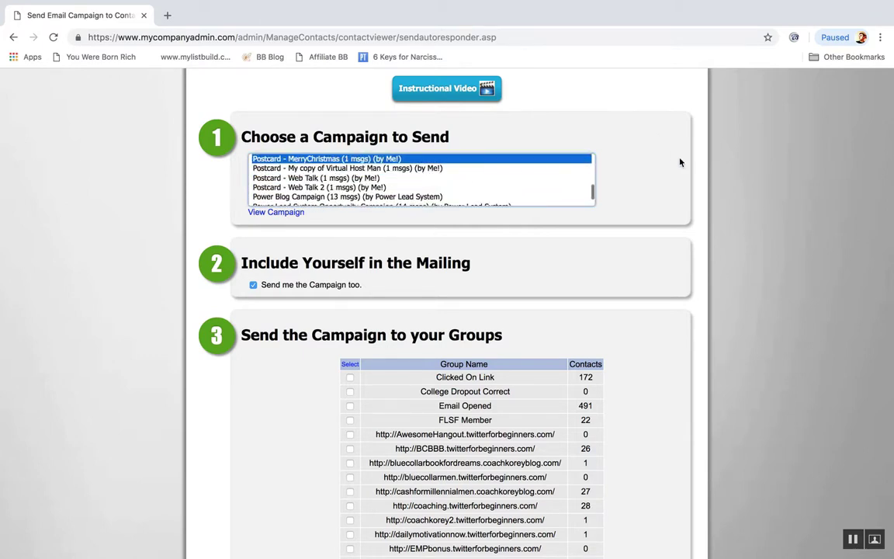
{"action": "scroll", "scroll_direction": "down", "scroll_amount": 3}
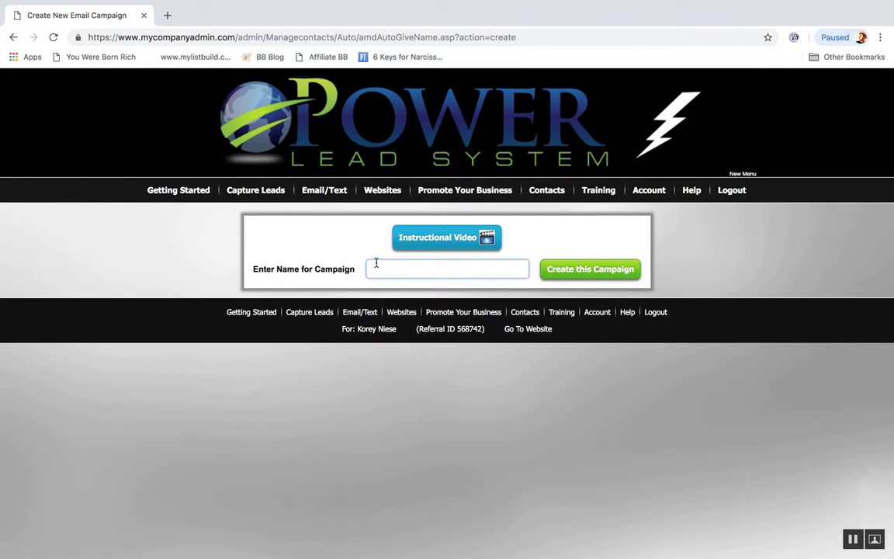
Name the new campaign 'Example 1 blue collar man' and create it
{"action": "type", "text": "Example 1"}
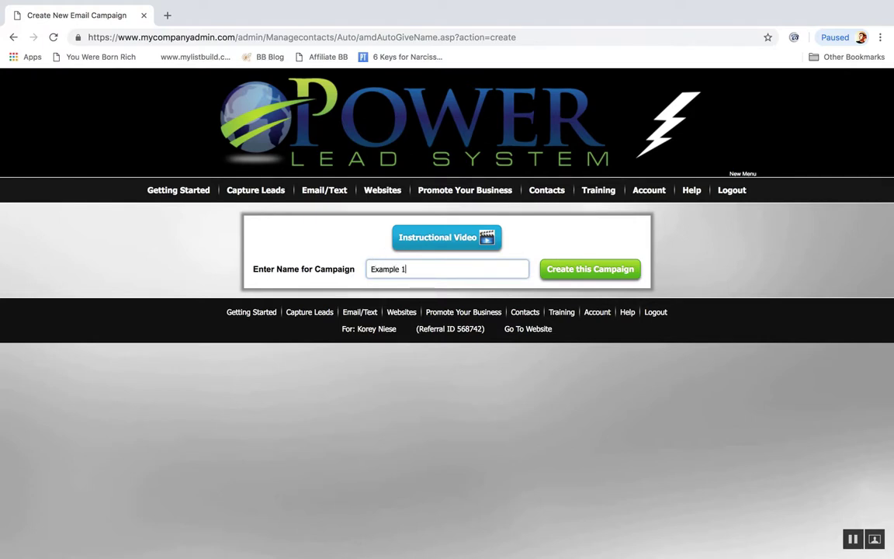
{"action": "type", "text": "blue co"}
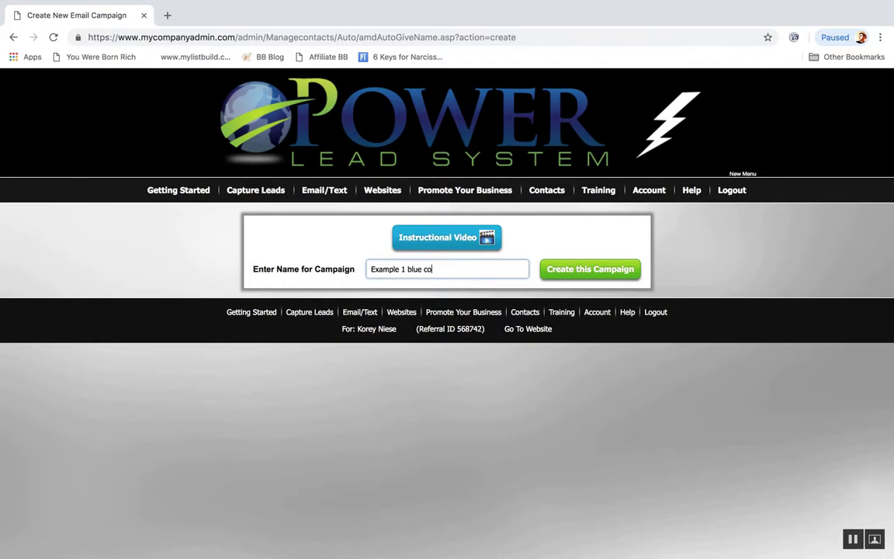
{"action": "left_click", "coordinate": [590, 269]}
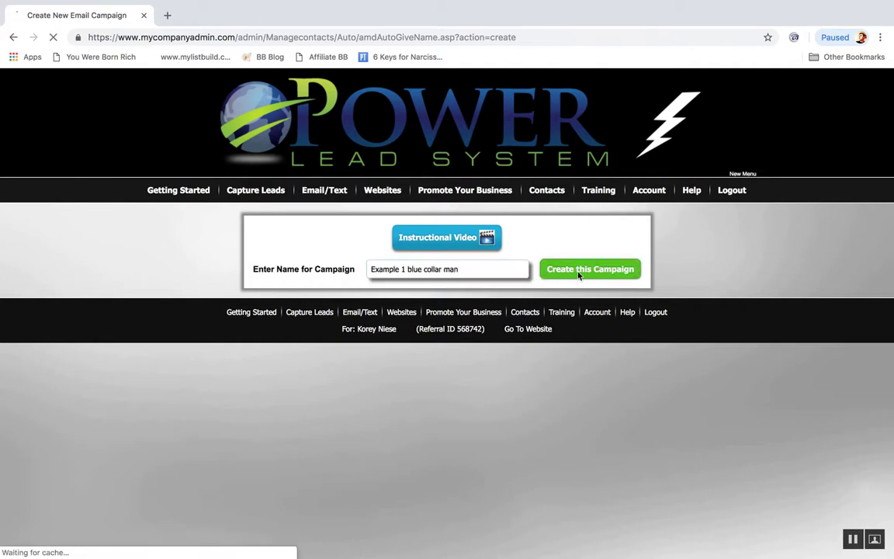
{"action": "left_click", "coordinate": [590, 269]}
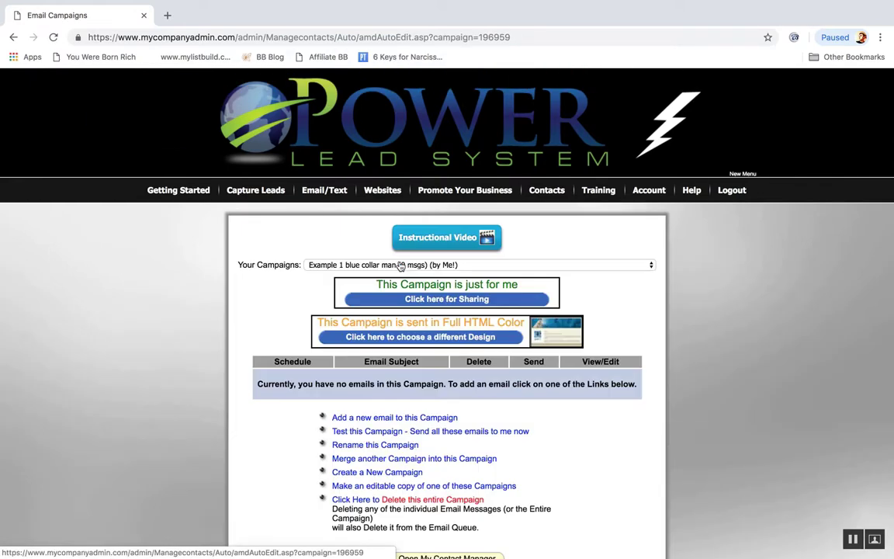
{"action": "scroll", "scroll_direction": "down", "scroll_amount": 3}
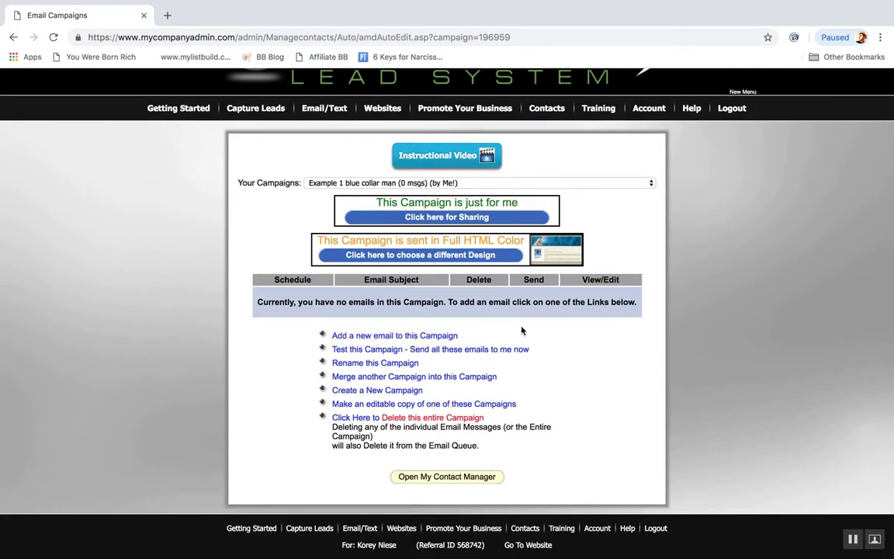
{"action": "mouse_move", "coordinate": [474, 220]}
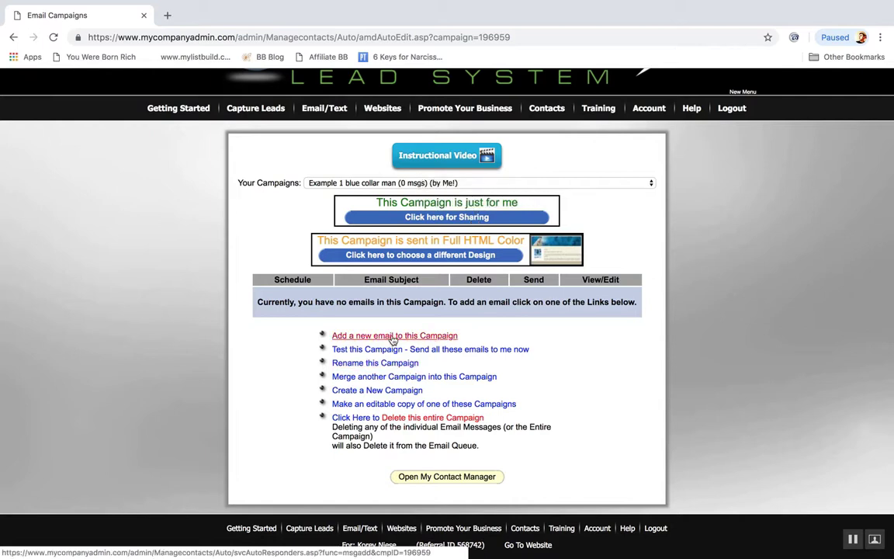
{"action": "mouse_move", "coordinate": [403, 339]}
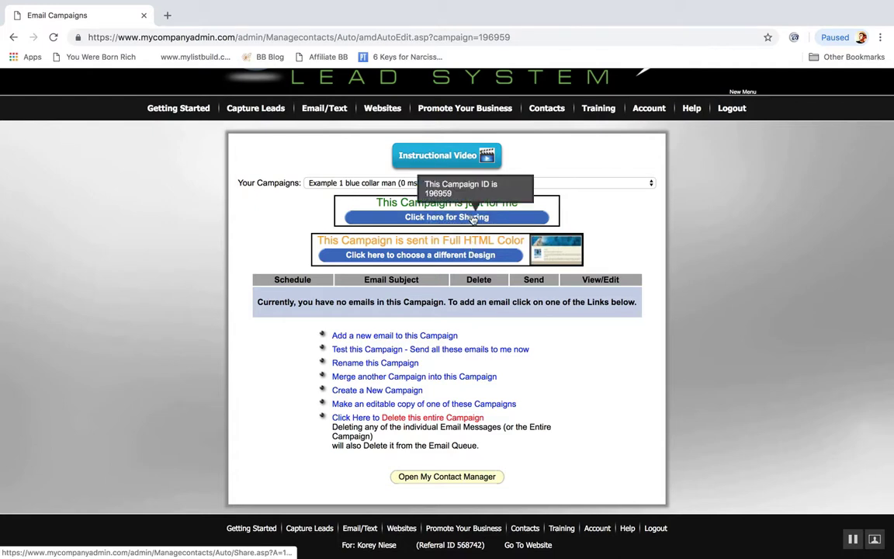
{"action": "mouse_move", "coordinate": [512, 222]}
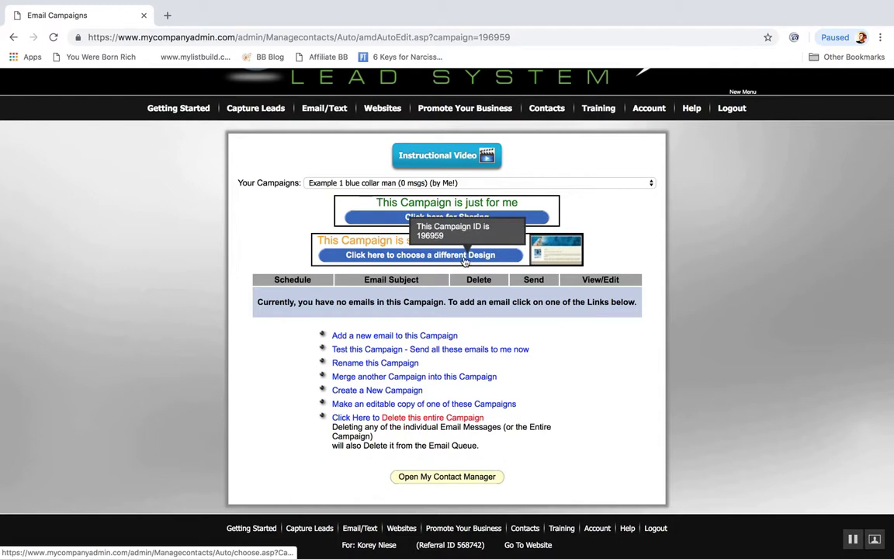
Open the design chooser, filter to Small Business Owners templates, and scroll through the designs
{"action": "left_click", "coordinate": [421, 254]}
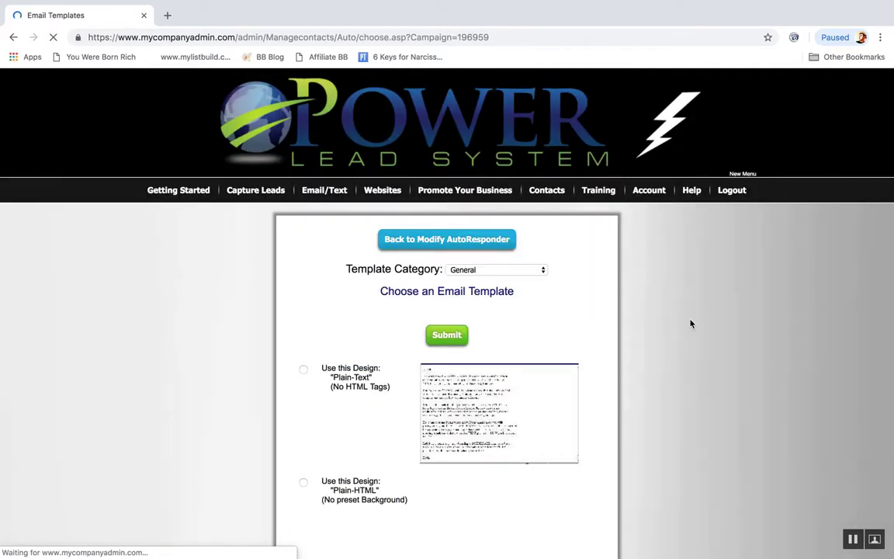
{"action": "scroll", "scroll_direction": "down", "scroll_amount": 3}
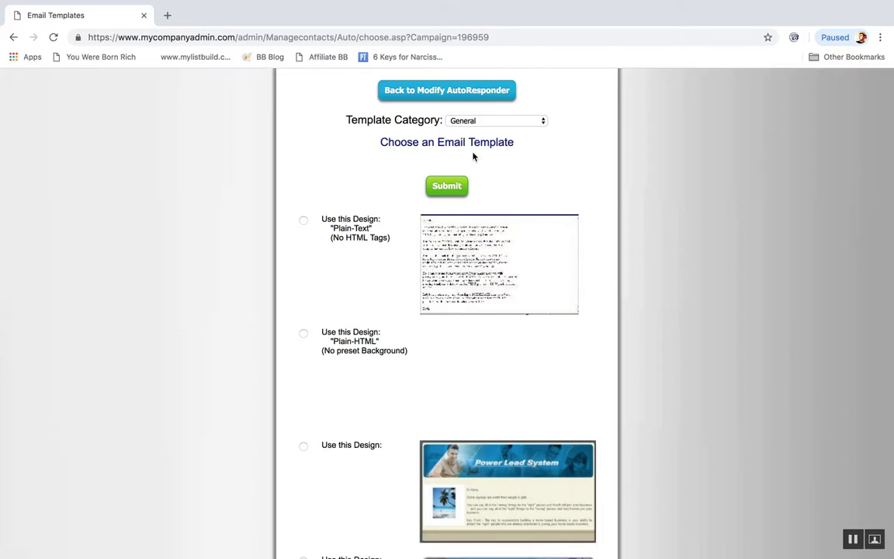
{"action": "left_click", "coordinate": [497, 120]}
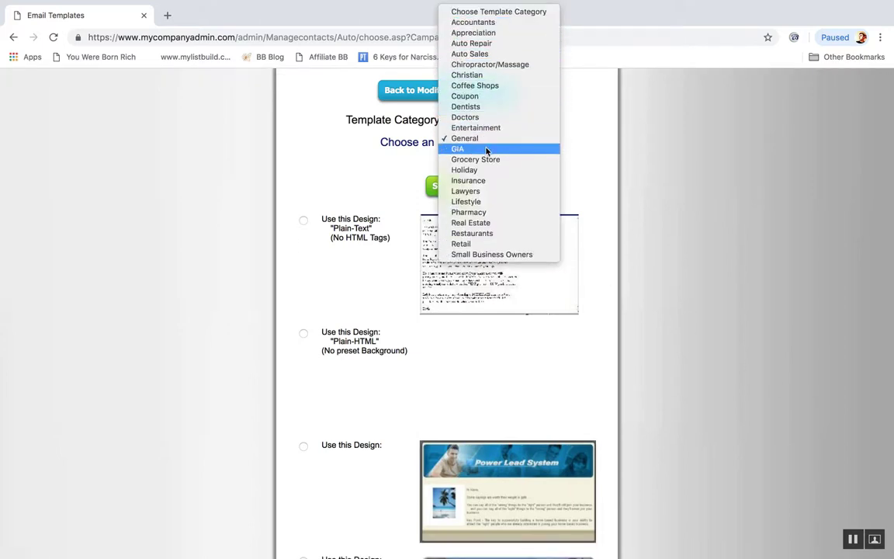
{"action": "mouse_move", "coordinate": [491, 254]}
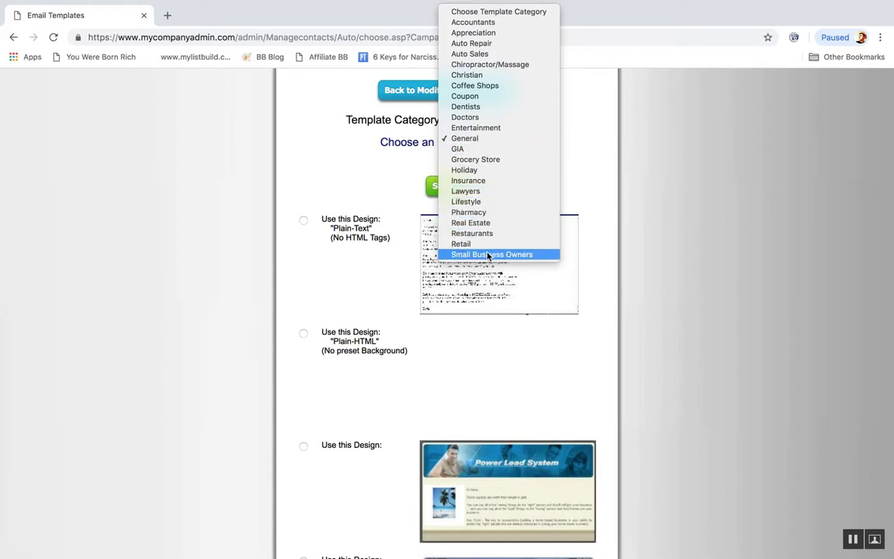
{"action": "left_click", "coordinate": [491, 254]}
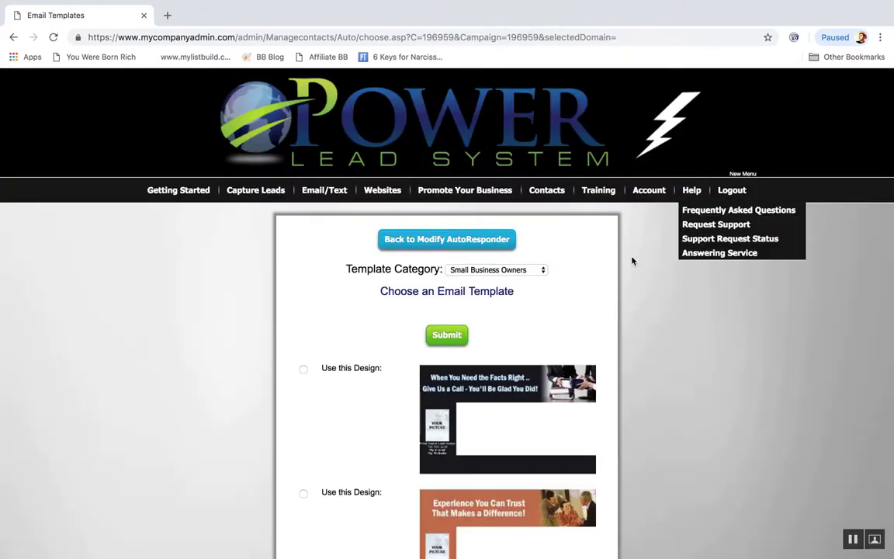
{"action": "scroll", "scroll_direction": "down", "scroll_amount": 3}
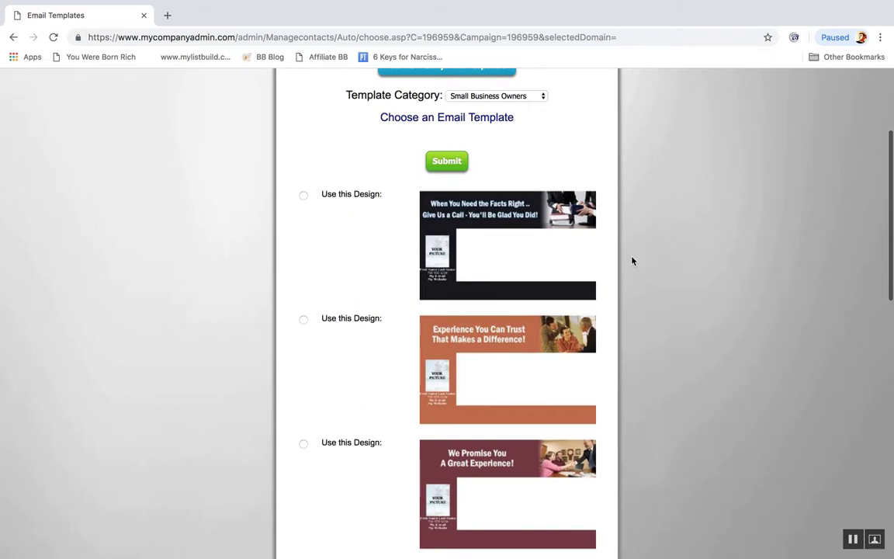
{"action": "scroll", "scroll_direction": "down", "scroll_amount": 3}
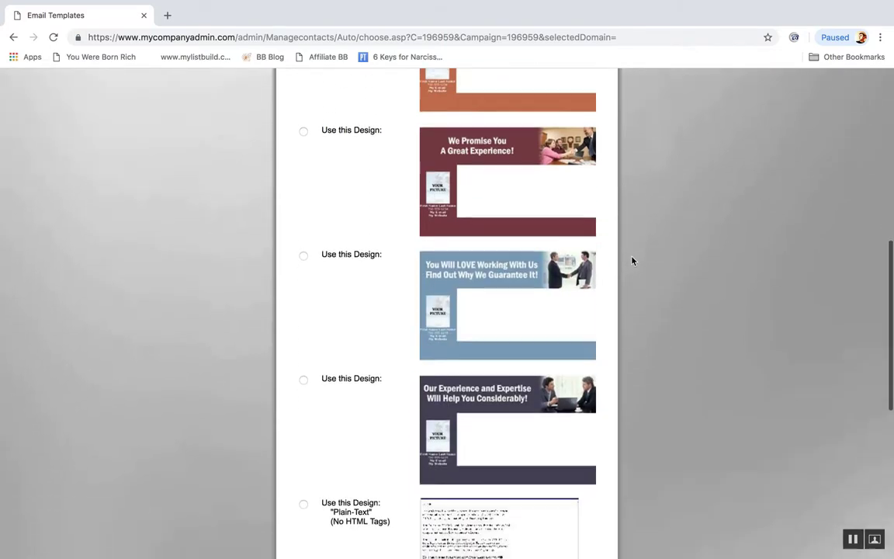
{"action": "scroll", "scroll_direction": "down", "scroll_amount": 3}
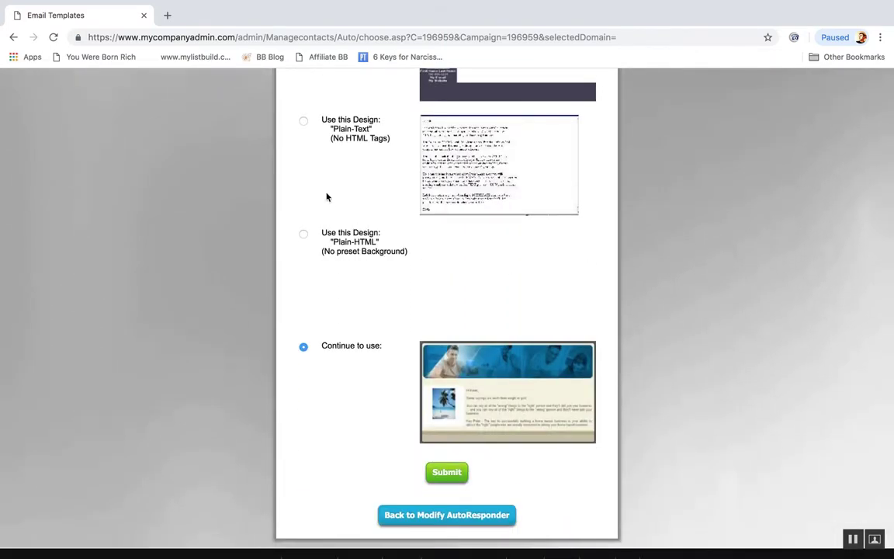
{"action": "mouse_move", "coordinate": [442, 380]}
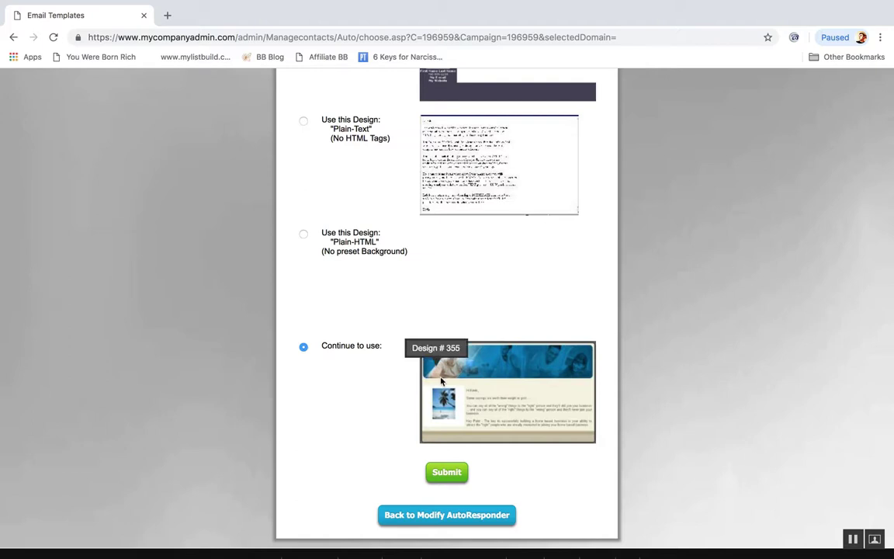
Submit 'Continue to use' to keep the campaign's current design
{"action": "scroll", "scroll_direction": "down", "scroll_amount": 3}
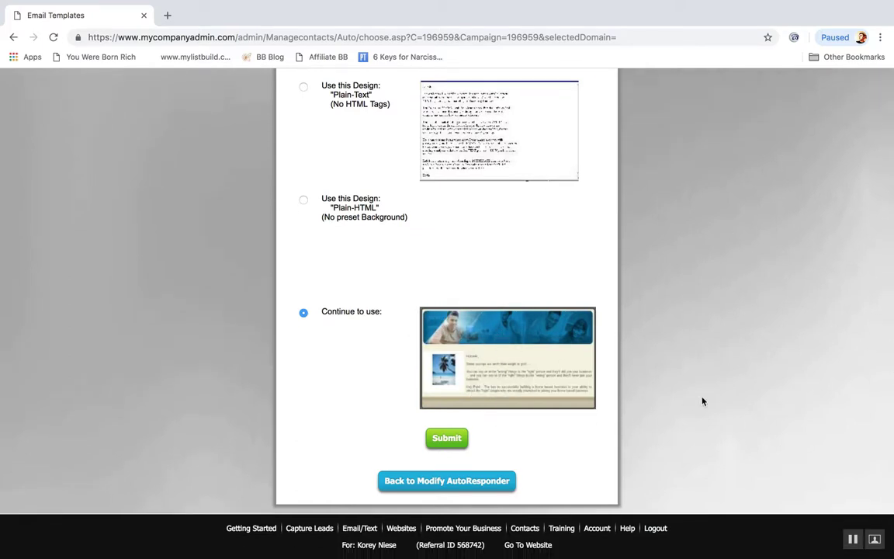
{"action": "left_click", "coordinate": [446, 437]}
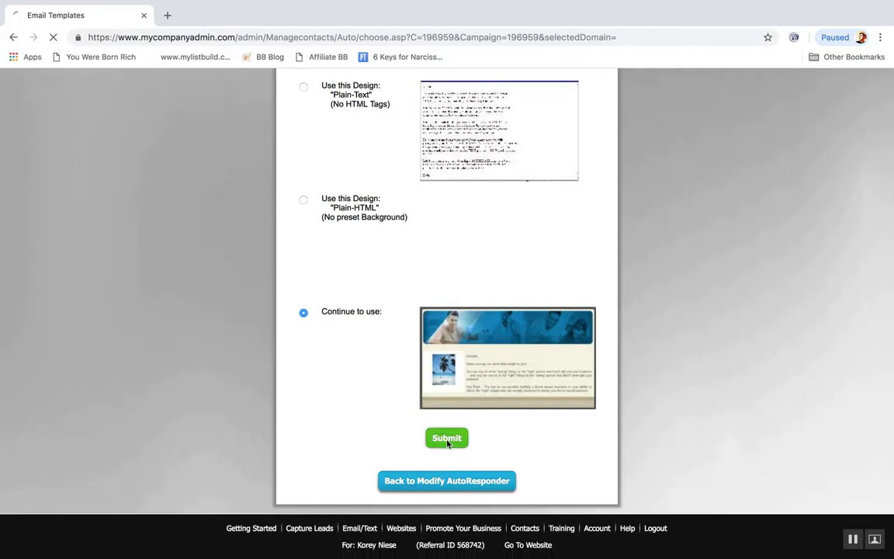
{"action": "left_click", "coordinate": [446, 438]}
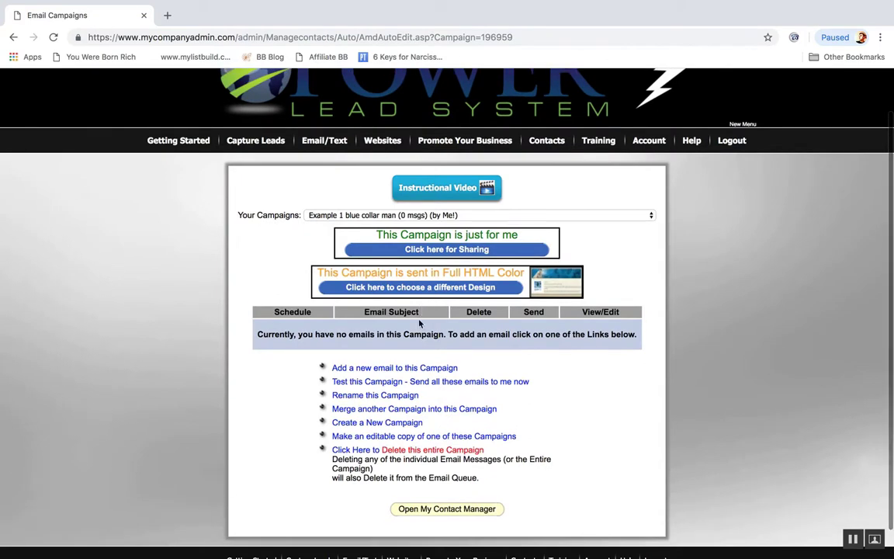
Add an email with subject 'Example 1 blue collar man' and dismiss the confirmation
{"action": "left_click", "coordinate": [394, 366]}
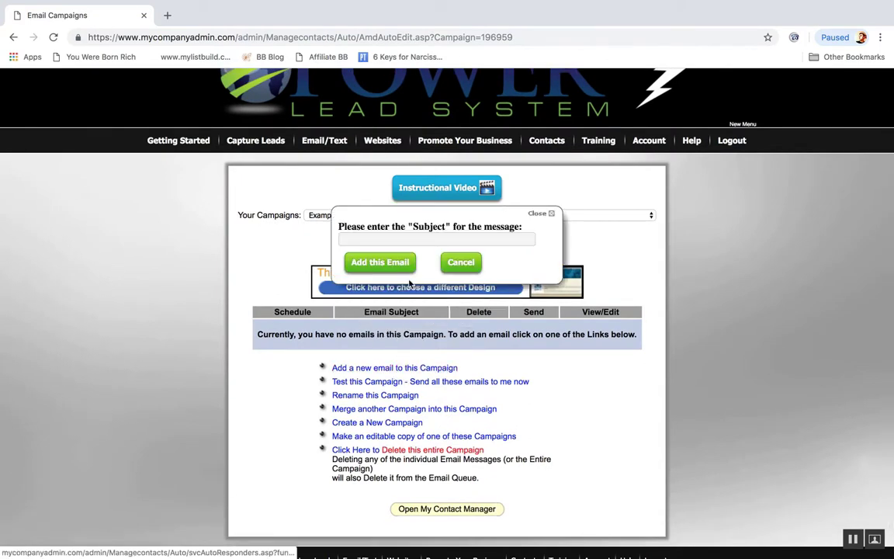
{"action": "type", "text": "Example 1 blue collar man"}
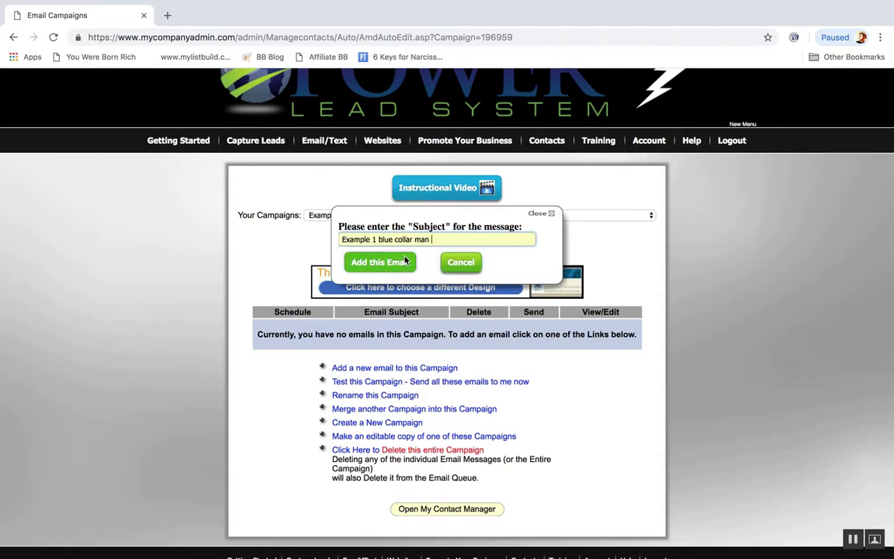
{"action": "left_click", "coordinate": [380, 261]}
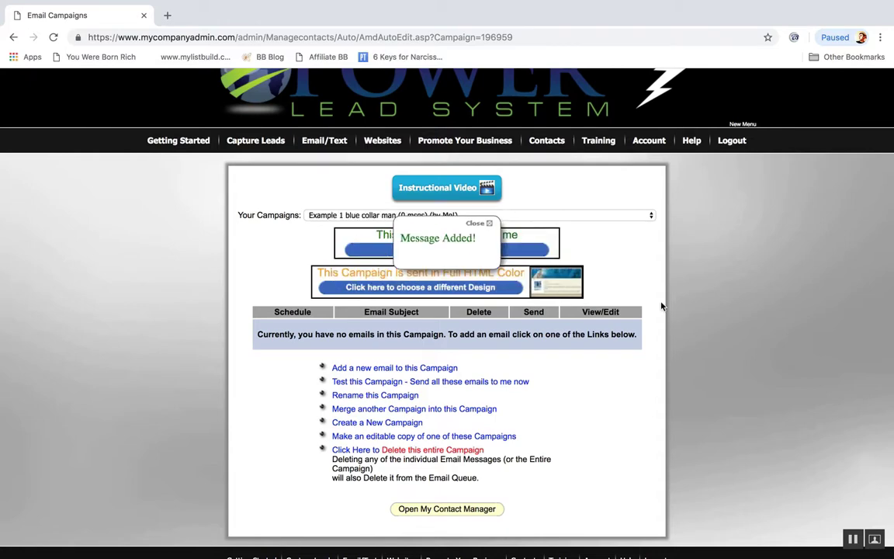
{"action": "left_click", "coordinate": [478, 224]}
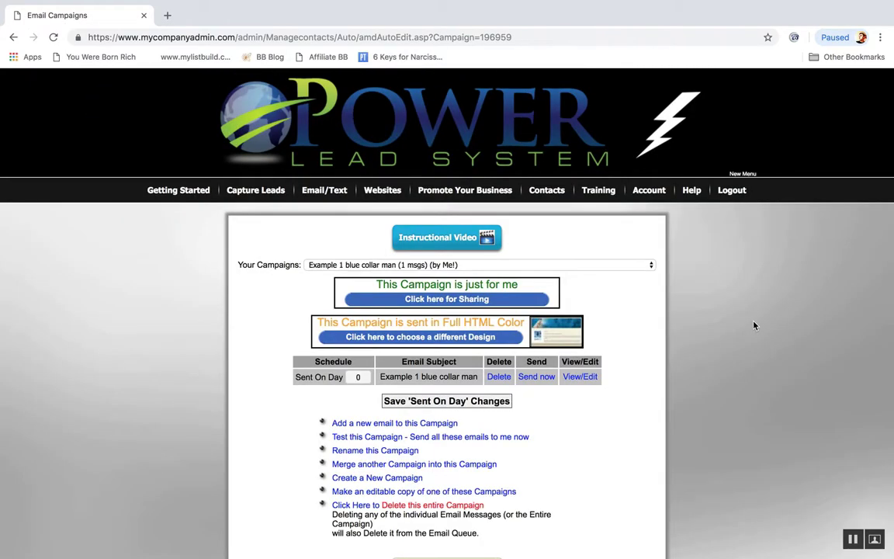
{"action": "scroll", "scroll_direction": "down", "scroll_amount": 3}
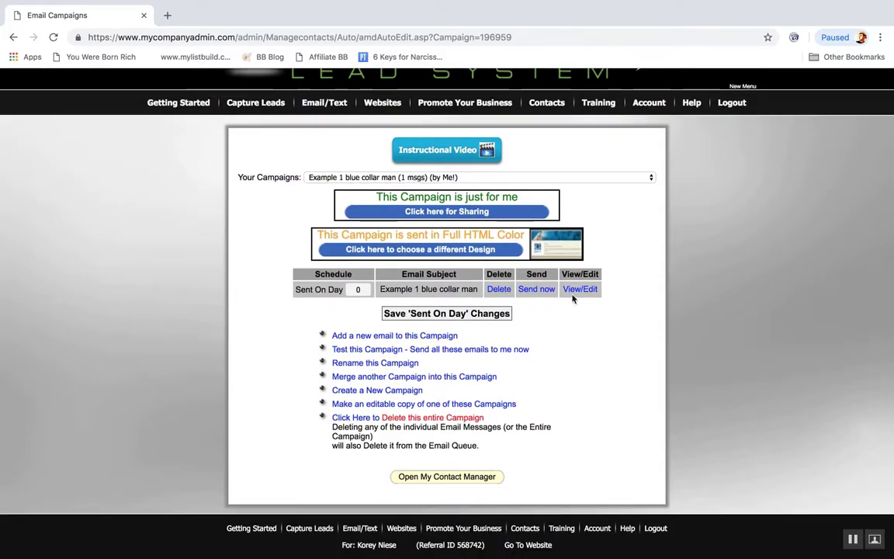
{"action": "left_click", "coordinate": [580, 289]}
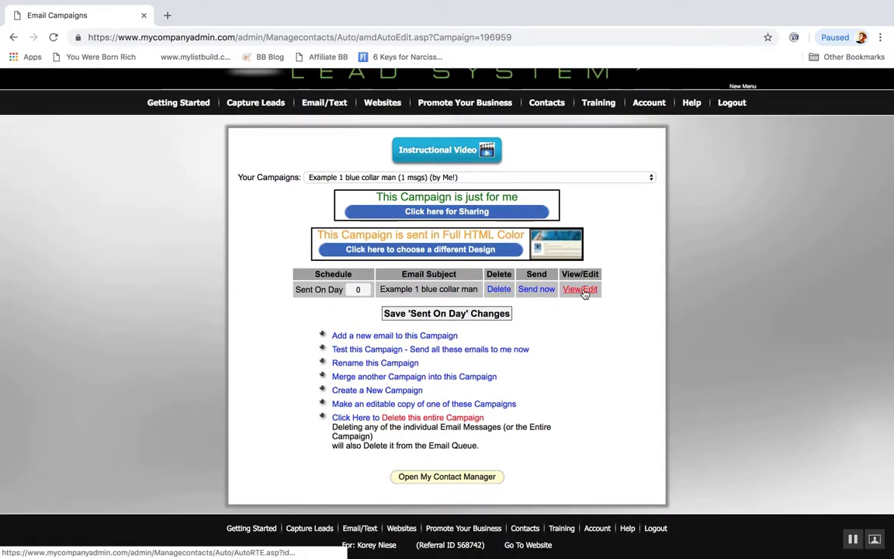
Open the new email, select its placeholder body text, and save changes
{"action": "left_click", "coordinate": [580, 289]}
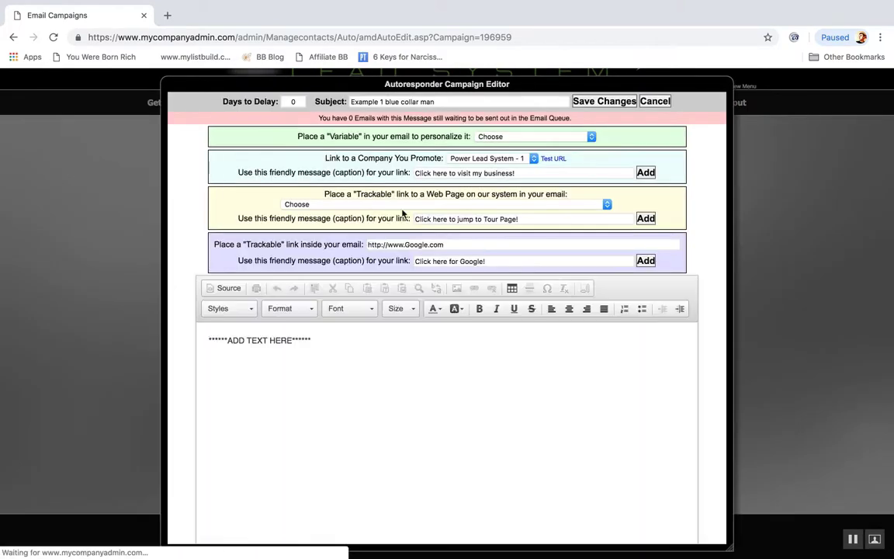
{"action": "triple_click", "coordinate": [259, 340]}
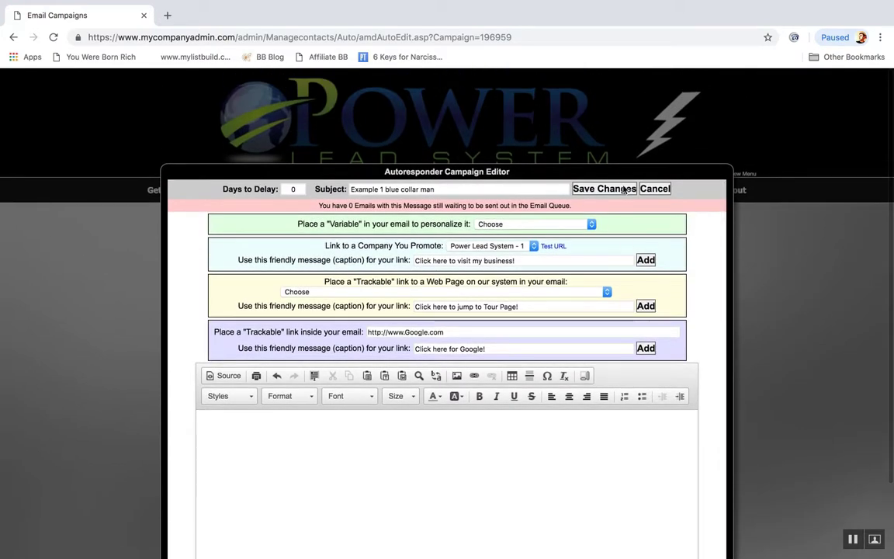
{"action": "left_click", "coordinate": [654, 189]}
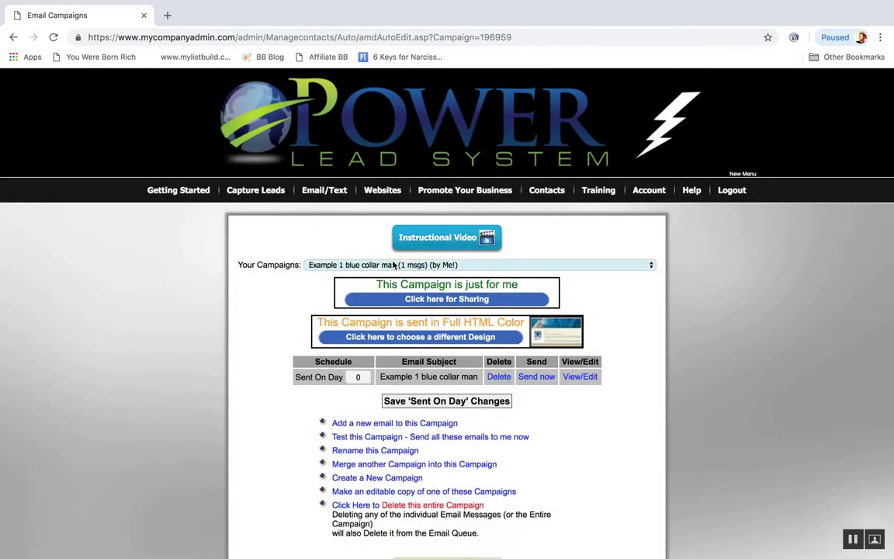
Go to View/Edit Campaigns and pick Power Lead System Opportunity Campaign from Your Campaigns
{"action": "left_click", "coordinate": [323, 190]}
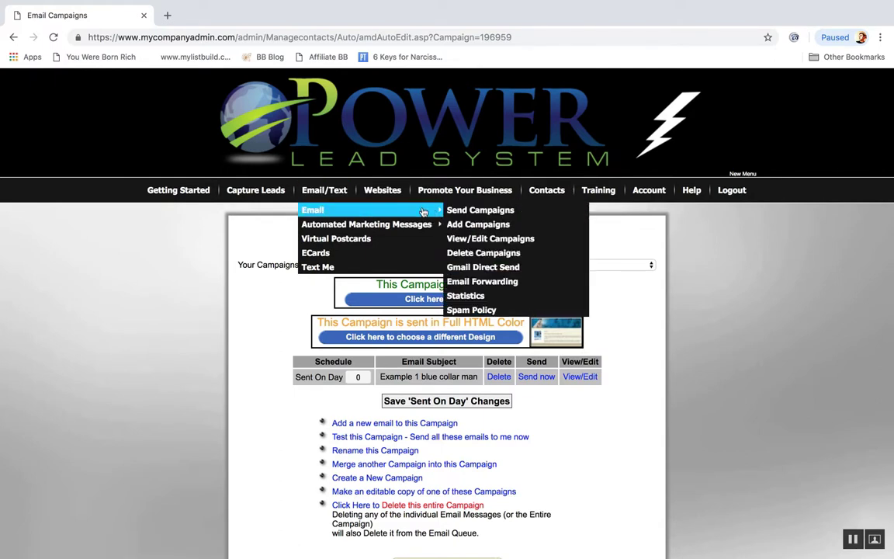
{"action": "mouse_move", "coordinate": [490, 238]}
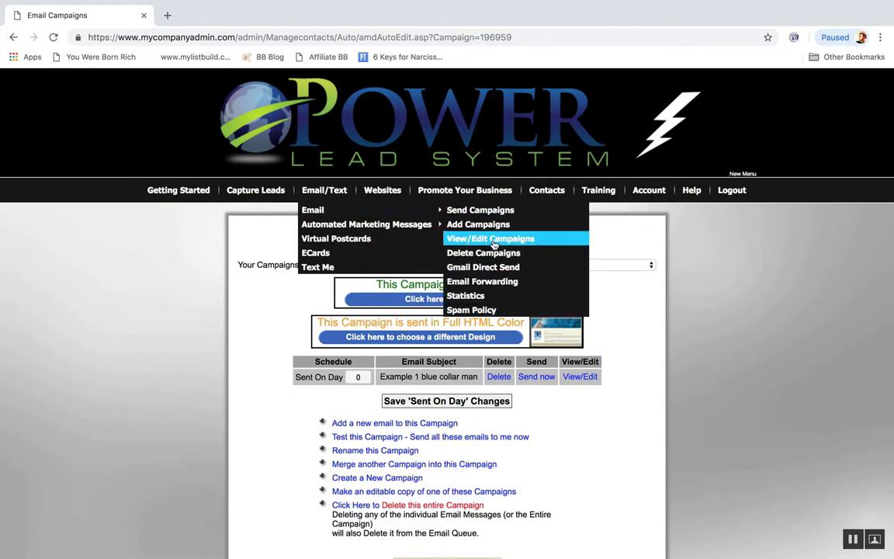
{"action": "mouse_move", "coordinate": [313, 210]}
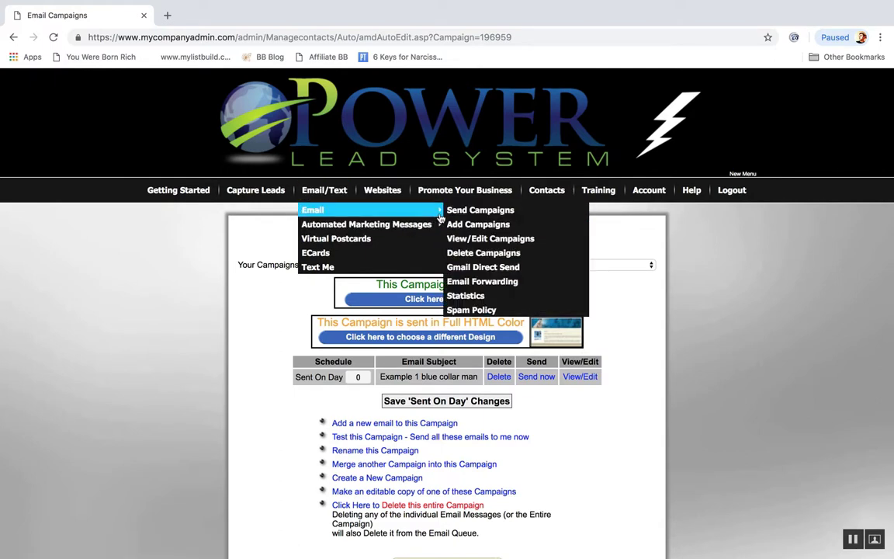
{"action": "left_click", "coordinate": [490, 239]}
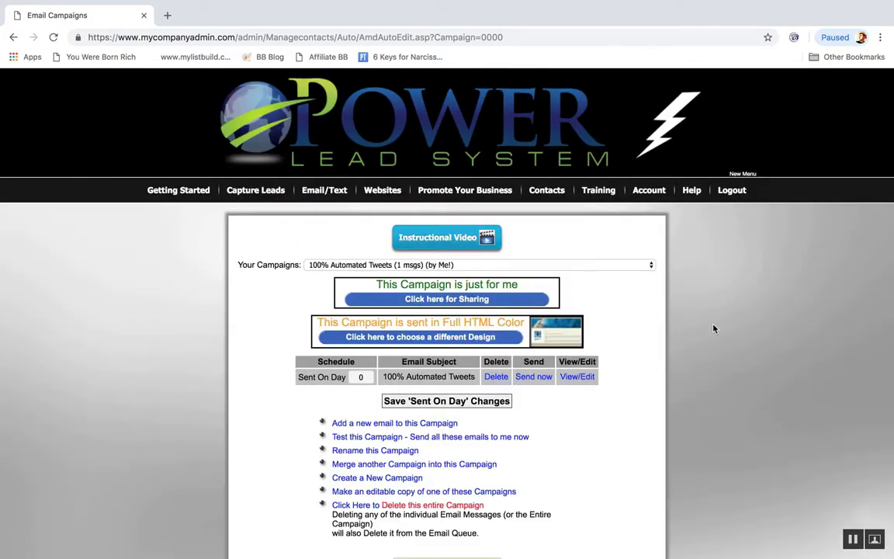
{"action": "scroll", "scroll_direction": "down", "scroll_amount": 3}
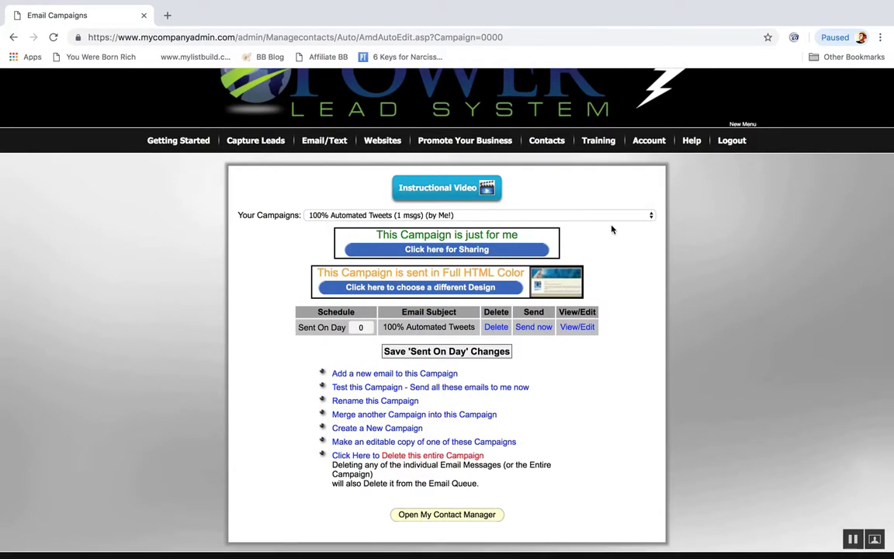
{"action": "mouse_move", "coordinate": [599, 205]}
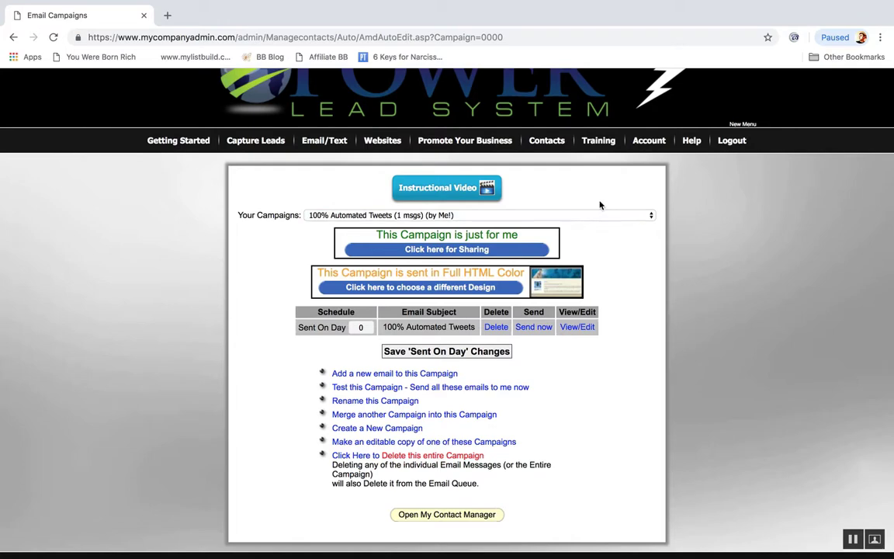
{"action": "mouse_move", "coordinate": [414, 413]}
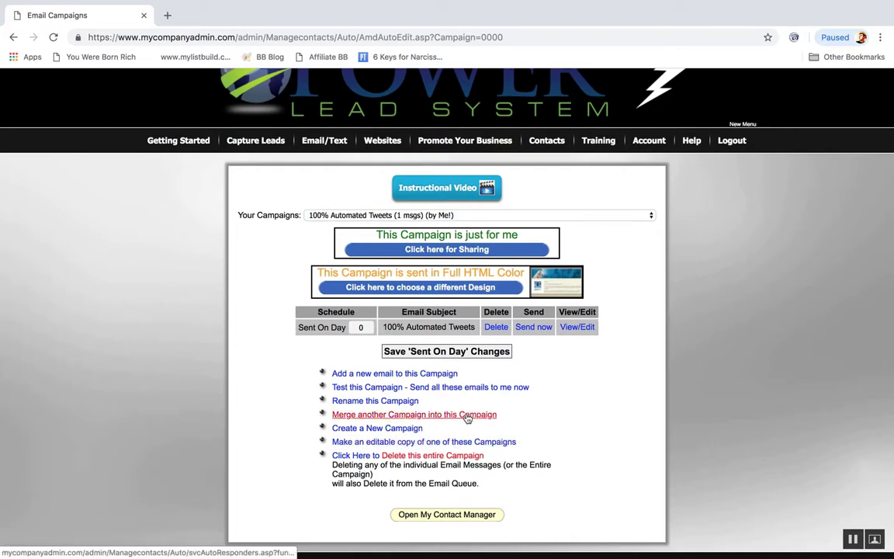
{"action": "left_click", "coordinate": [481, 215]}
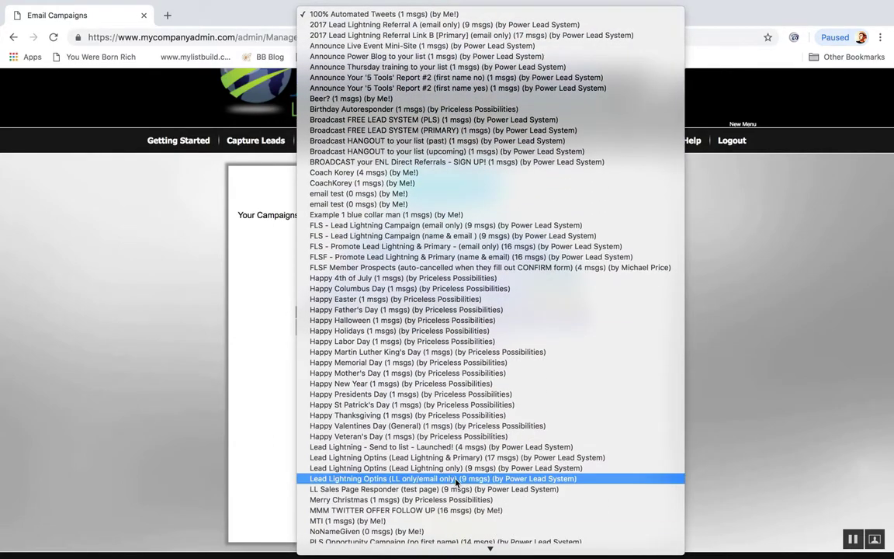
{"action": "scroll", "scroll_direction": "down", "scroll_amount": 3}
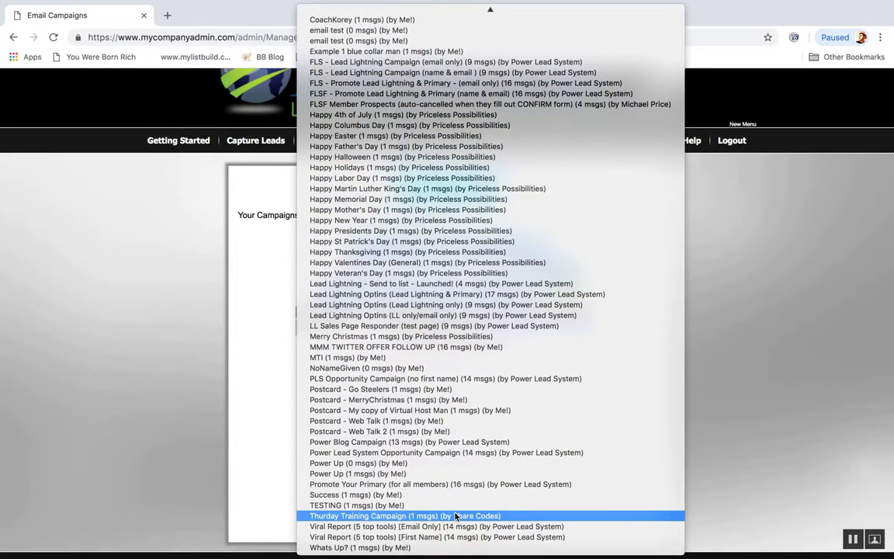
{"action": "mouse_move", "coordinate": [446, 452]}
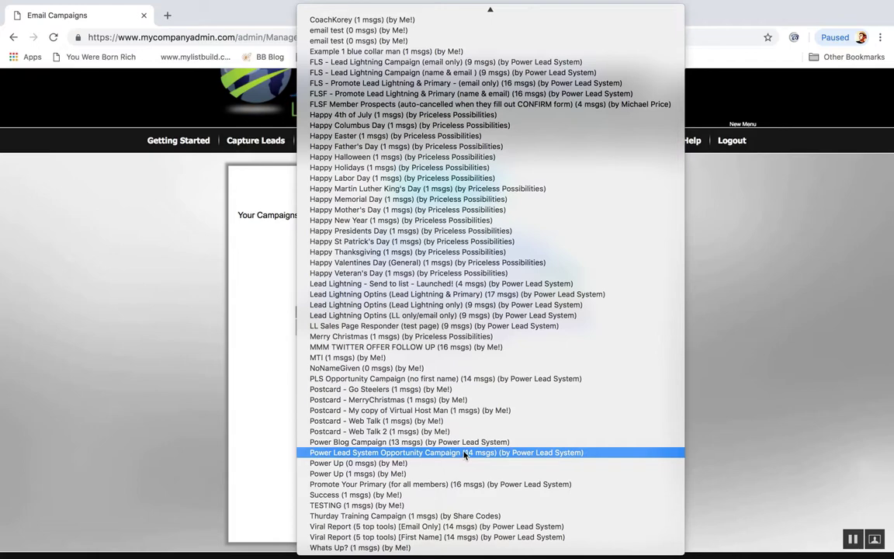
{"action": "left_click", "coordinate": [446, 453]}
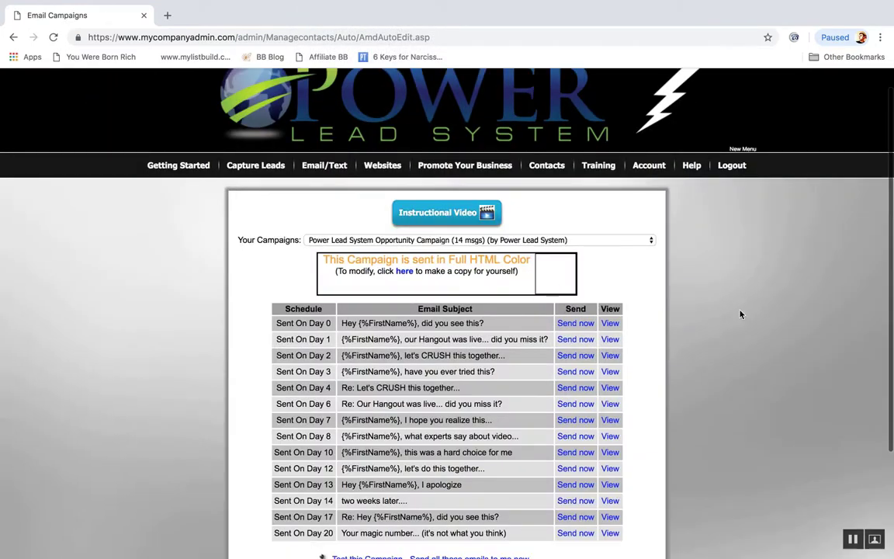
Create an empty campaign 'Copy of PLS campaign blue collar man' without copying any emails
{"action": "scroll", "scroll_direction": "down", "scroll_amount": 3}
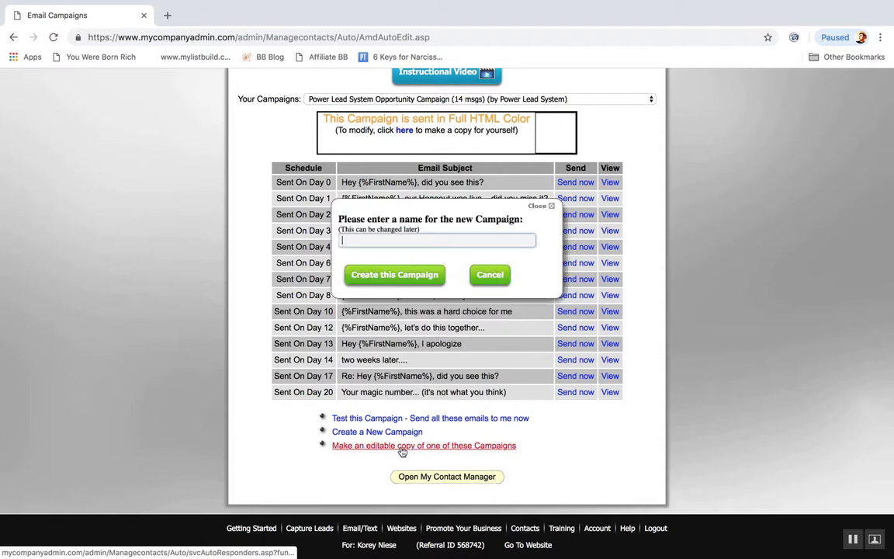
{"action": "left_click", "coordinate": [436, 240]}
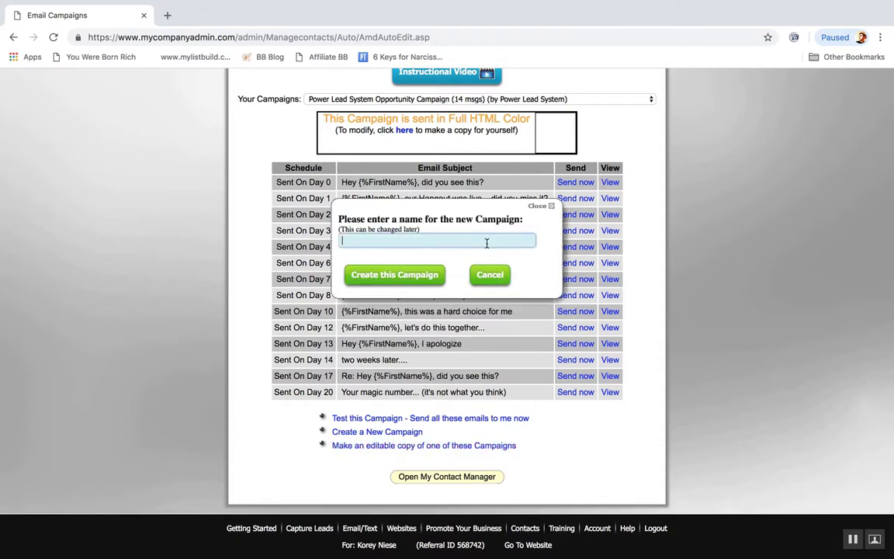
{"action": "type", "text": "Copy of PLS campaign blue col"}
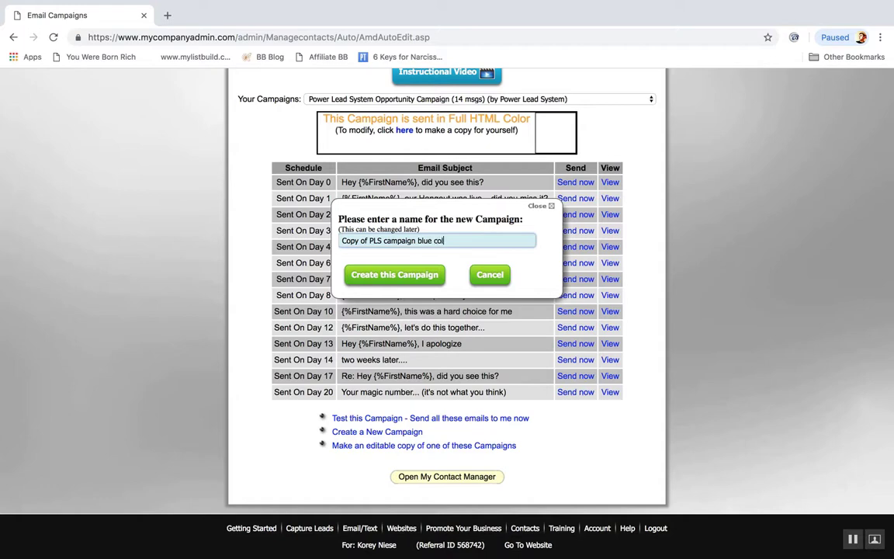
{"action": "left_click", "coordinate": [393, 274]}
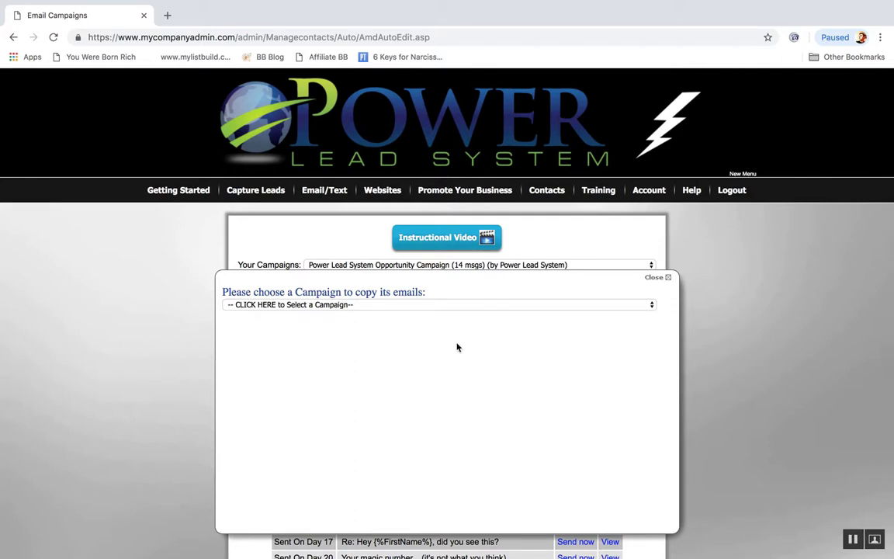
{"action": "left_click", "coordinate": [439, 304]}
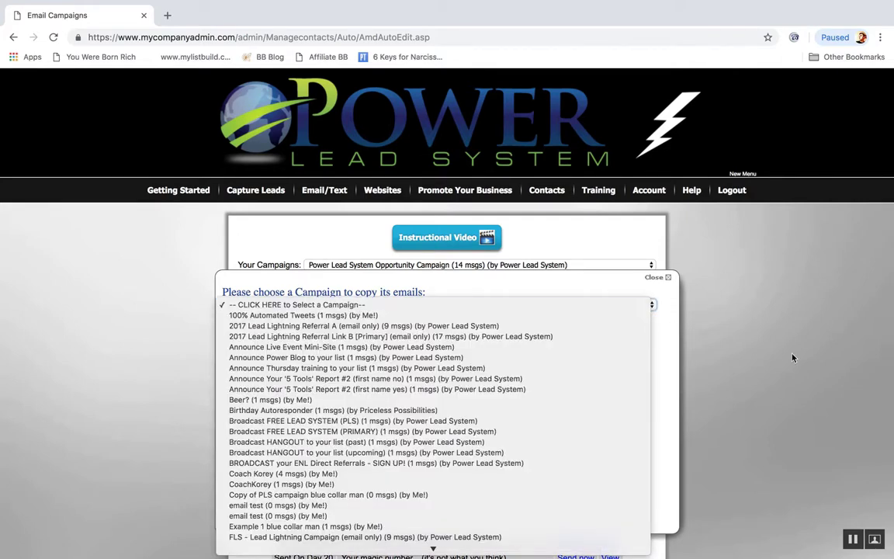
{"action": "left_click", "coordinate": [439, 304]}
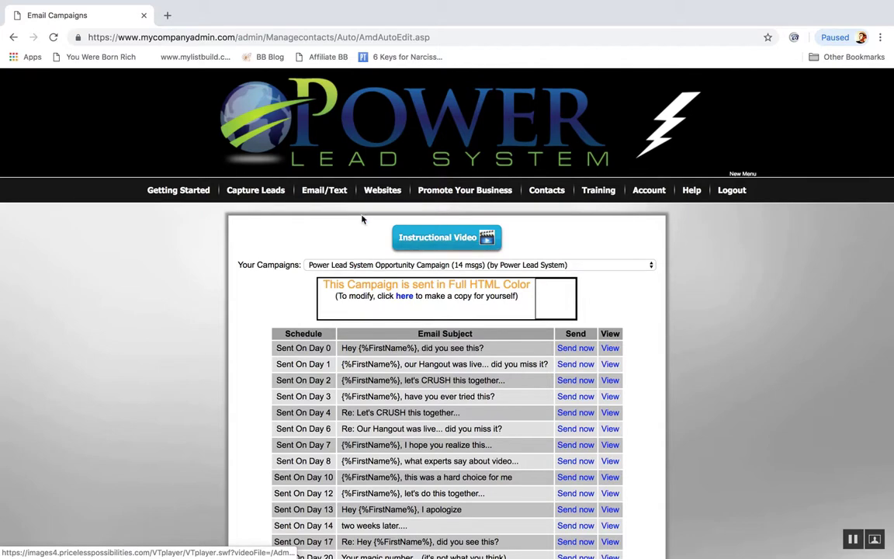
{"action": "mouse_move", "coordinate": [334, 208]}
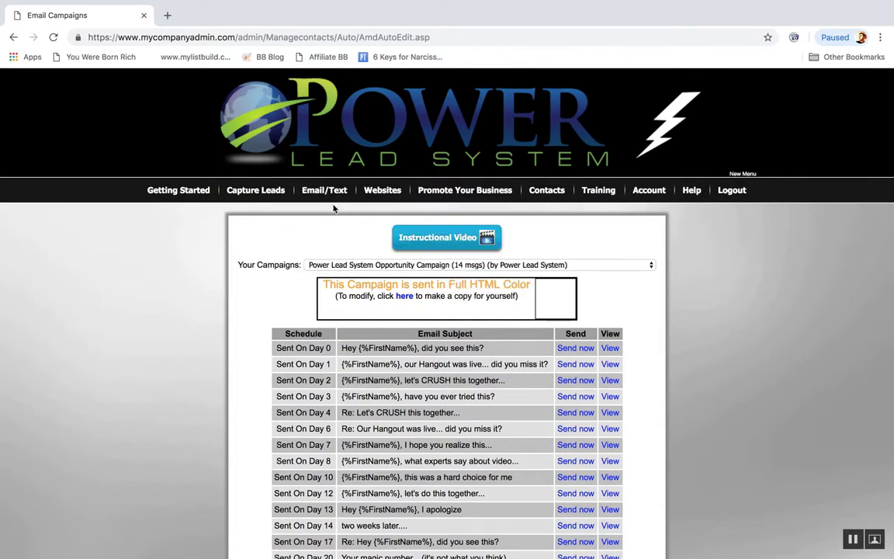
On the Send Campaigns page, choose 'Copy of PLS campaign blue collar man' to send
{"action": "left_click", "coordinate": [325, 190]}
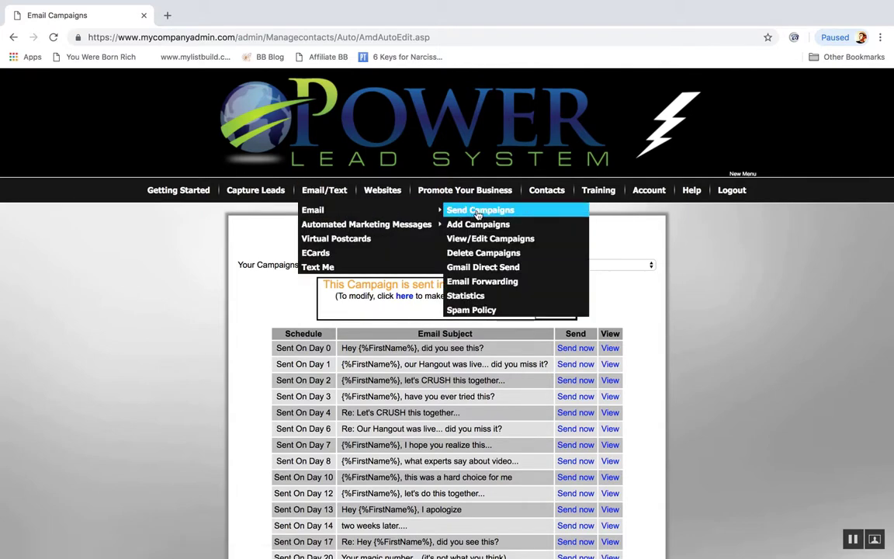
{"action": "left_click", "coordinate": [479, 210]}
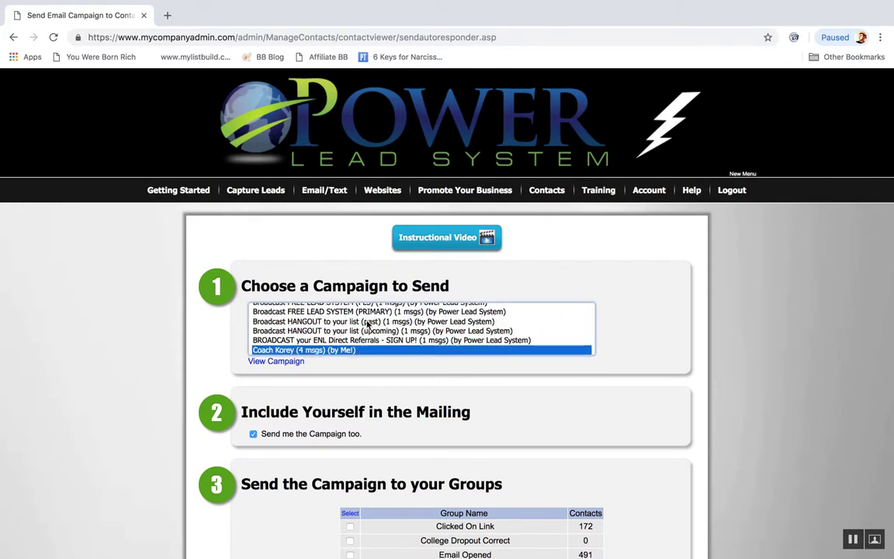
{"action": "scroll", "scroll_direction": "down", "scroll_amount": 3}
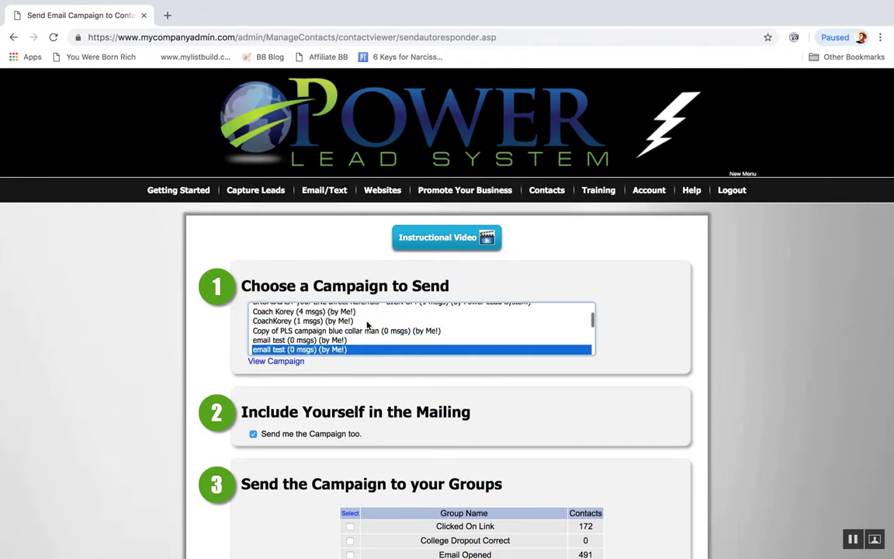
{"action": "left_click", "coordinate": [346, 331]}
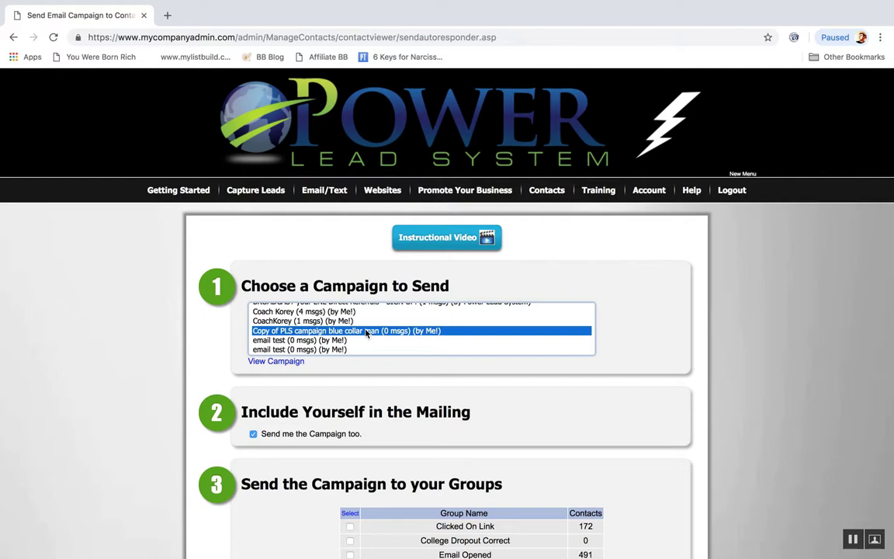
{"action": "scroll", "scroll_direction": "down", "scroll_amount": 3}
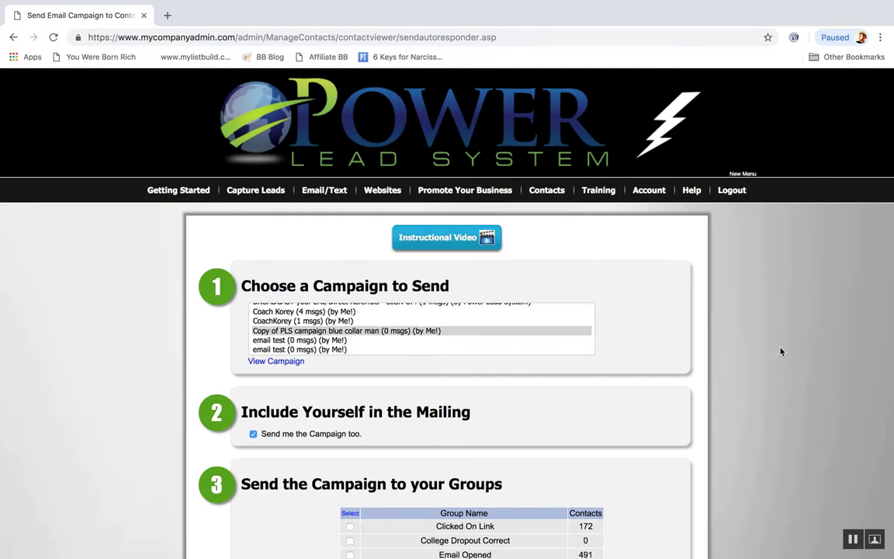
{"action": "scroll", "scroll_direction": "down", "scroll_amount": 3}
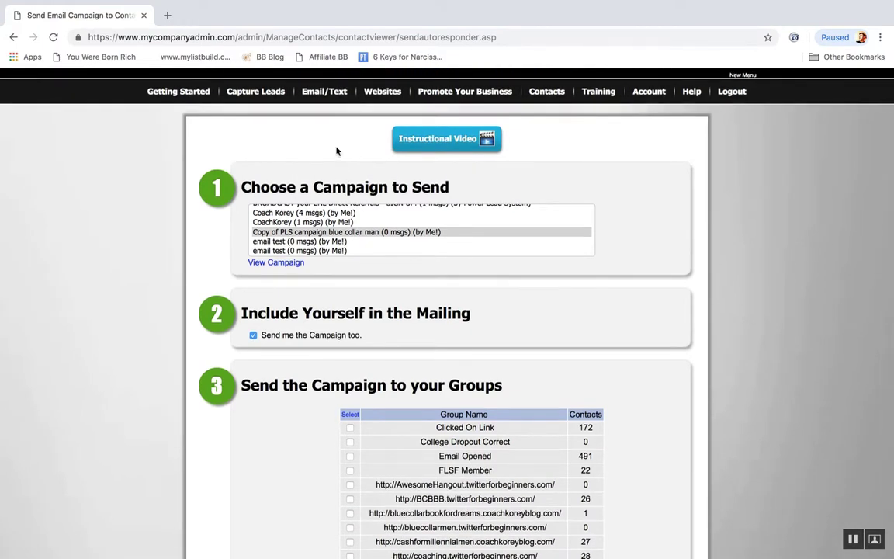
{"action": "left_click", "coordinate": [325, 90]}
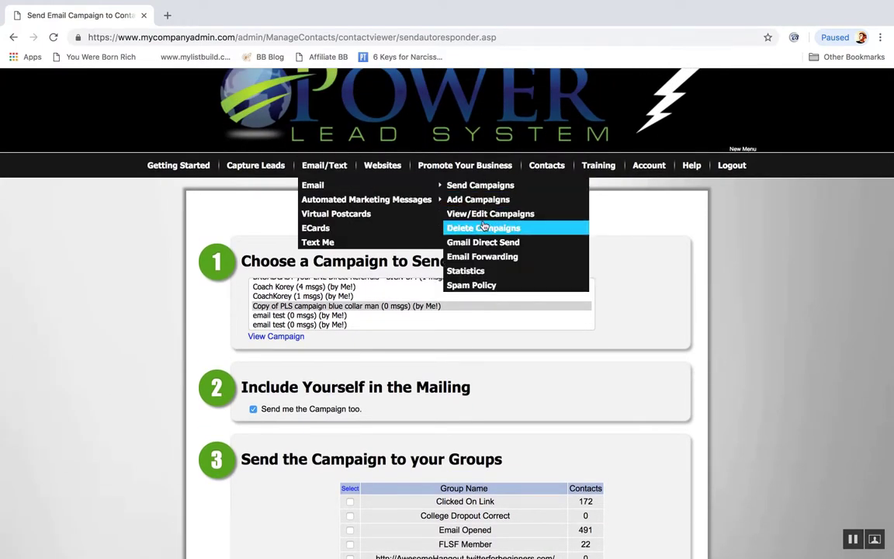
Browse the delete-campaigns page, then bring up the Your Campaigns list
{"action": "left_click", "coordinate": [490, 214]}
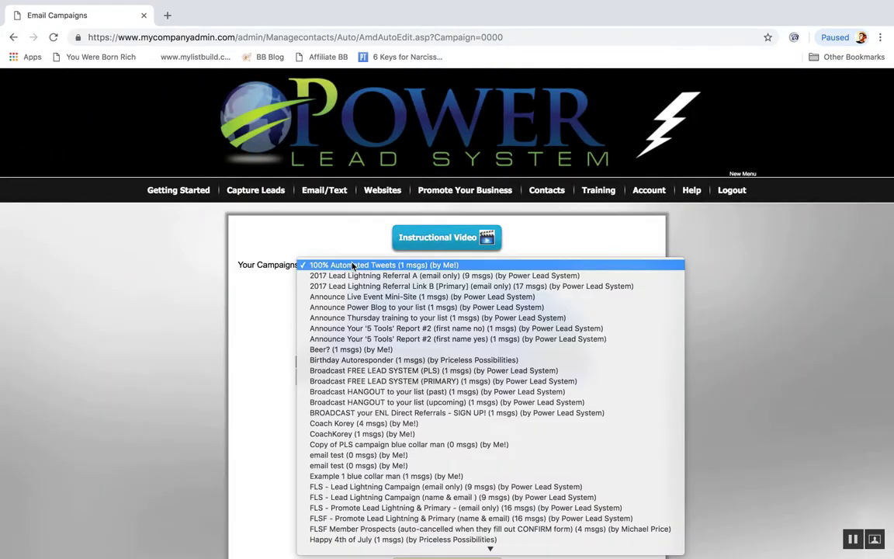
{"action": "scroll", "scroll_direction": "down", "scroll_amount": 3}
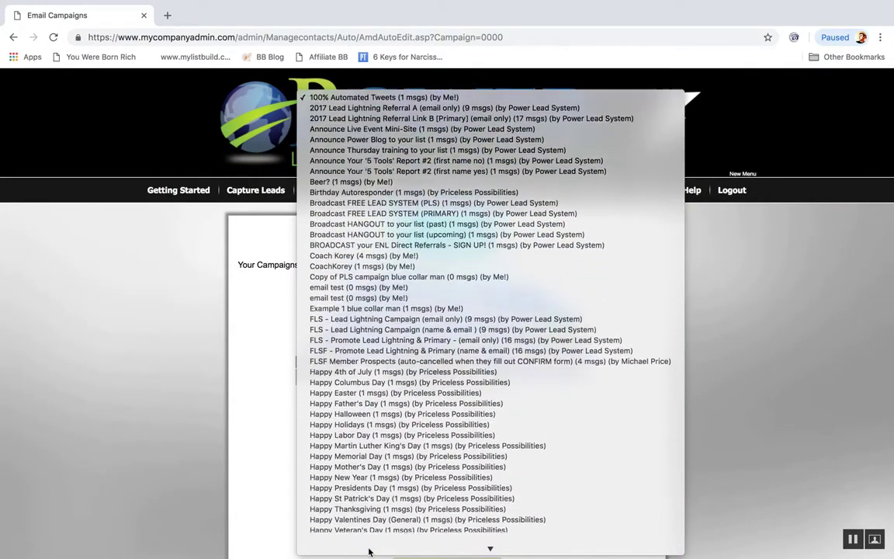
{"action": "scroll", "scroll_direction": "down", "scroll_amount": 3}
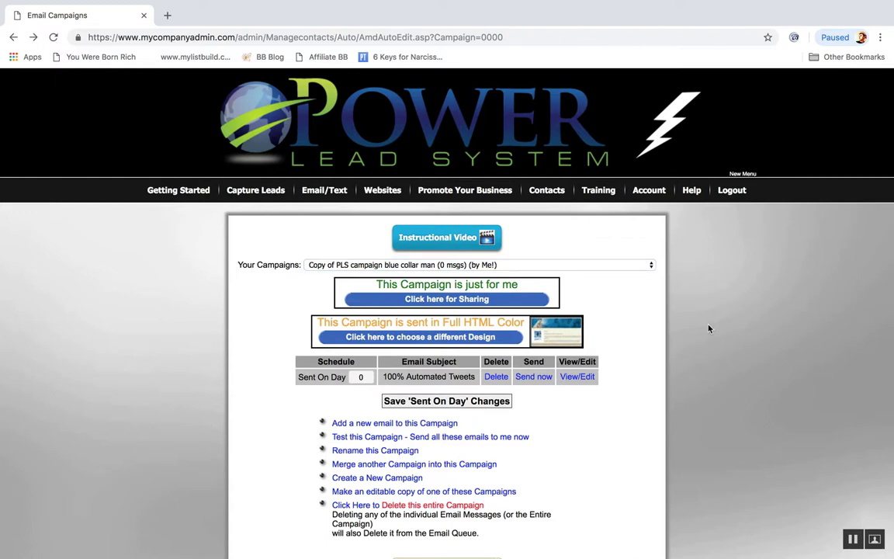
{"action": "mouse_move", "coordinate": [464, 276]}
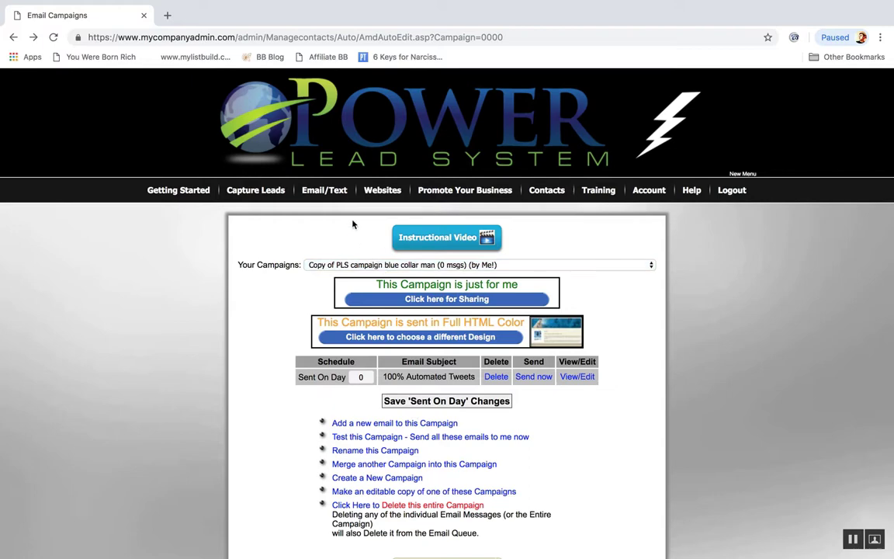
{"action": "left_click", "coordinate": [324, 190]}
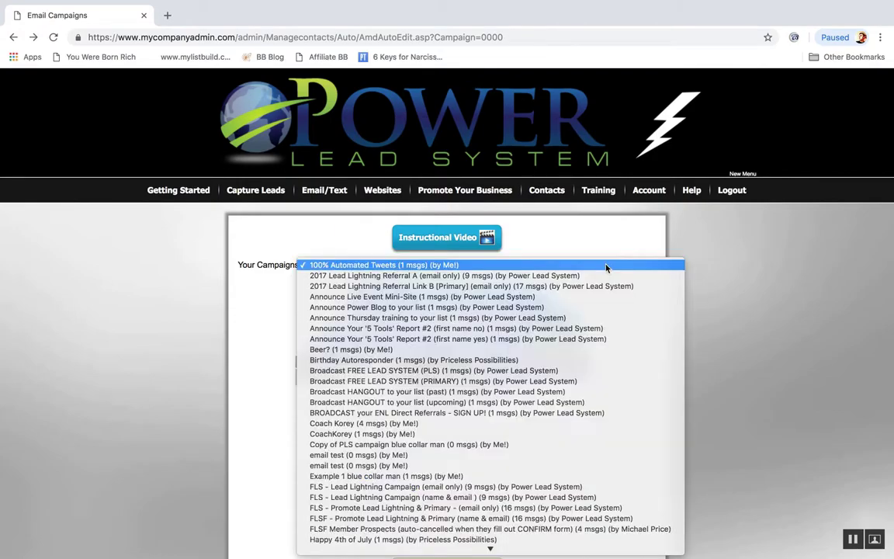
Load MMM TWITTER OFFER FOLLOW UP, read one email, and return to its 16-email schedule
{"action": "scroll", "scroll_direction": "down", "scroll_amount": 3}
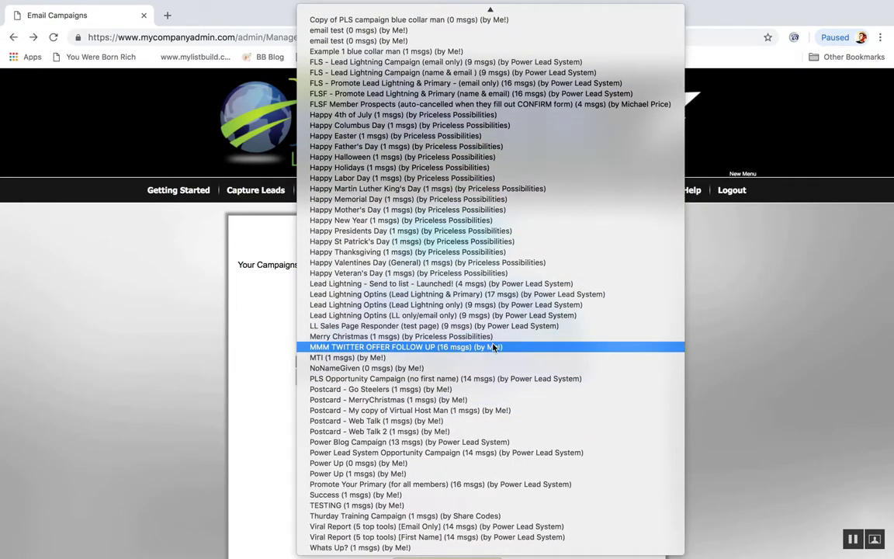
{"action": "mouse_move", "coordinate": [468, 347]}
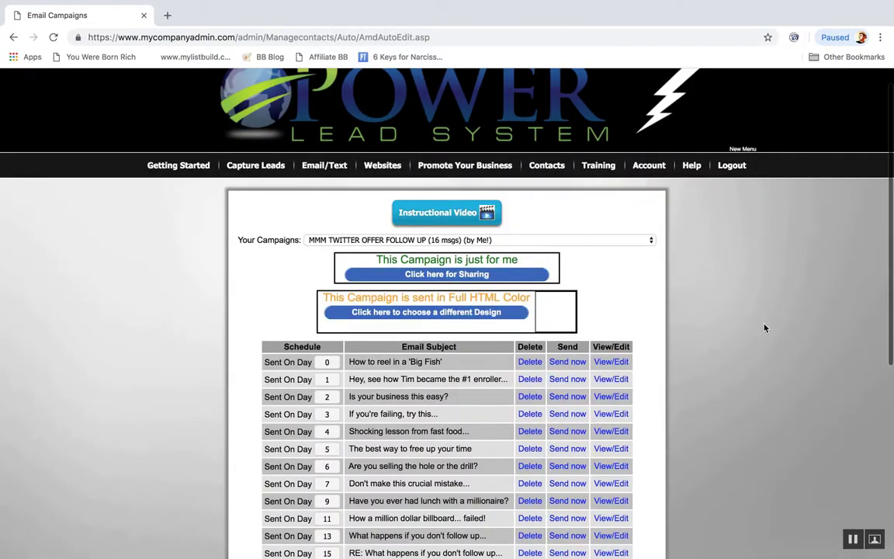
{"action": "left_click", "coordinate": [255, 90]}
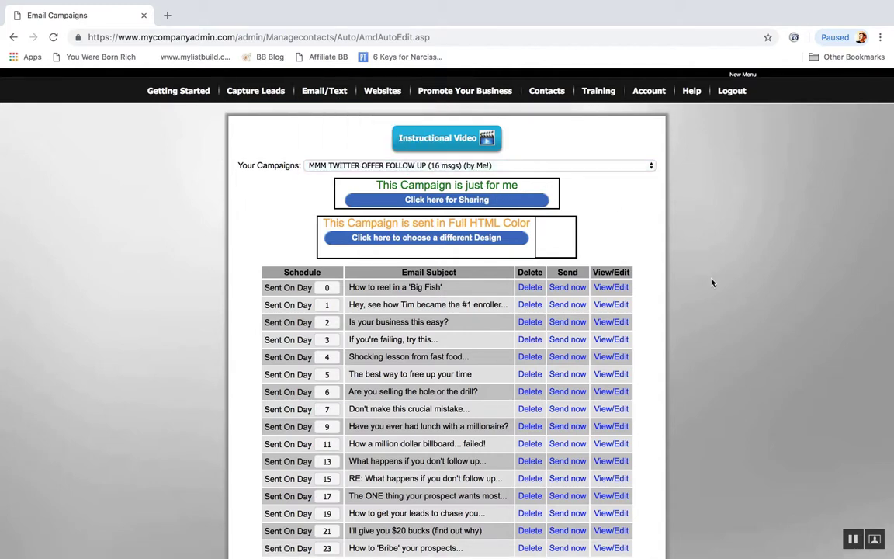
{"action": "scroll", "scroll_direction": "down", "scroll_amount": 3}
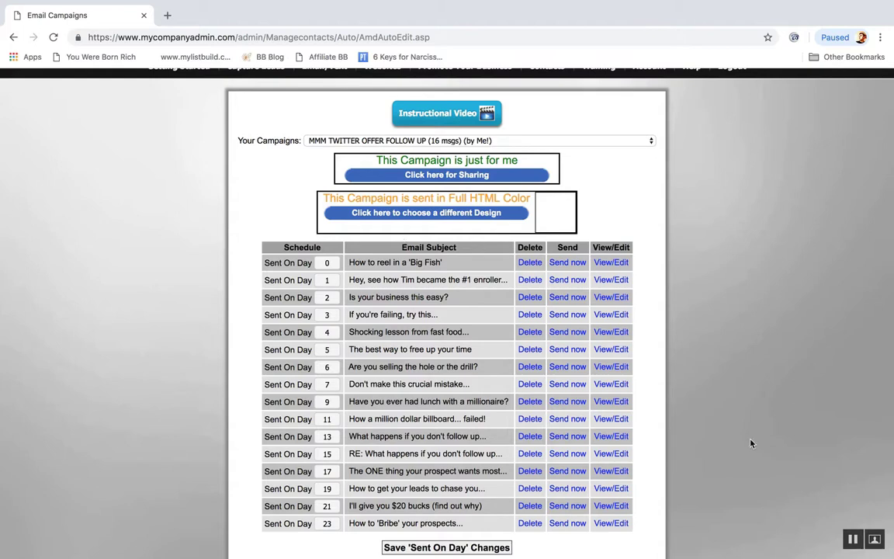
{"action": "mouse_move", "coordinate": [689, 323]}
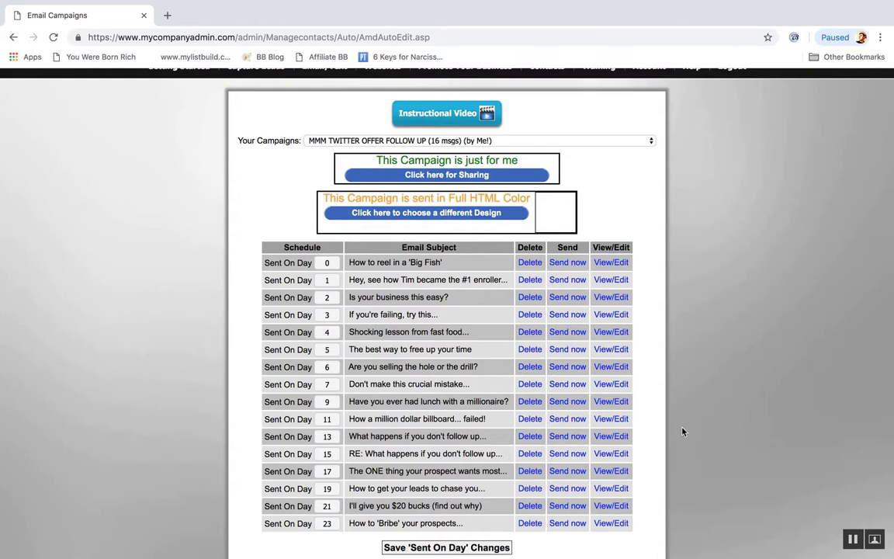
{"action": "scroll", "scroll_direction": "down", "scroll_amount": 3}
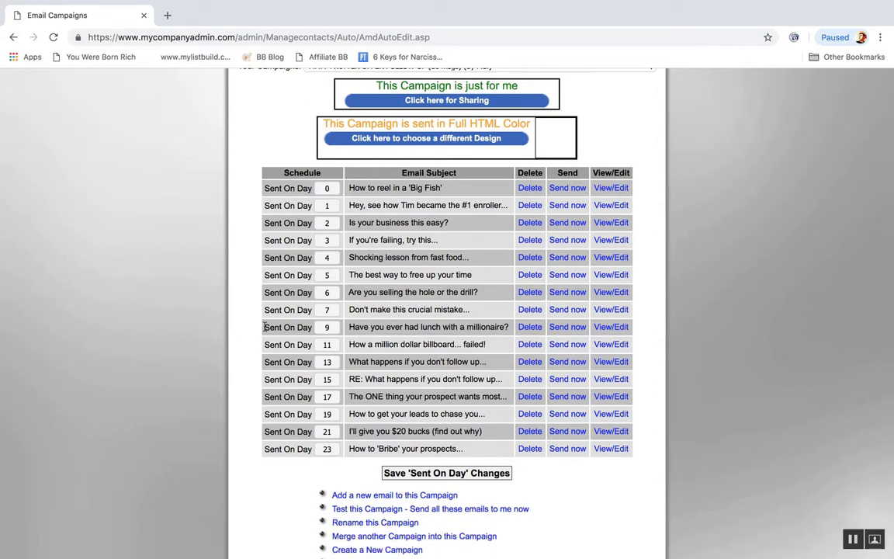
{"action": "scroll", "scroll_direction": "down", "scroll_amount": 3}
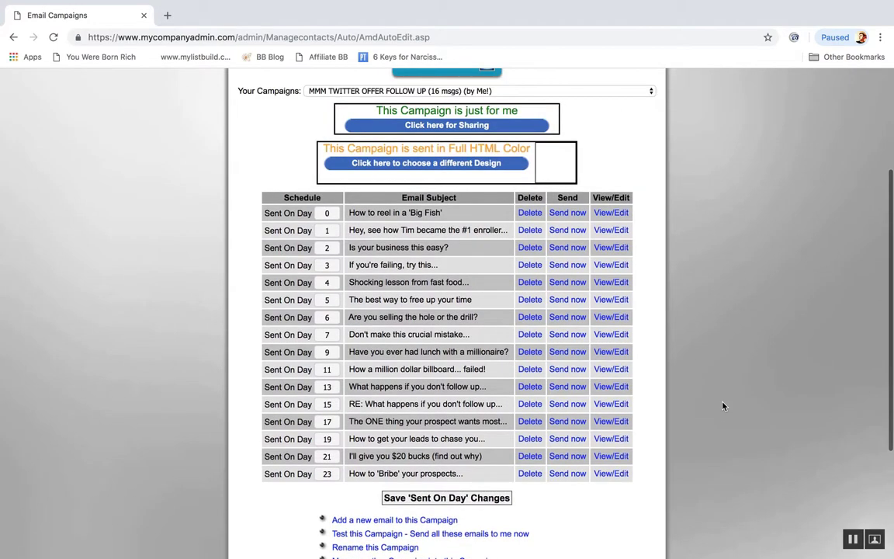
{"action": "mouse_move", "coordinate": [650, 319]}
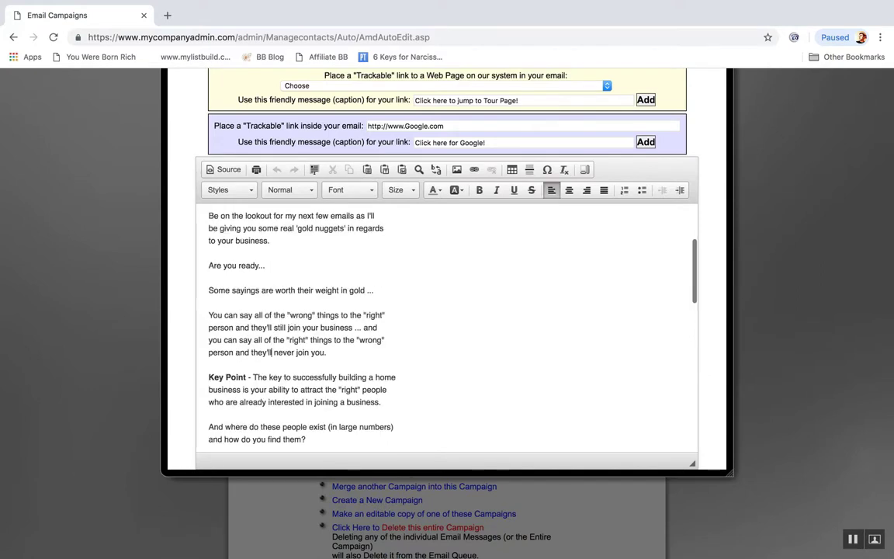
{"action": "scroll", "scroll_direction": "down", "scroll_amount": 3}
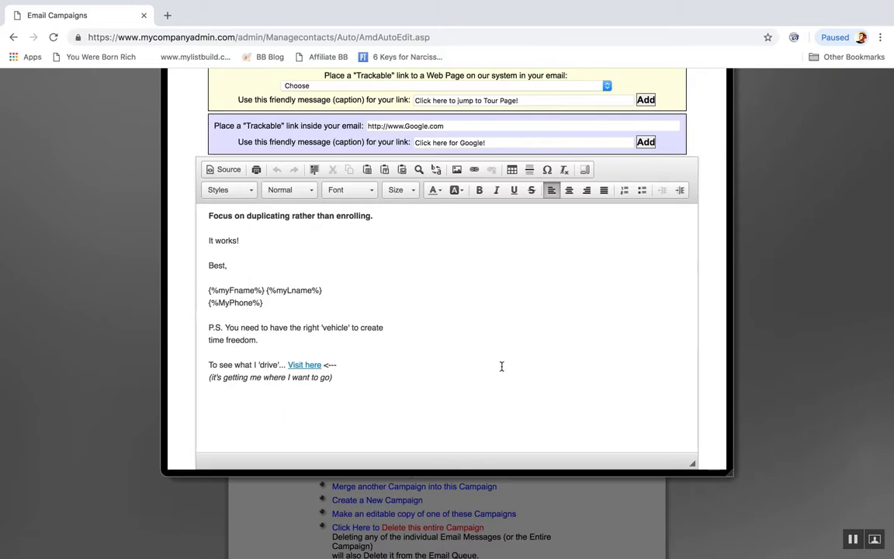
{"action": "mouse_move", "coordinate": [750, 330]}
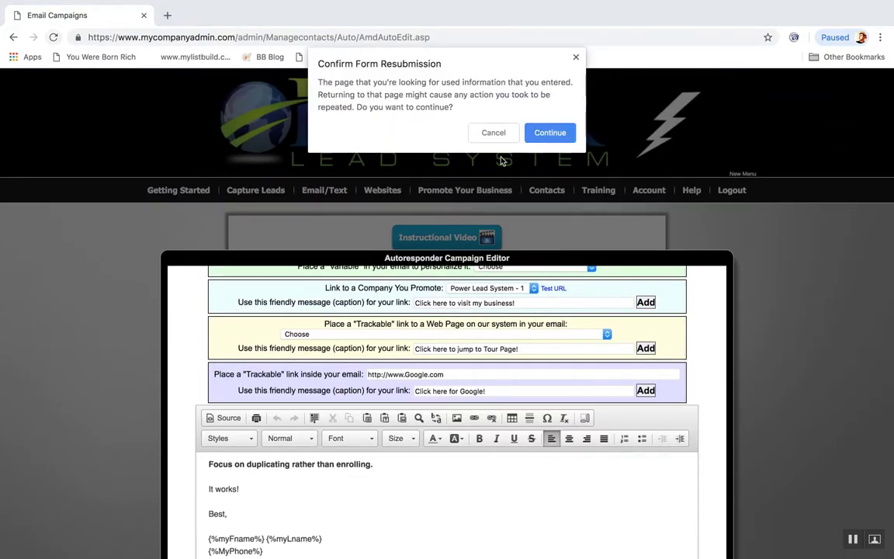
{"action": "left_click", "coordinate": [549, 132]}
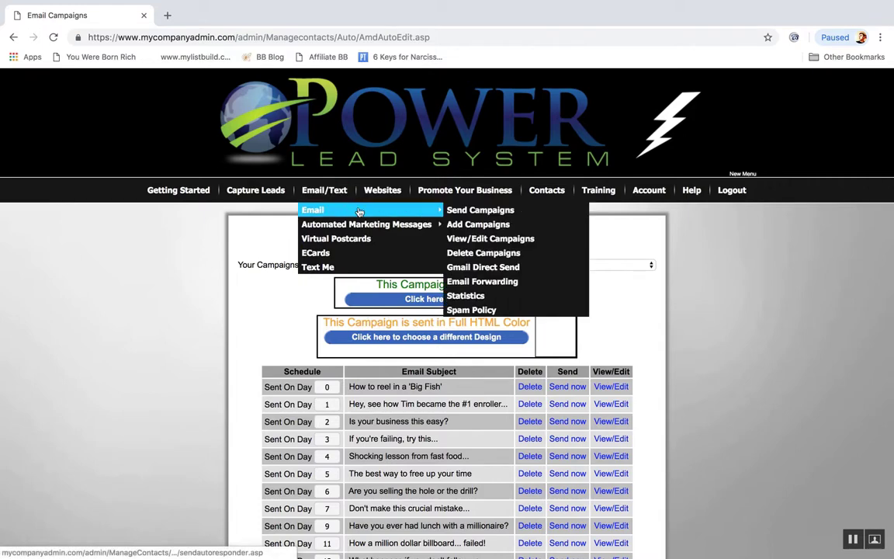
{"action": "mouse_move", "coordinate": [490, 238]}
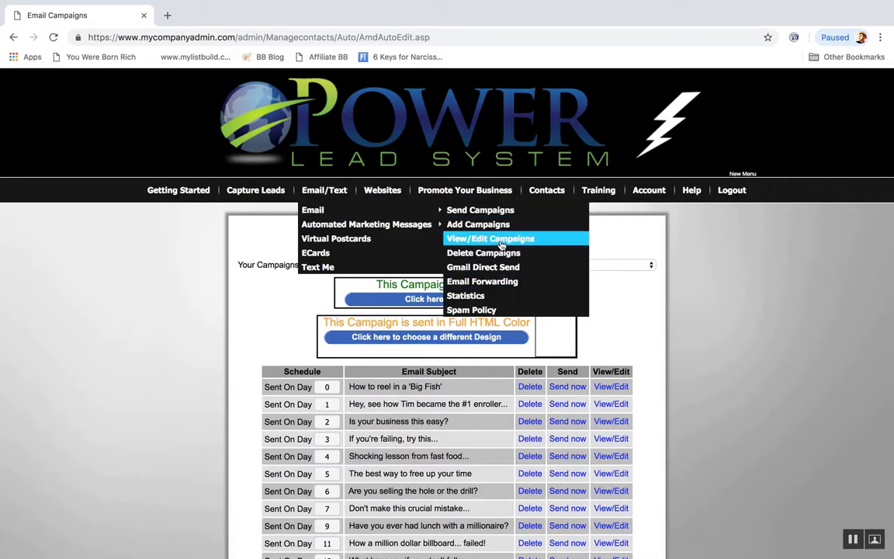
{"action": "mouse_move", "coordinate": [466, 295]}
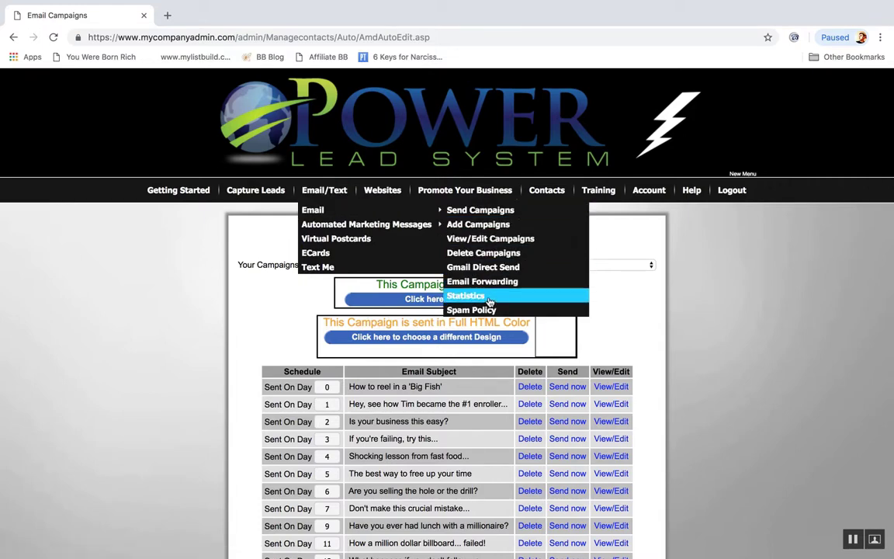
View email campaign tracking statistics, then open the Automated Marketing Message System
{"action": "left_click", "coordinate": [465, 296]}
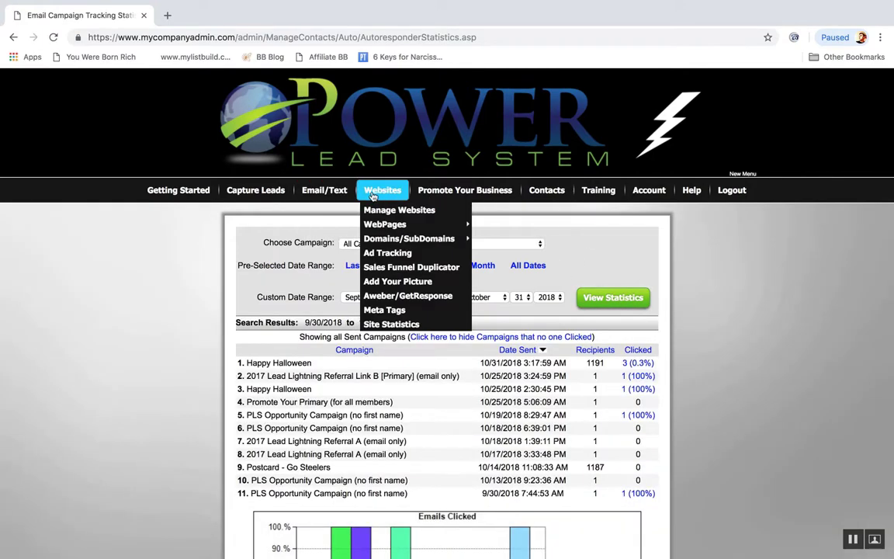
{"action": "left_click", "coordinate": [324, 190]}
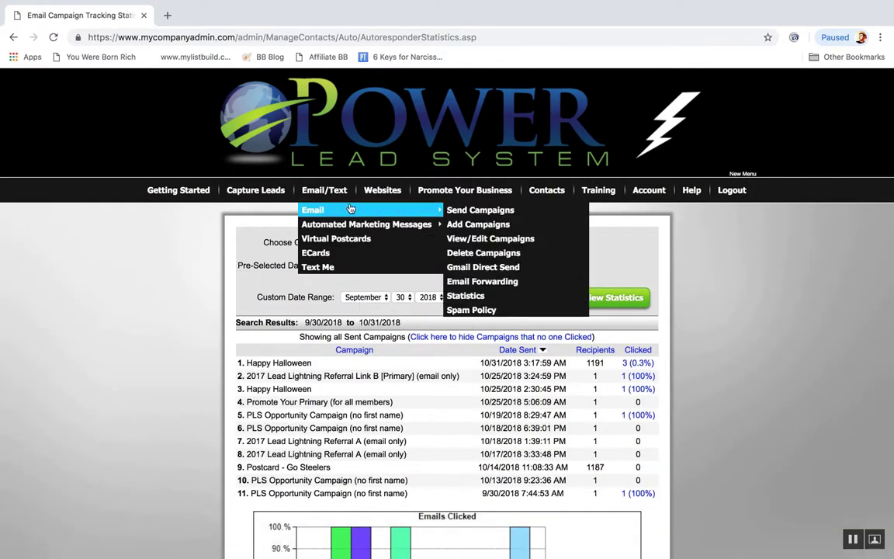
{"action": "mouse_move", "coordinate": [366, 224]}
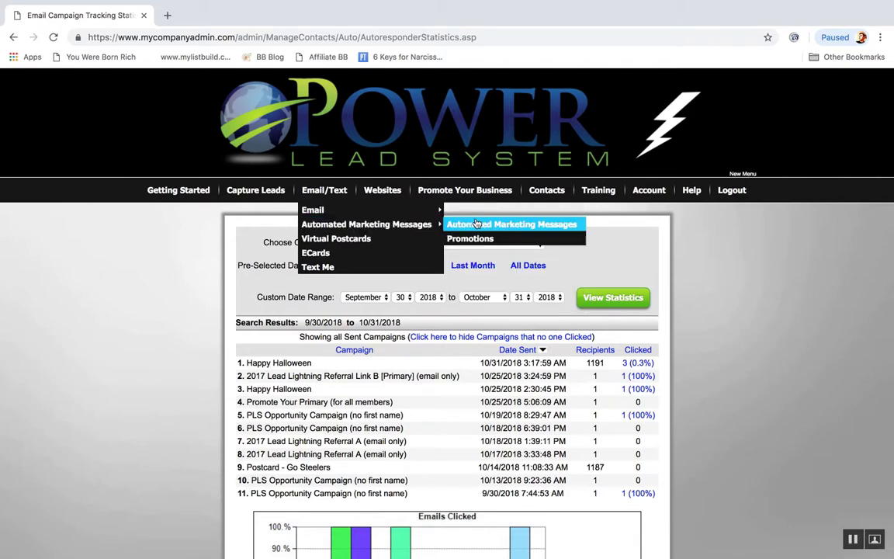
{"action": "left_click", "coordinate": [511, 225]}
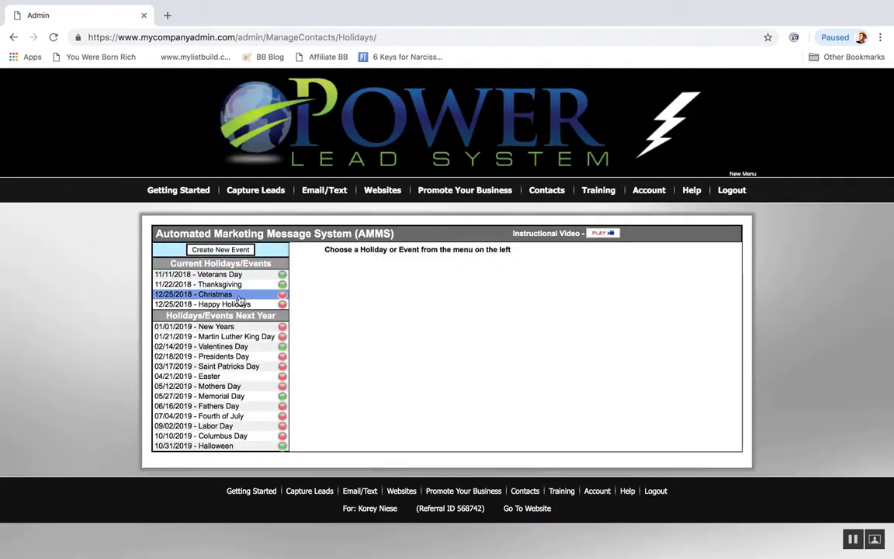
Save the 12/25/2018 Christmas message settings and return to campaign tracking statistics
{"action": "left_click", "coordinate": [193, 294]}
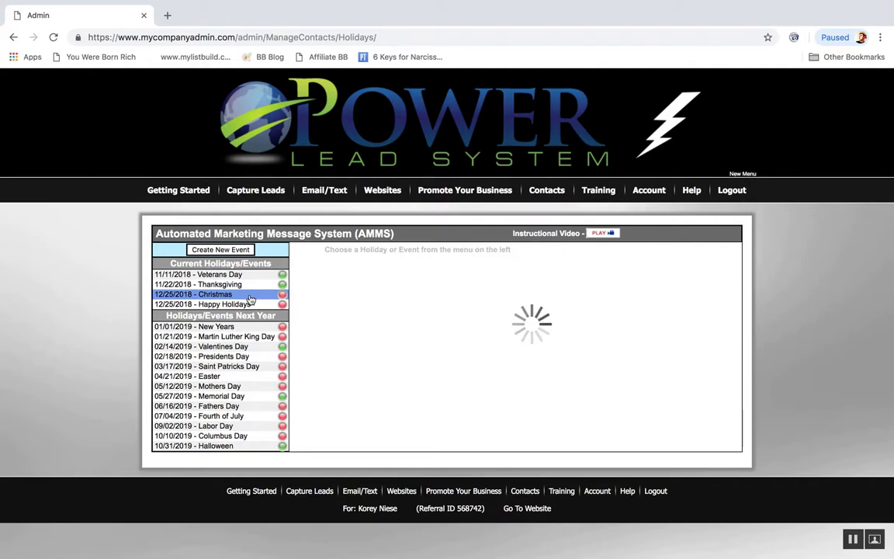
{"action": "left_click", "coordinate": [193, 294]}
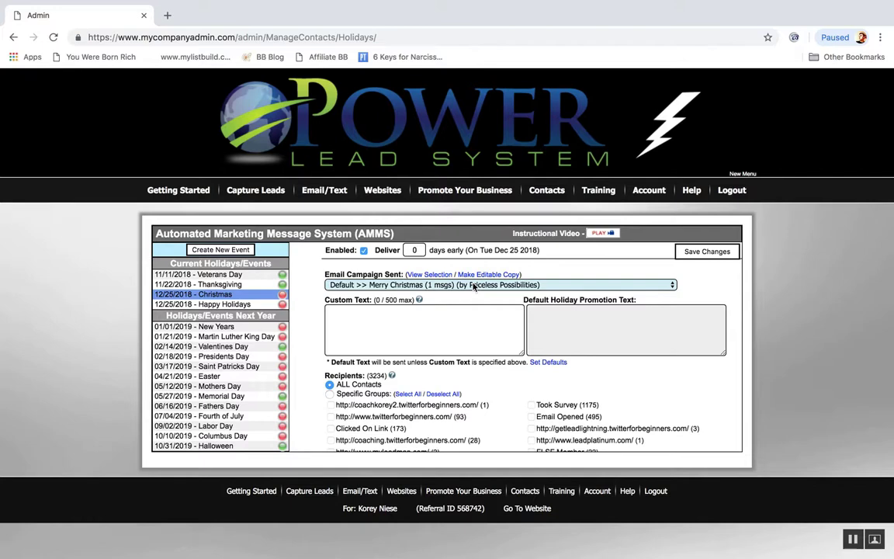
{"action": "left_click", "coordinate": [706, 251]}
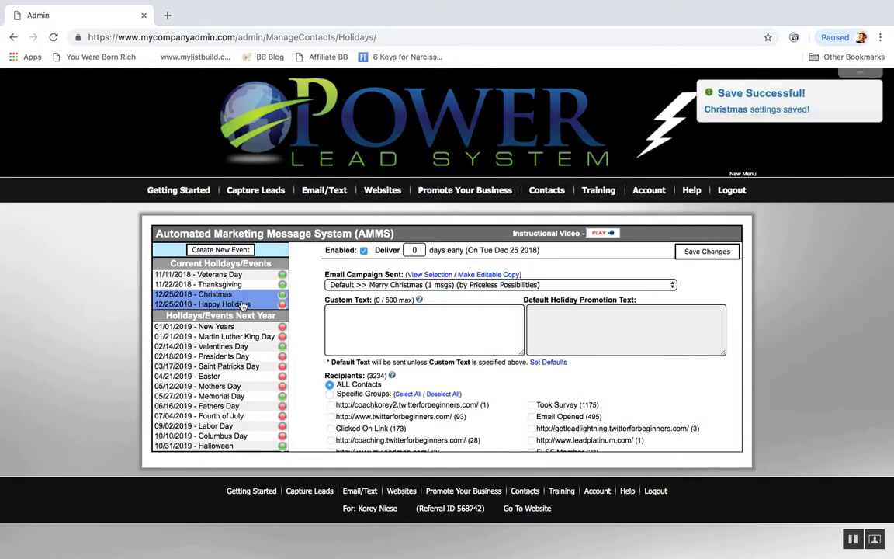
{"action": "left_click", "coordinate": [200, 284]}
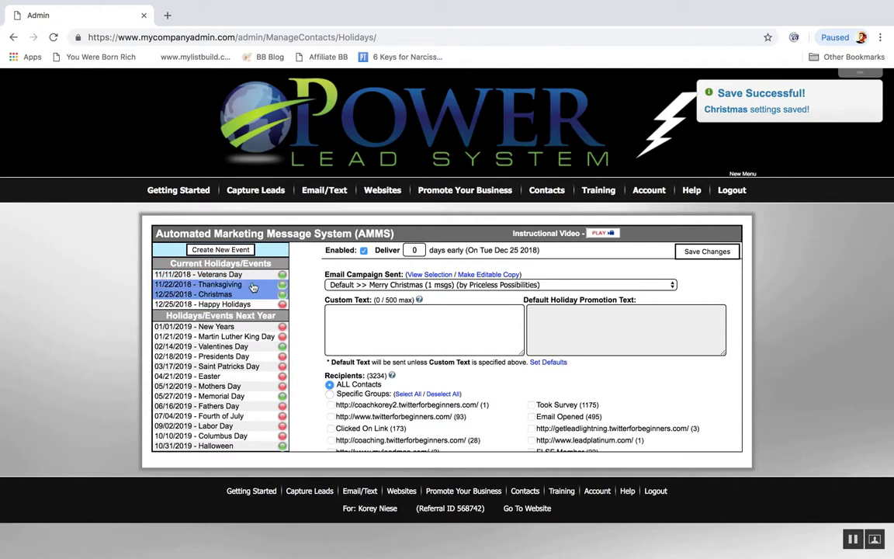
{"action": "left_click", "coordinate": [219, 294]}
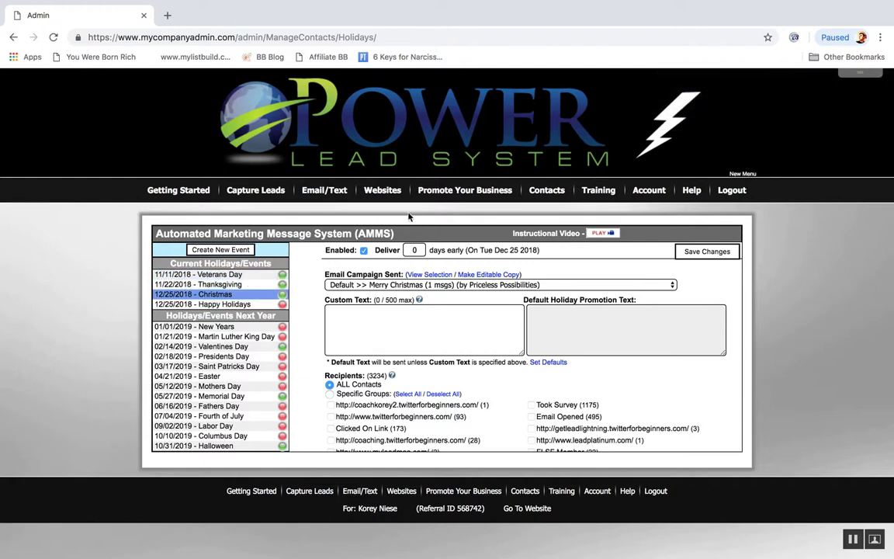
{"action": "left_click", "coordinate": [325, 189]}
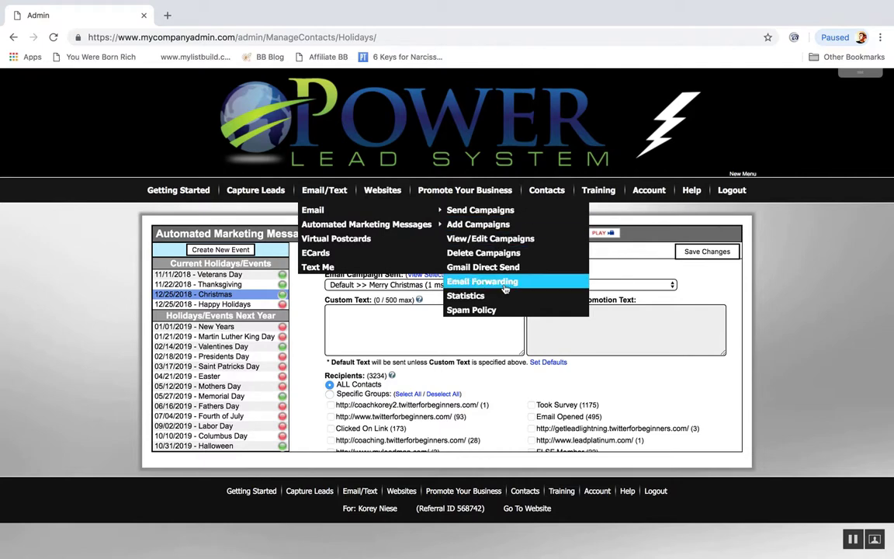
{"action": "left_click", "coordinate": [465, 296]}
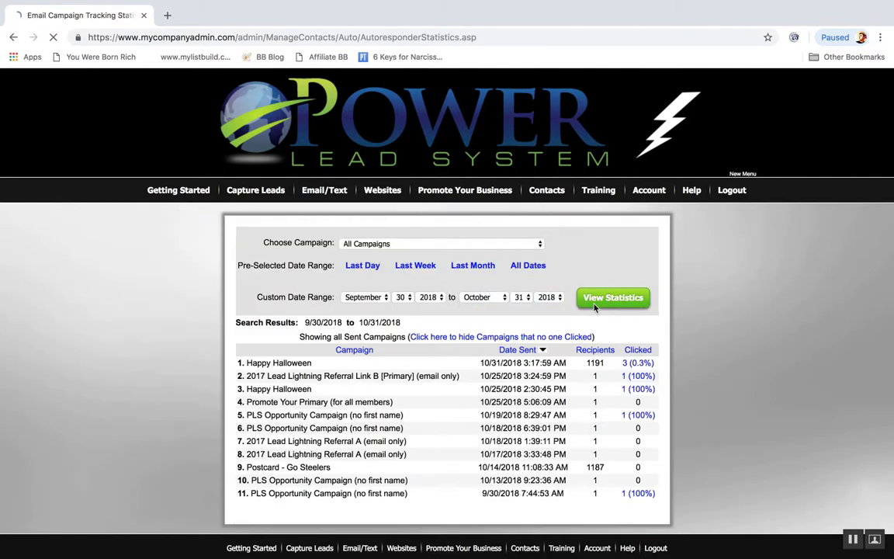
Open Virtual Postcards from the Email/Text menu to see the postcard library
{"action": "left_click", "coordinate": [612, 297]}
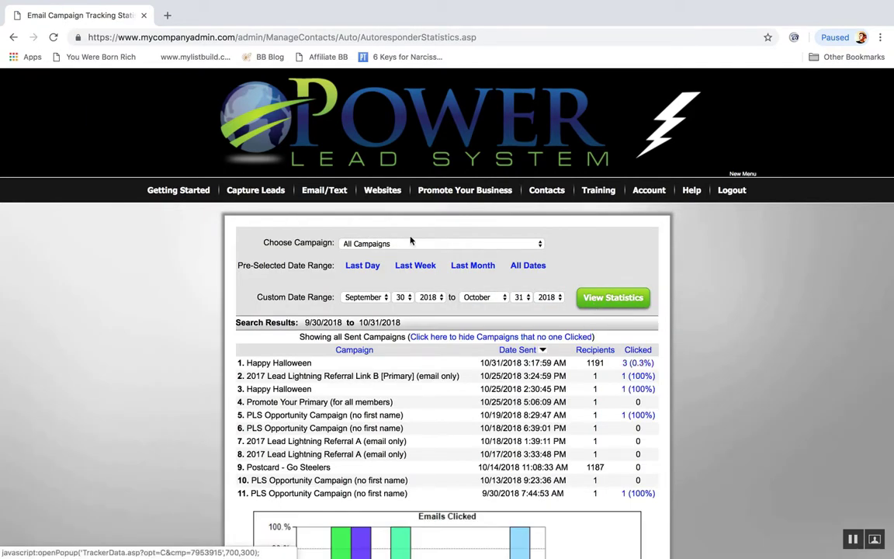
{"action": "left_click", "coordinate": [325, 189]}
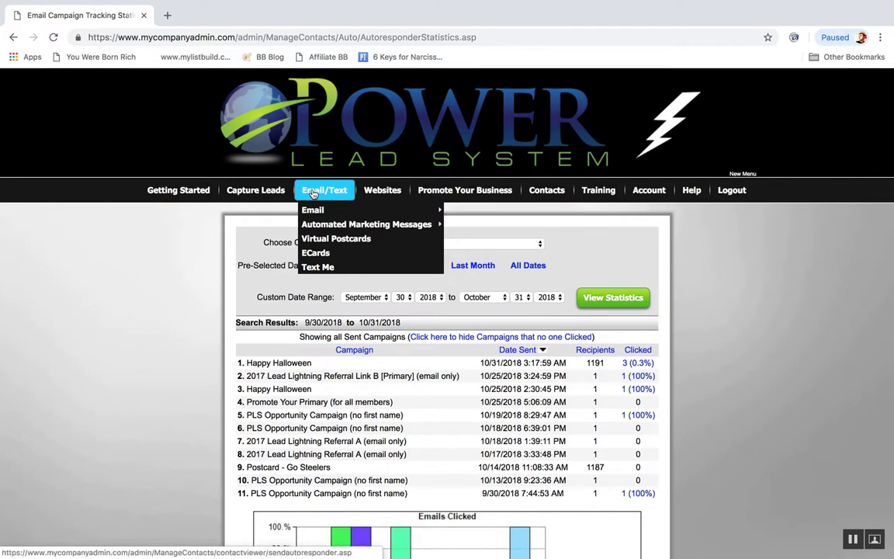
{"action": "mouse_move", "coordinate": [313, 210]}
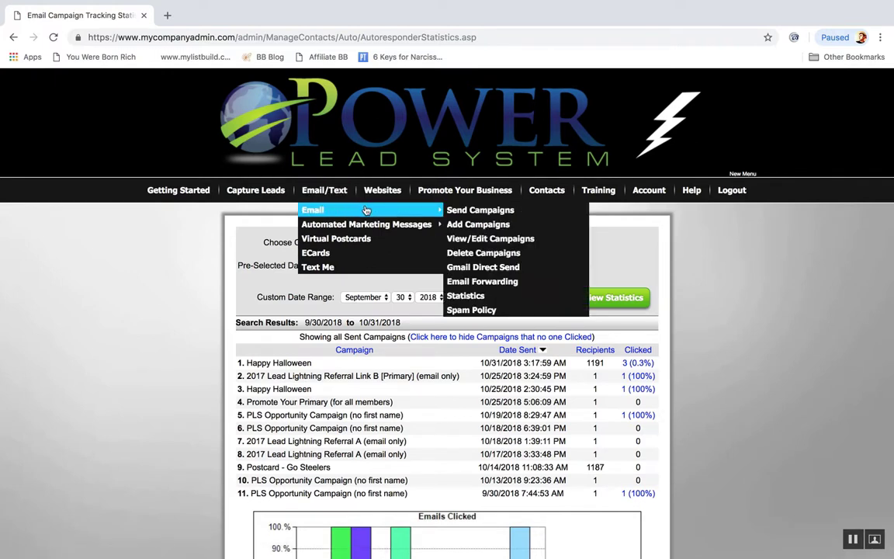
{"action": "mouse_move", "coordinate": [335, 238]}
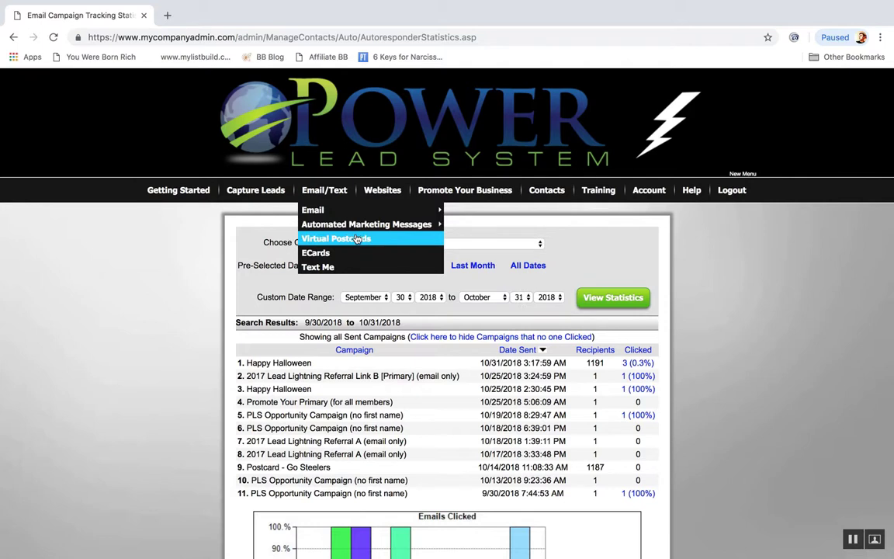
{"action": "mouse_move", "coordinate": [366, 225]}
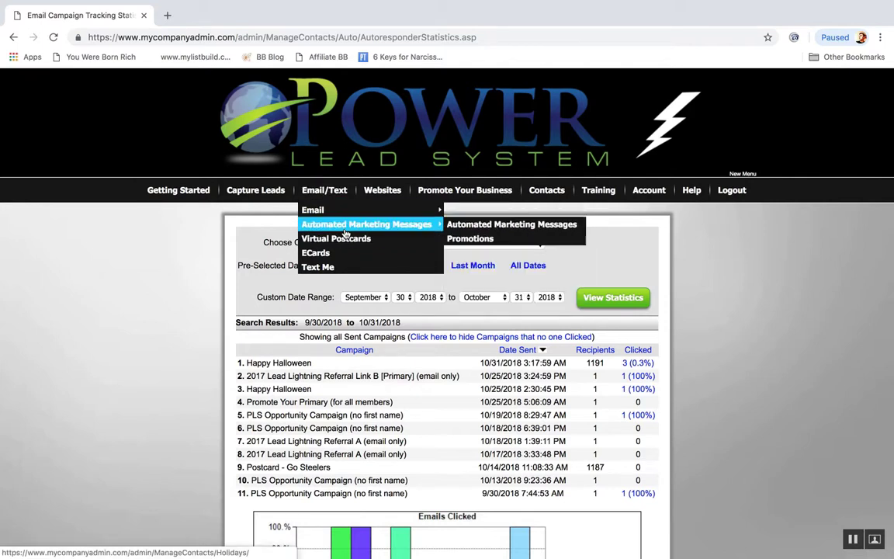
{"action": "left_click", "coordinate": [335, 239]}
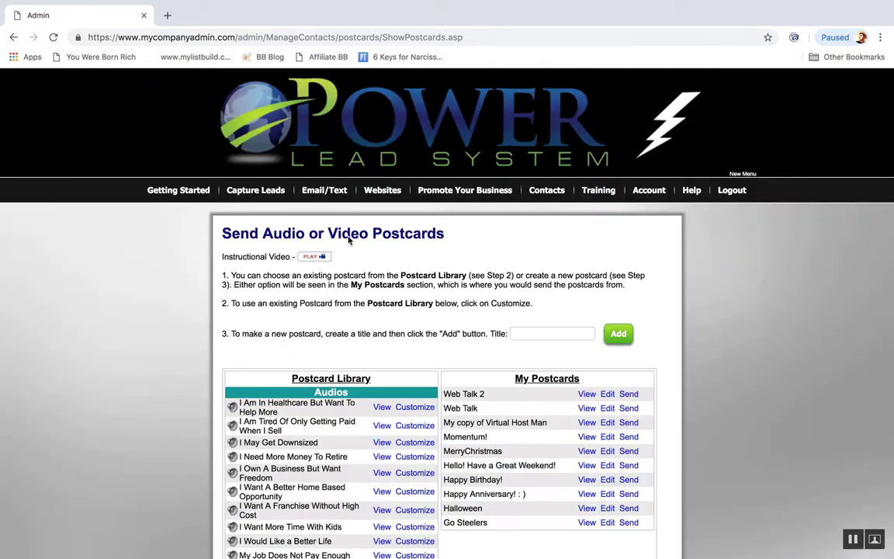
{"action": "scroll", "scroll_direction": "down", "scroll_amount": 3}
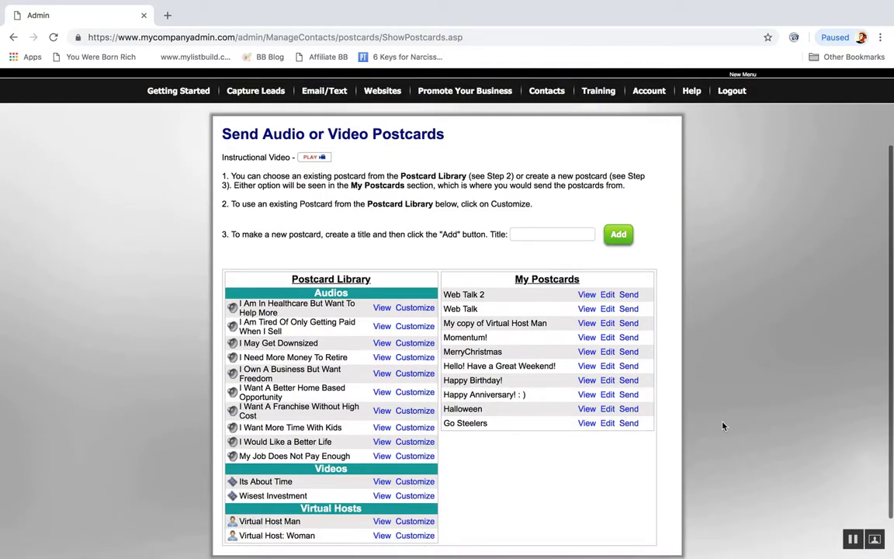
{"action": "left_click", "coordinate": [586, 423]}
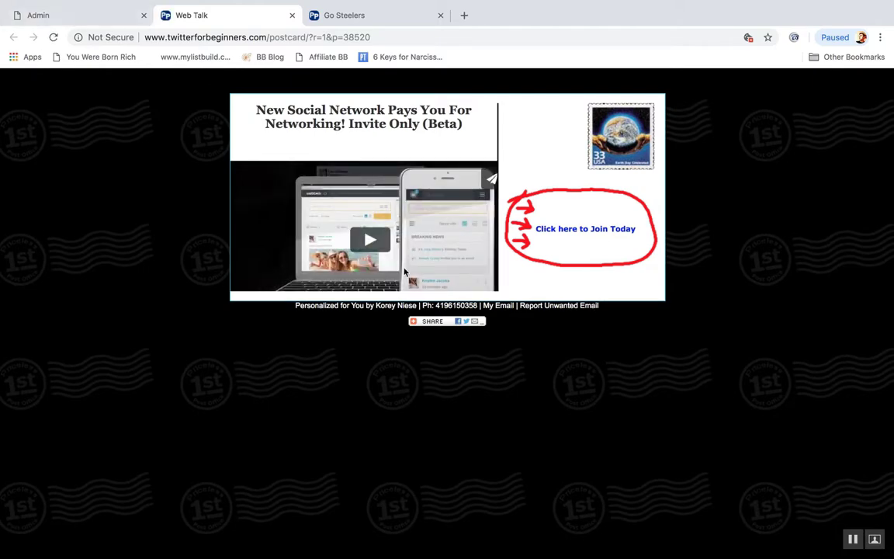
{"action": "left_click", "coordinate": [370, 239]}
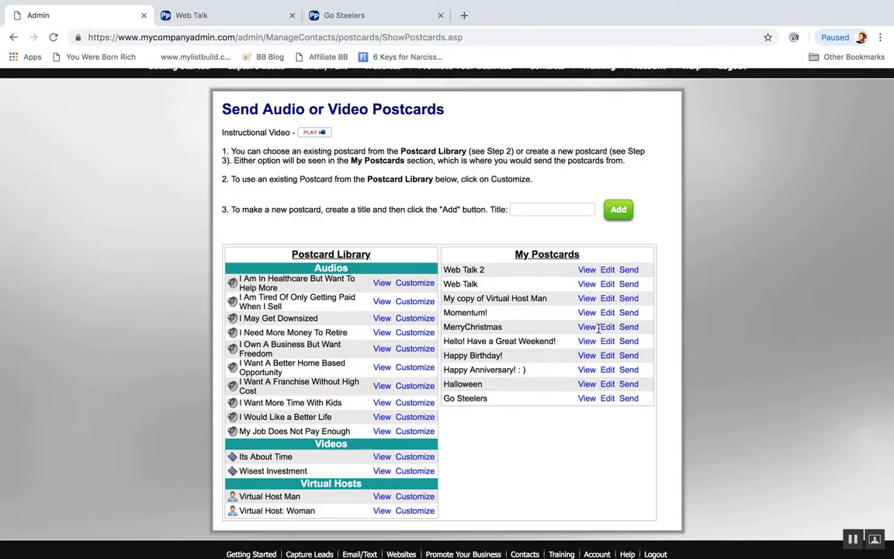
{"action": "left_click", "coordinate": [587, 326]}
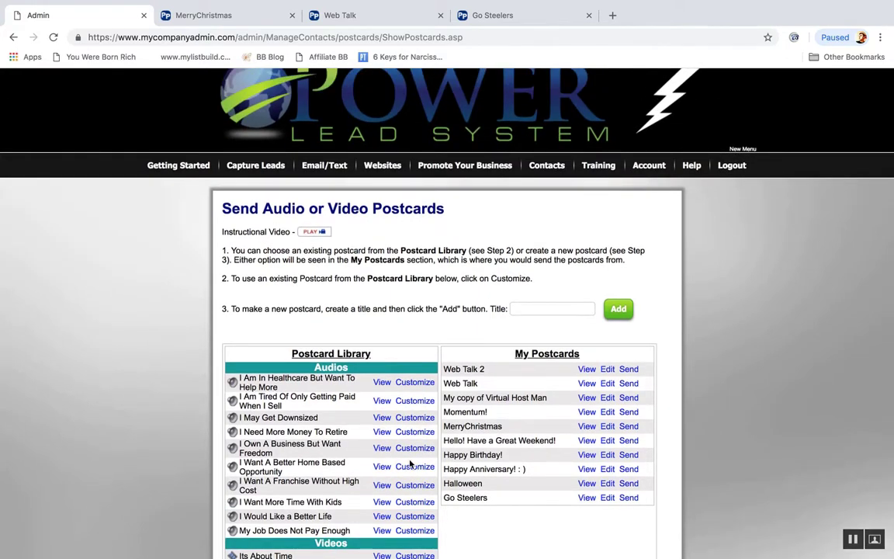
{"action": "scroll", "scroll_direction": "down", "scroll_amount": 3}
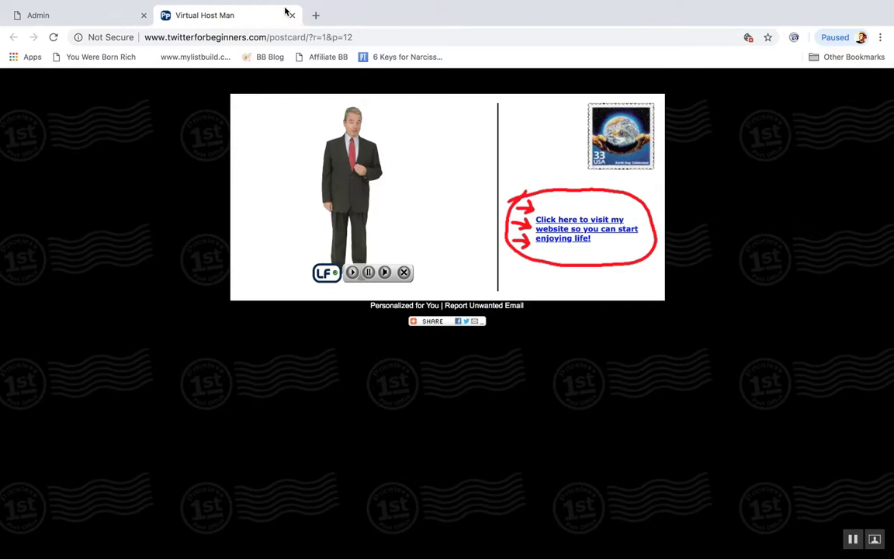
{"action": "left_click", "coordinate": [74, 15]}
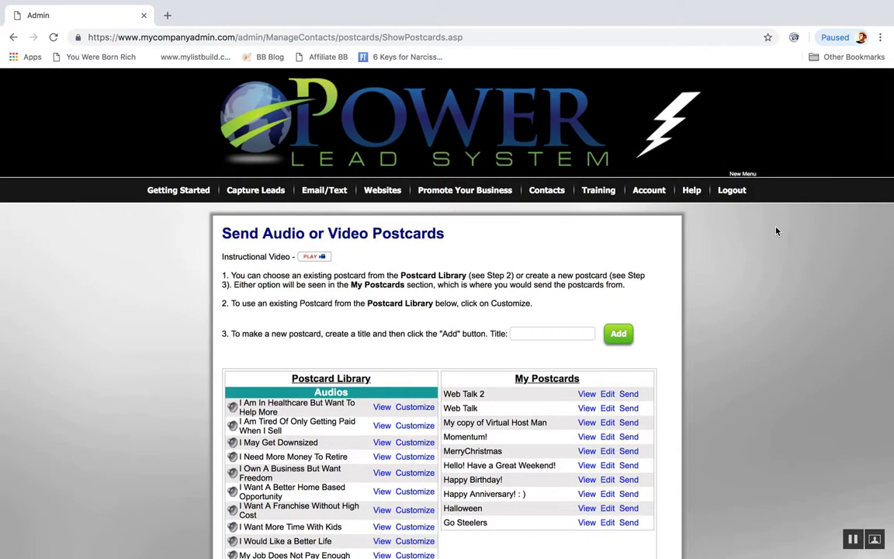
Browse Send Campaigns and contact settings, ending on the Contacts Tools statistics page
{"action": "left_click", "coordinate": [324, 190]}
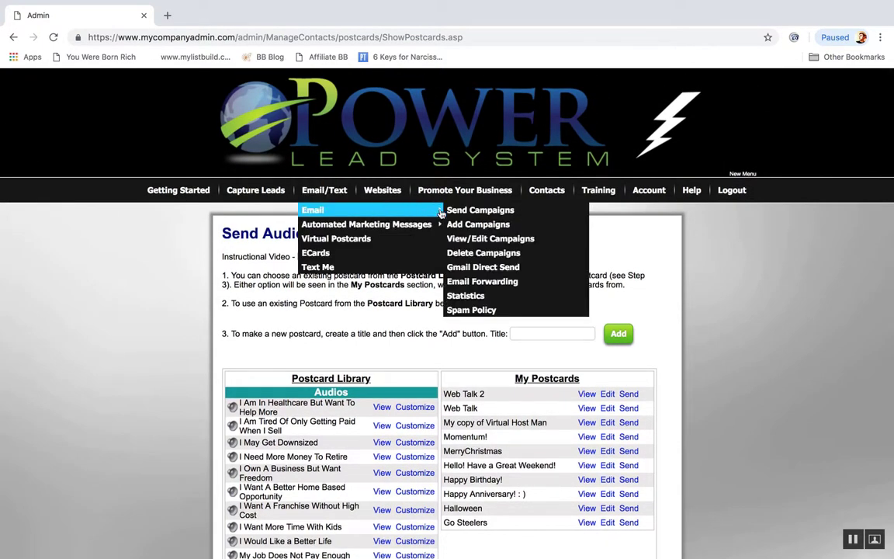
{"action": "mouse_move", "coordinate": [465, 295]}
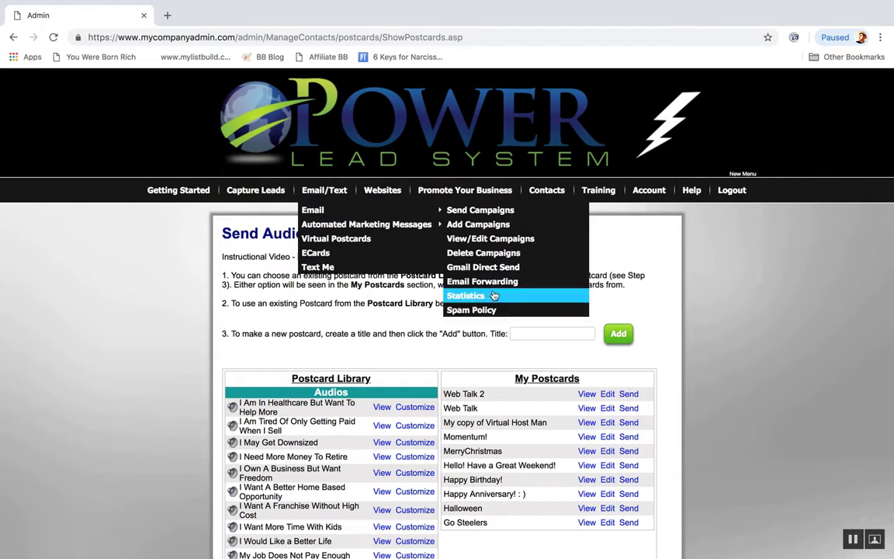
{"action": "mouse_move", "coordinate": [464, 189]}
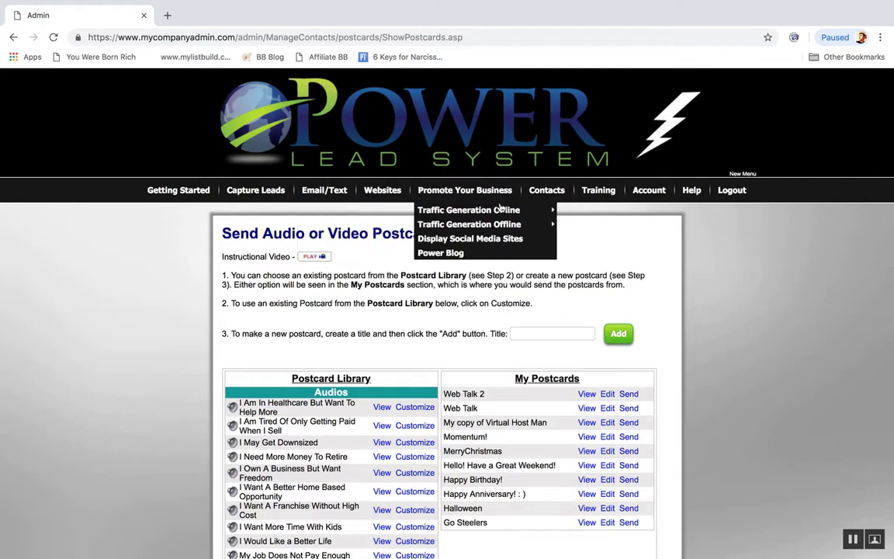
{"action": "left_click", "coordinate": [324, 190]}
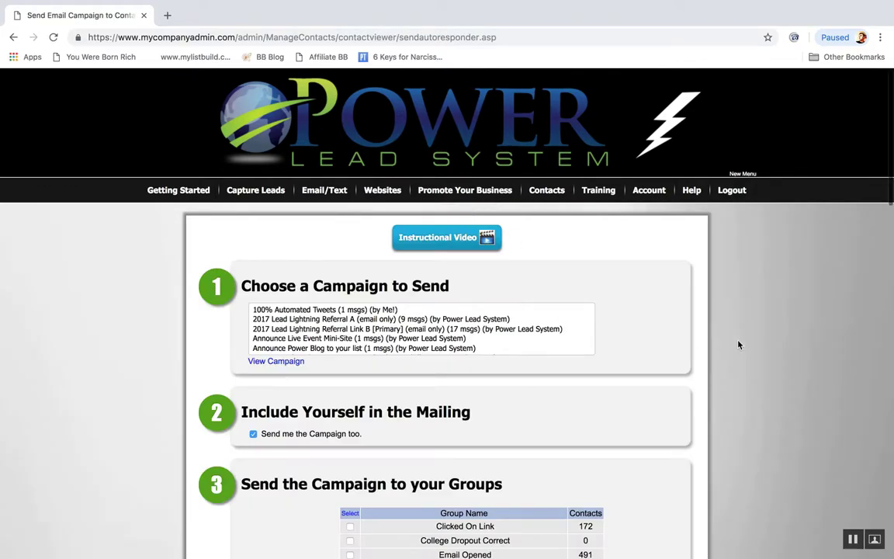
{"action": "scroll", "scroll_direction": "down", "scroll_amount": 3}
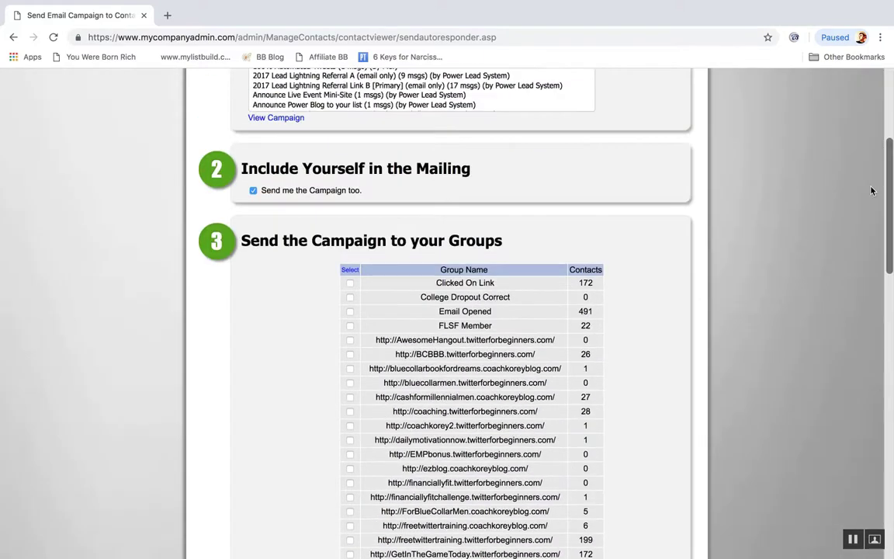
{"action": "left_click", "coordinate": [324, 190]}
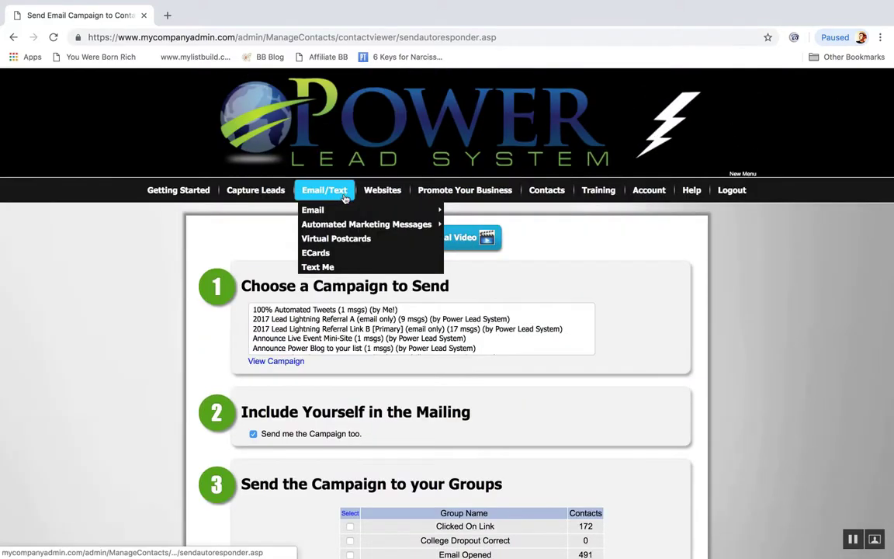
{"action": "mouse_move", "coordinate": [313, 209]}
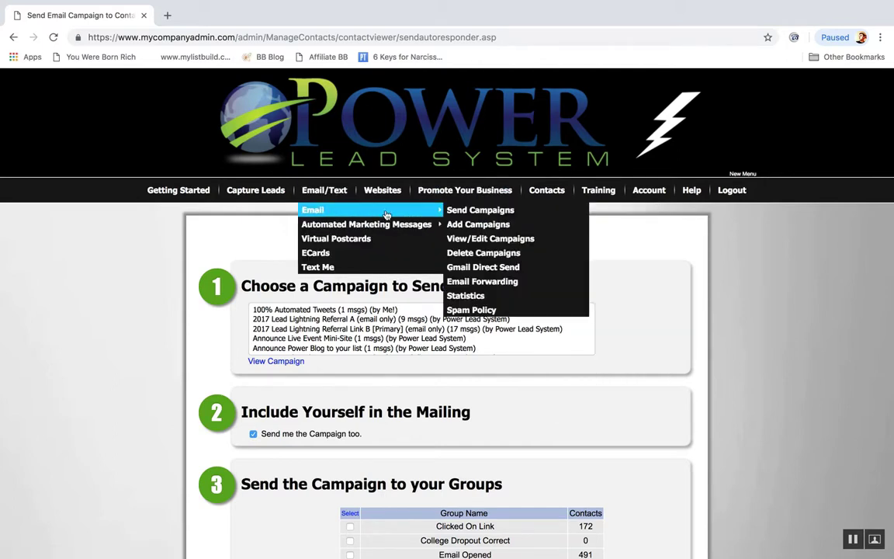
{"action": "mouse_move", "coordinate": [478, 224]}
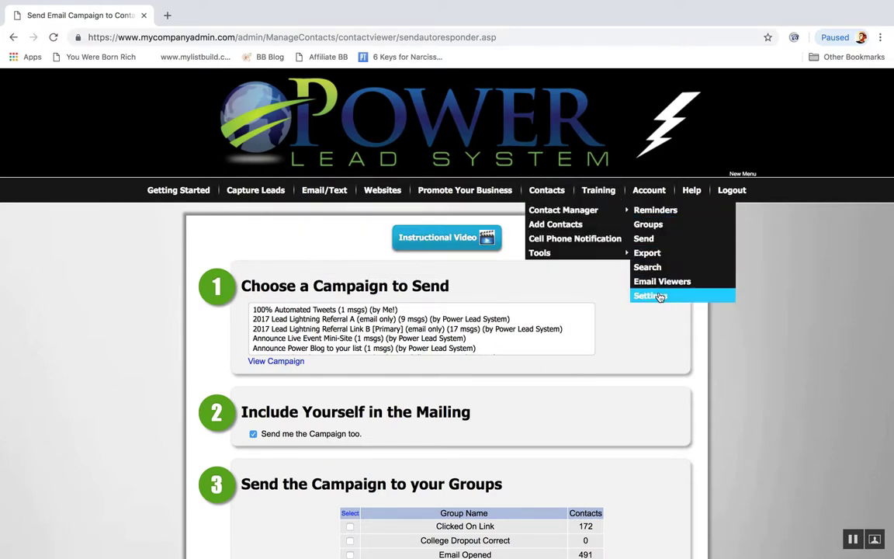
{"action": "left_click", "coordinate": [649, 295]}
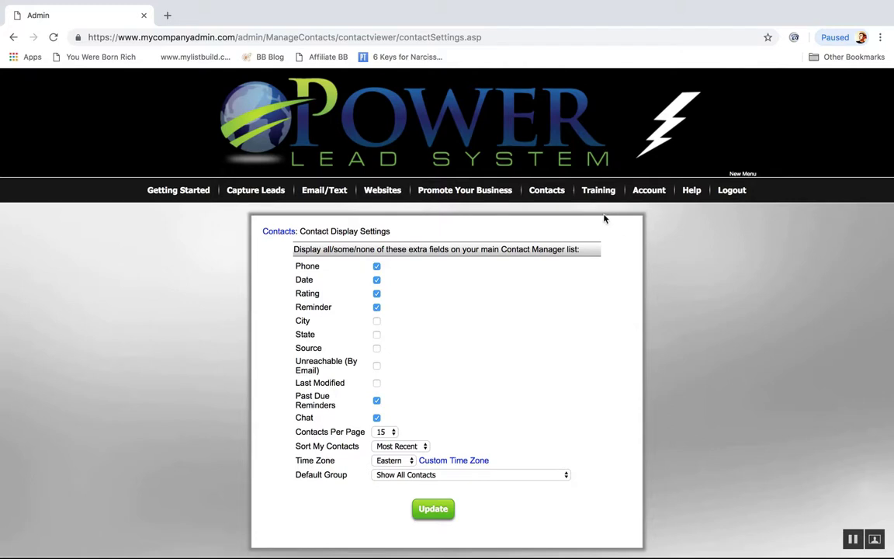
{"action": "left_click", "coordinate": [546, 190]}
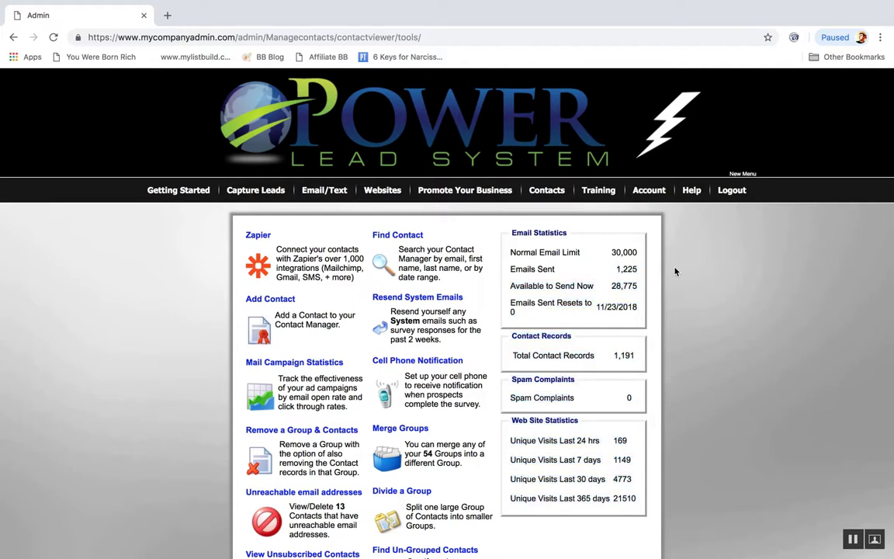
Scroll down the Tools page to reach Mail Campaign Statistics
{"action": "scroll", "scroll_direction": "down", "scroll_amount": 3}
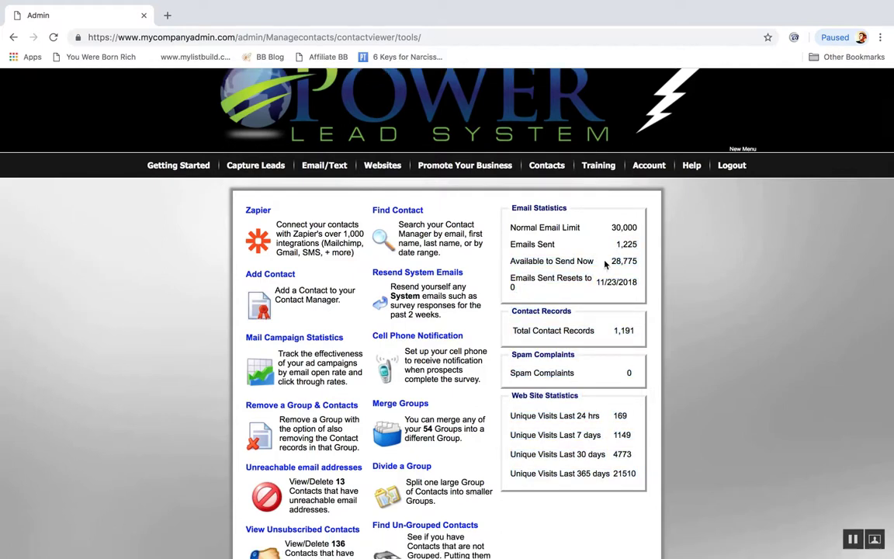
{"action": "mouse_move", "coordinate": [678, 268]}
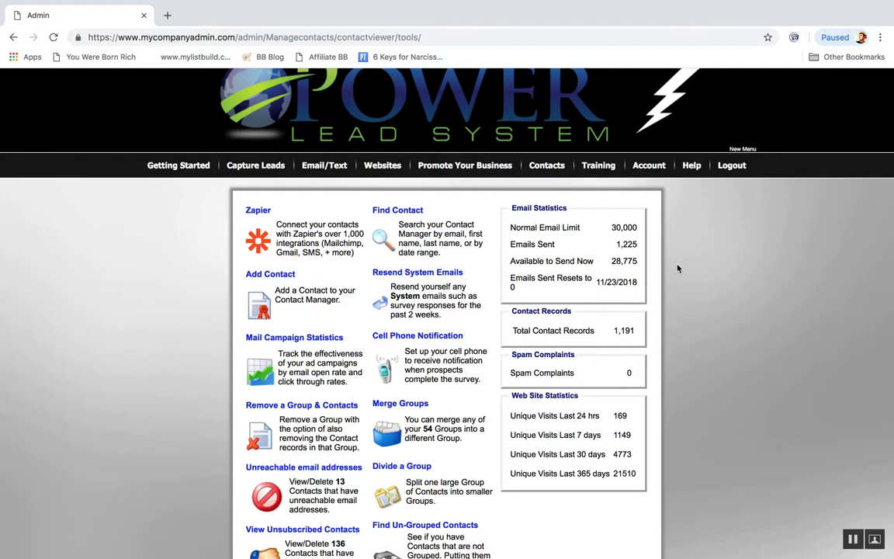
{"action": "scroll", "scroll_direction": "down", "scroll_amount": 3}
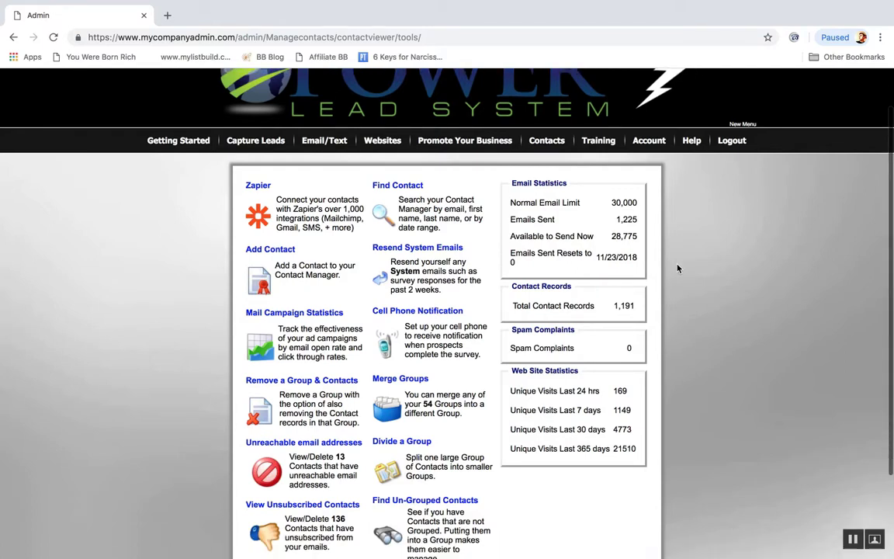
{"action": "mouse_move", "coordinate": [698, 283]}
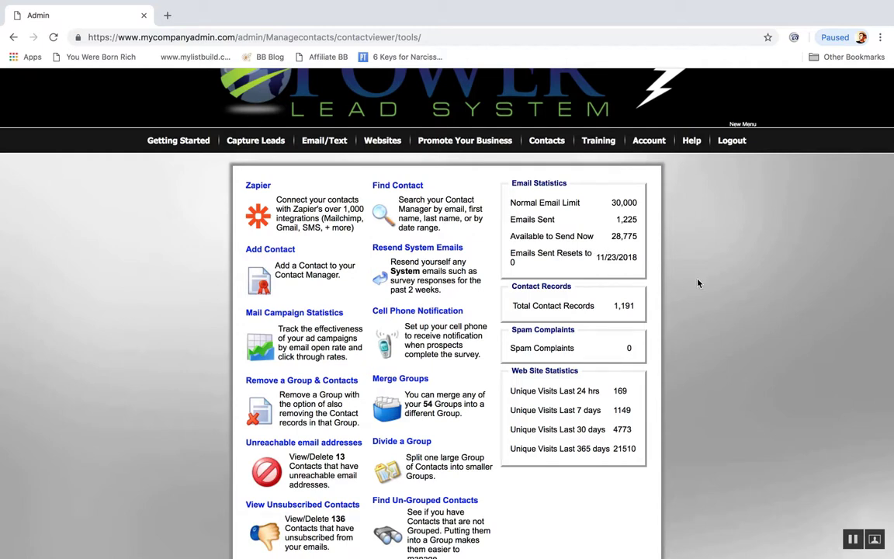
{"action": "scroll", "scroll_direction": "down", "scroll_amount": 3}
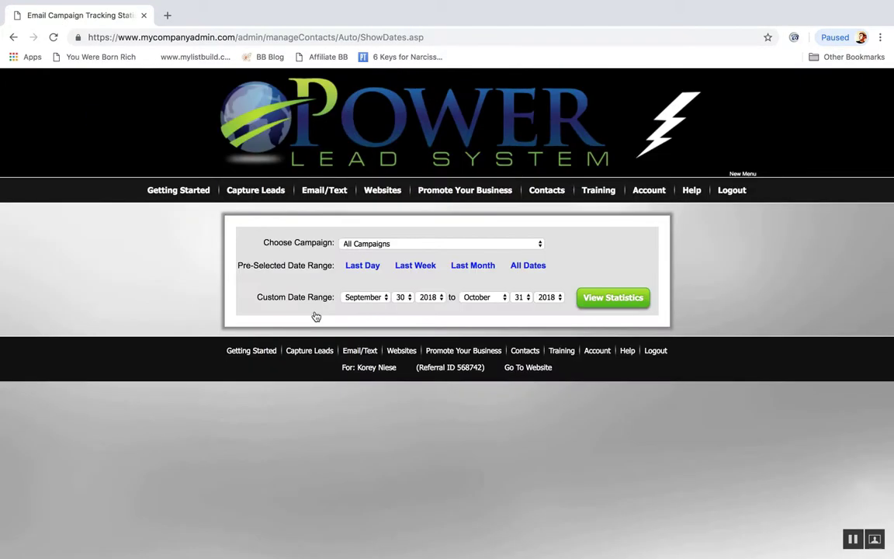
Show click statistics for All Campaigns sent 9/30/2018 to 10/31/2018
{"action": "left_click", "coordinate": [612, 297]}
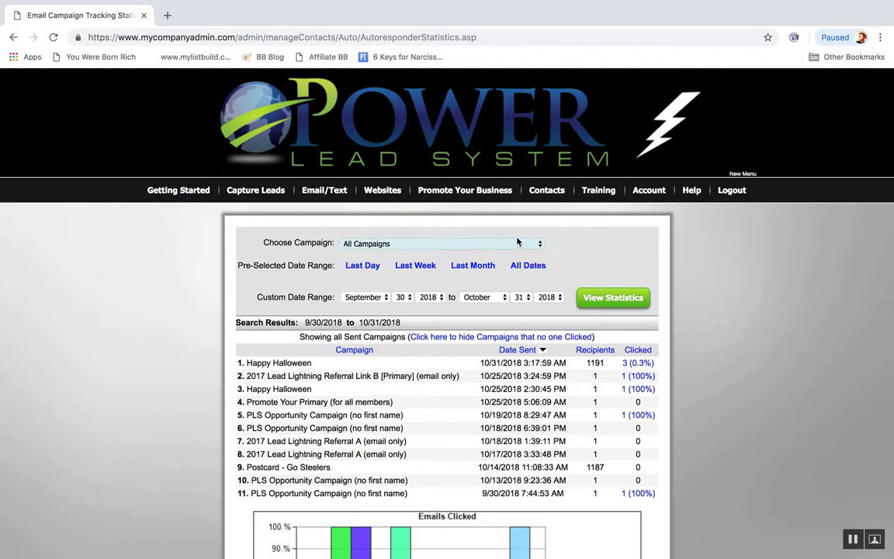
{"action": "left_click", "coordinate": [440, 243]}
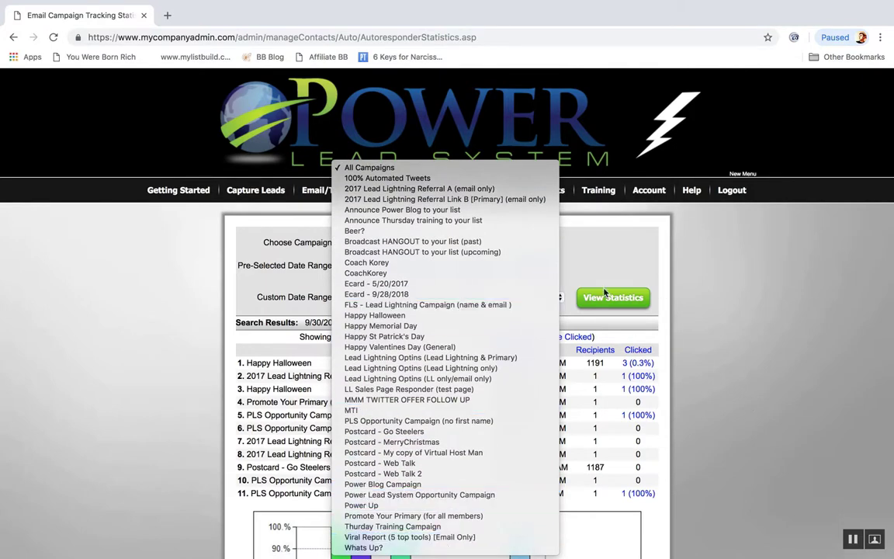
{"action": "left_click", "coordinate": [368, 168]}
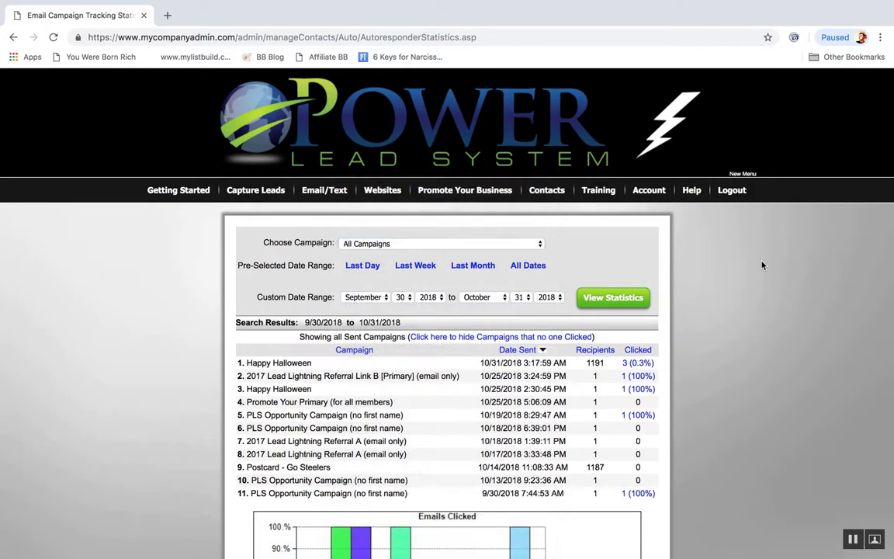